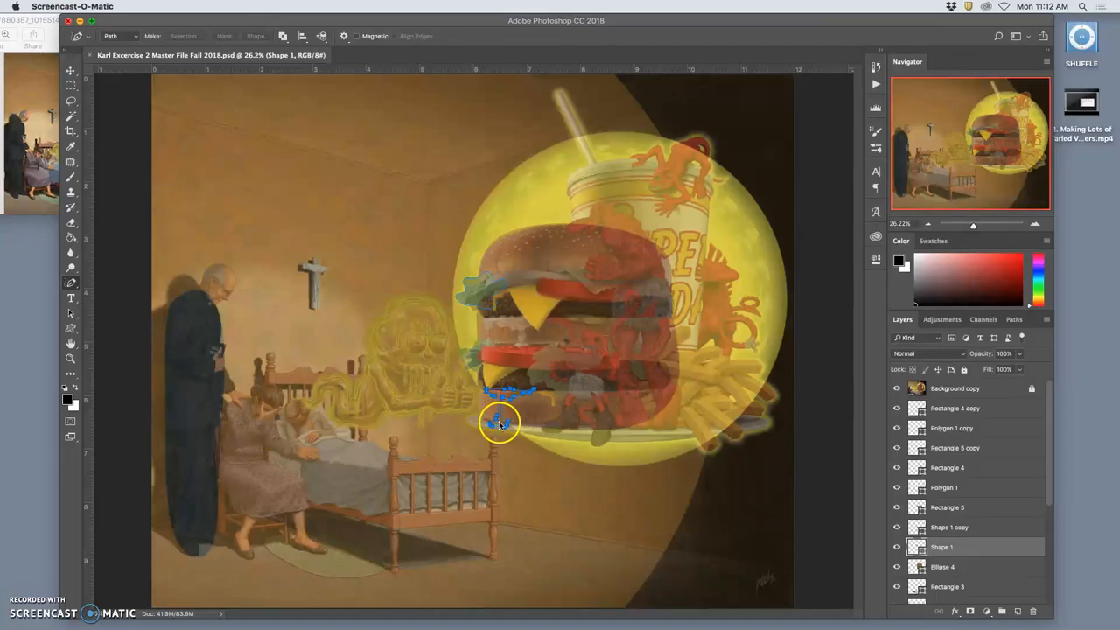
{"action": "mouse_move", "coordinate": [512, 427]}
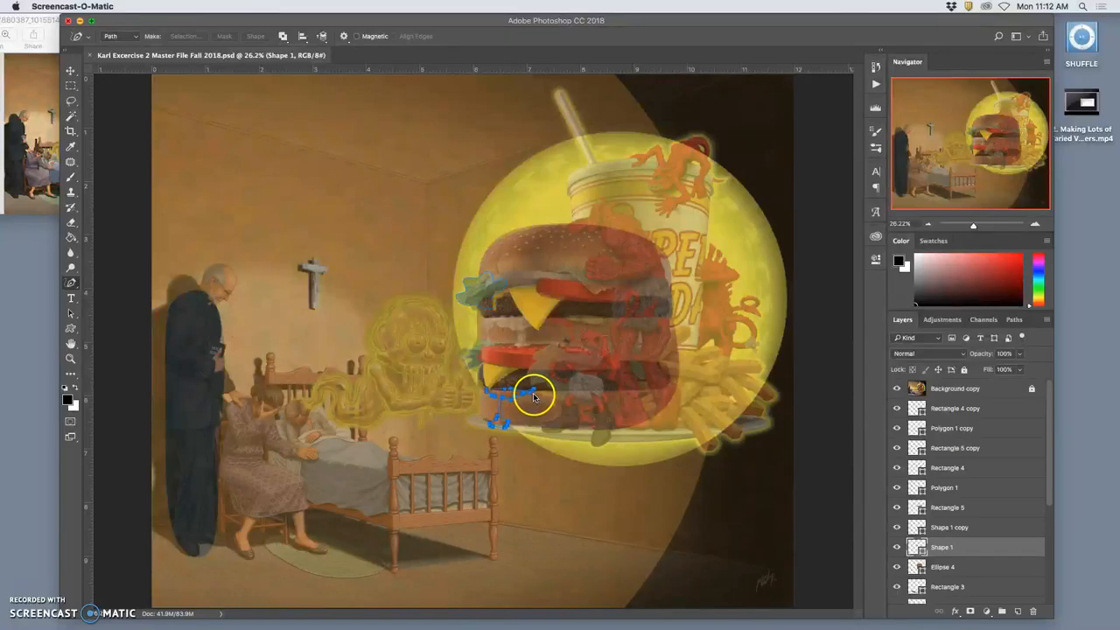
{"action": "mouse_move", "coordinate": [683, 418]}
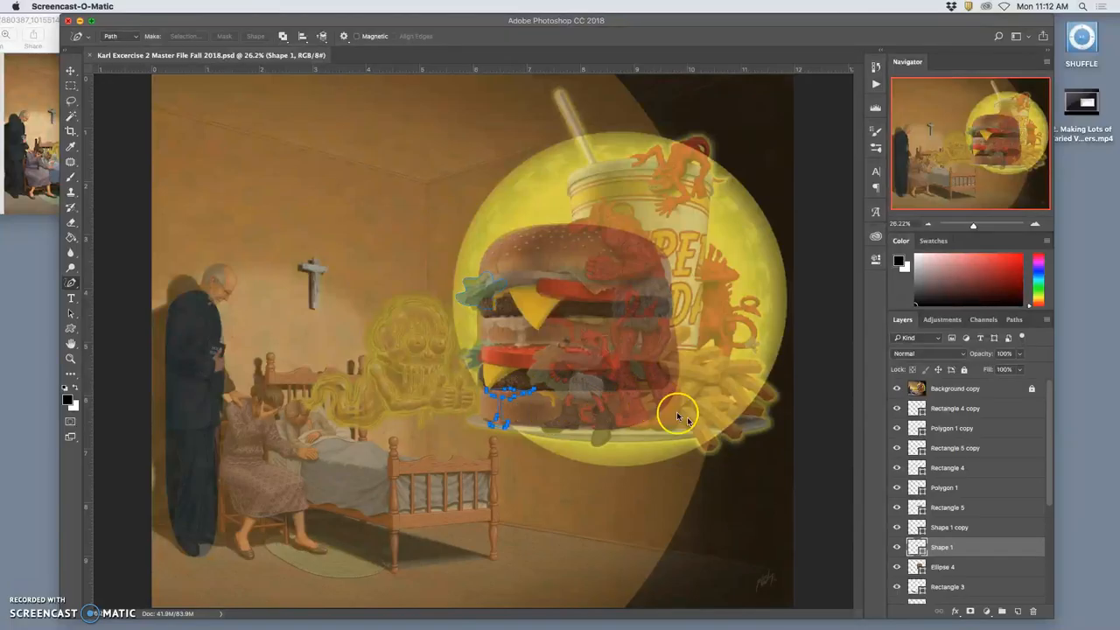
{"action": "mouse_move", "coordinate": [858, 84]}
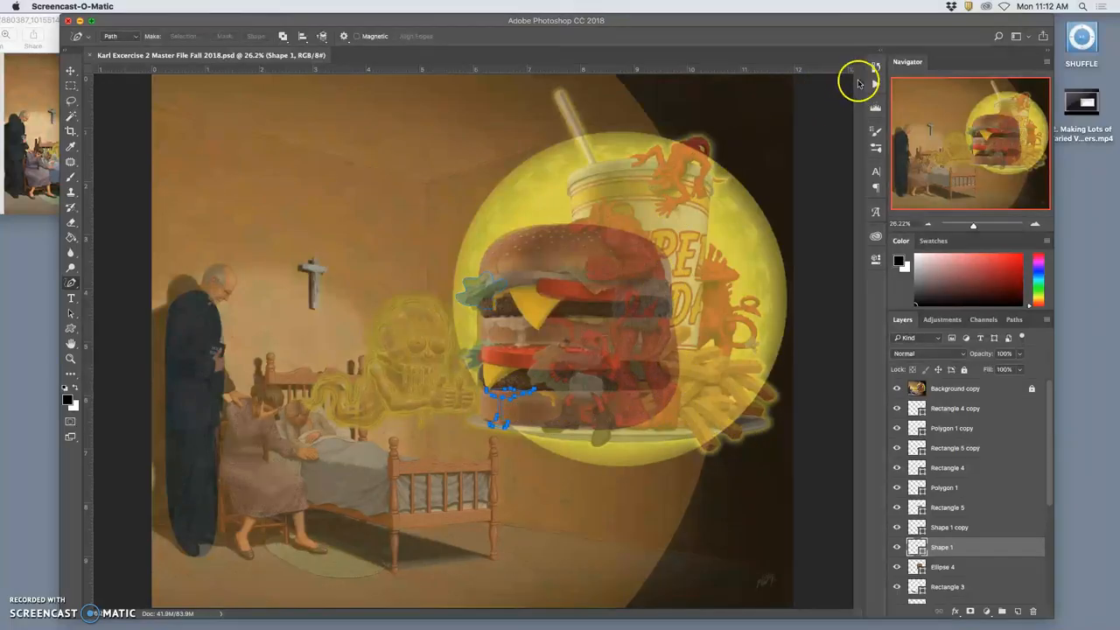
Step: Revert to the Transform Path history state, discarding the freehand path under the burger
{"action": "left_click", "coordinate": [875, 67]}
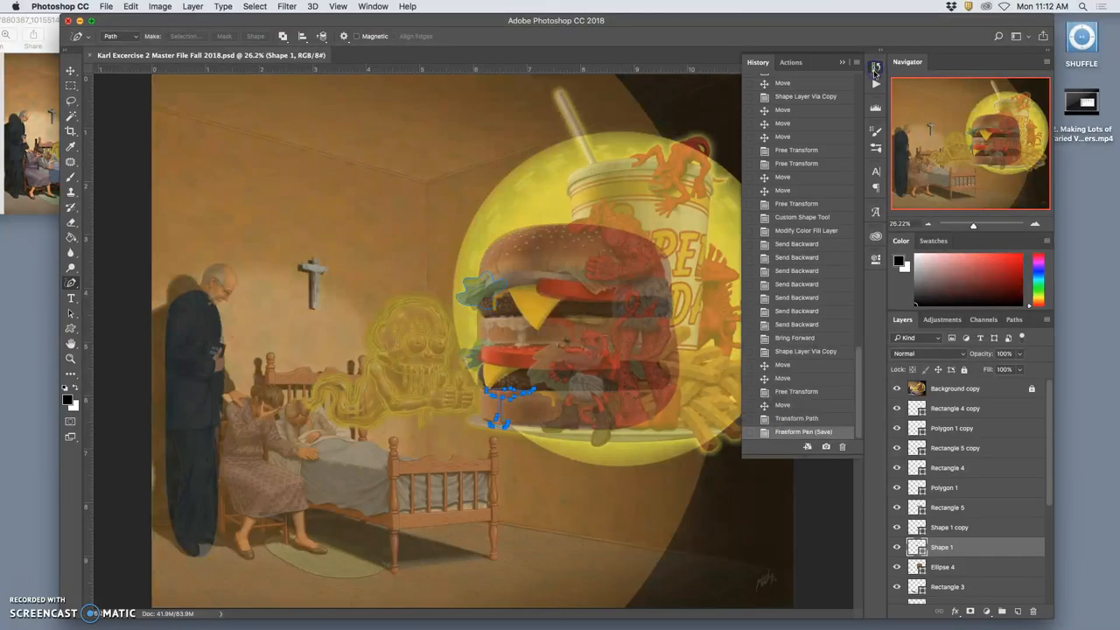
{"action": "left_click", "coordinate": [796, 418]}
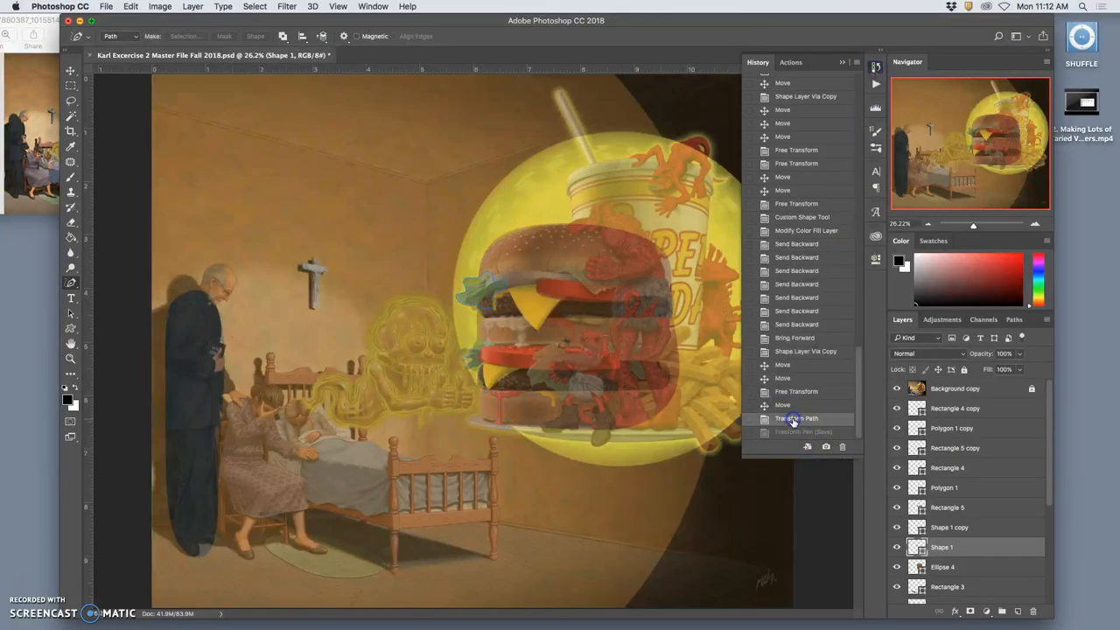
Step: Check the Pen tool options, keeping the Freeform Pen for the ketchup drip
{"action": "left_click", "coordinate": [896, 388]}
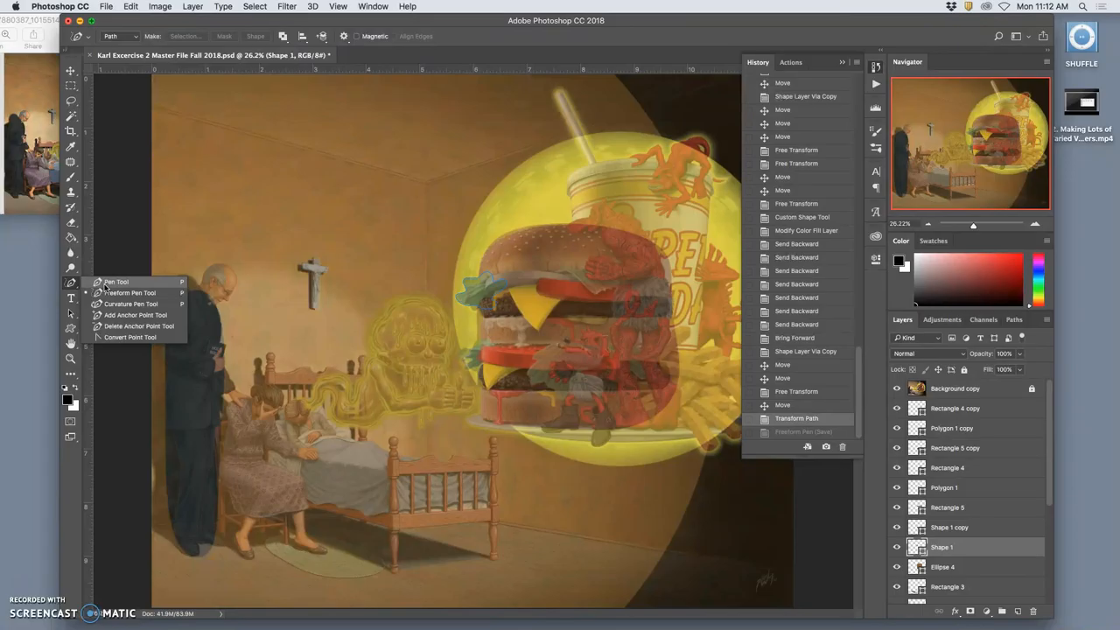
{"action": "mouse_move", "coordinate": [105, 290]}
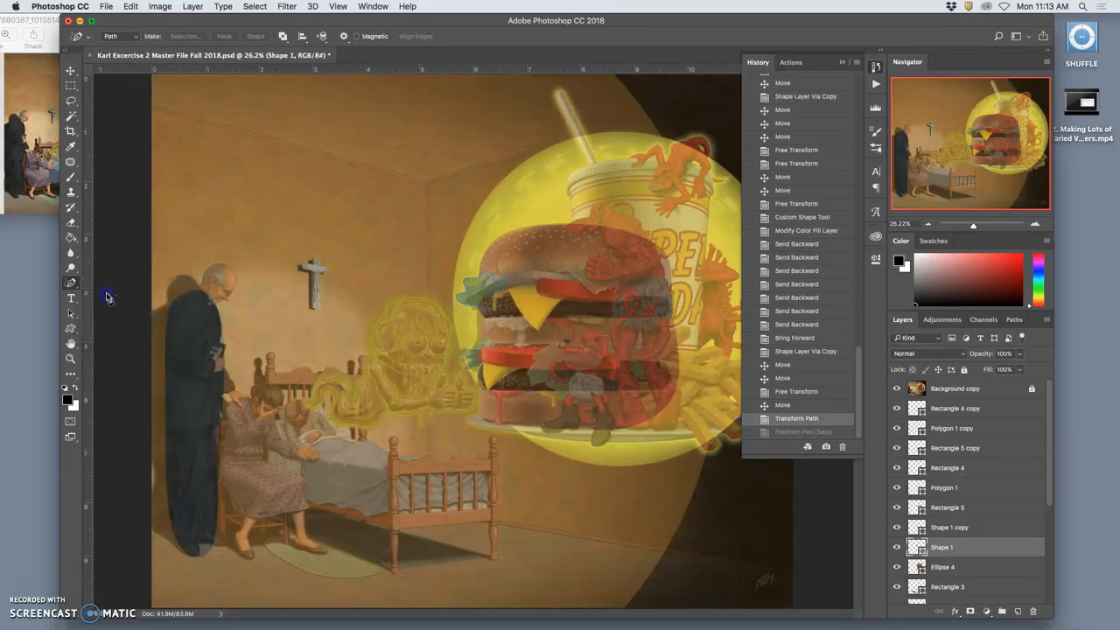
{"action": "mouse_move", "coordinate": [492, 387]}
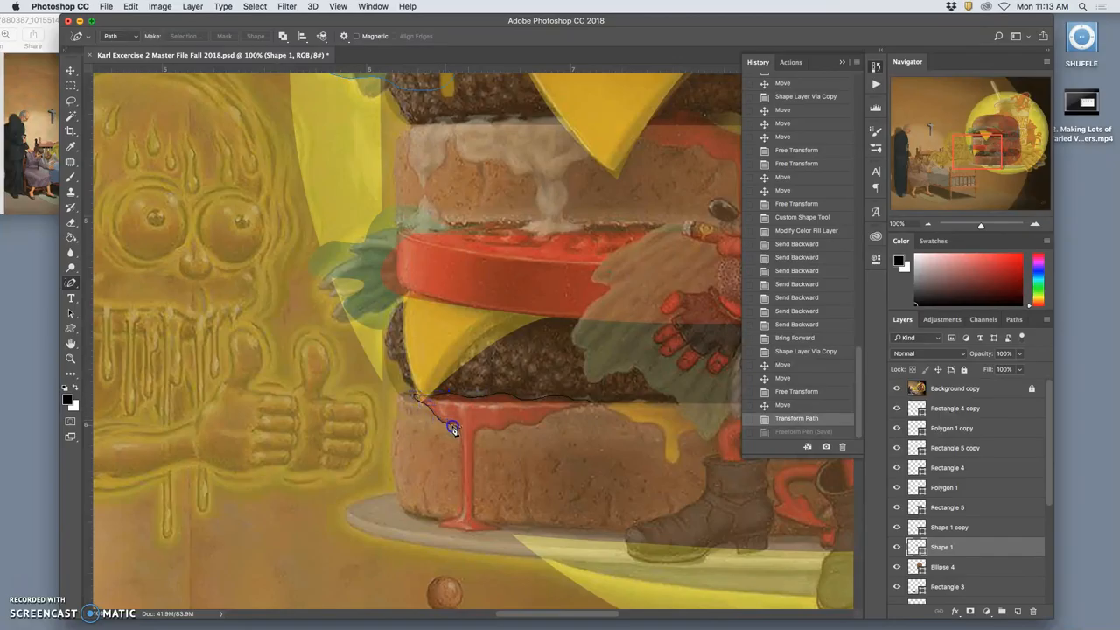
Step: Draw a closed Freeform Pen path around the ketchup drip on the bottom bun
{"action": "left_click", "coordinate": [459, 502]}
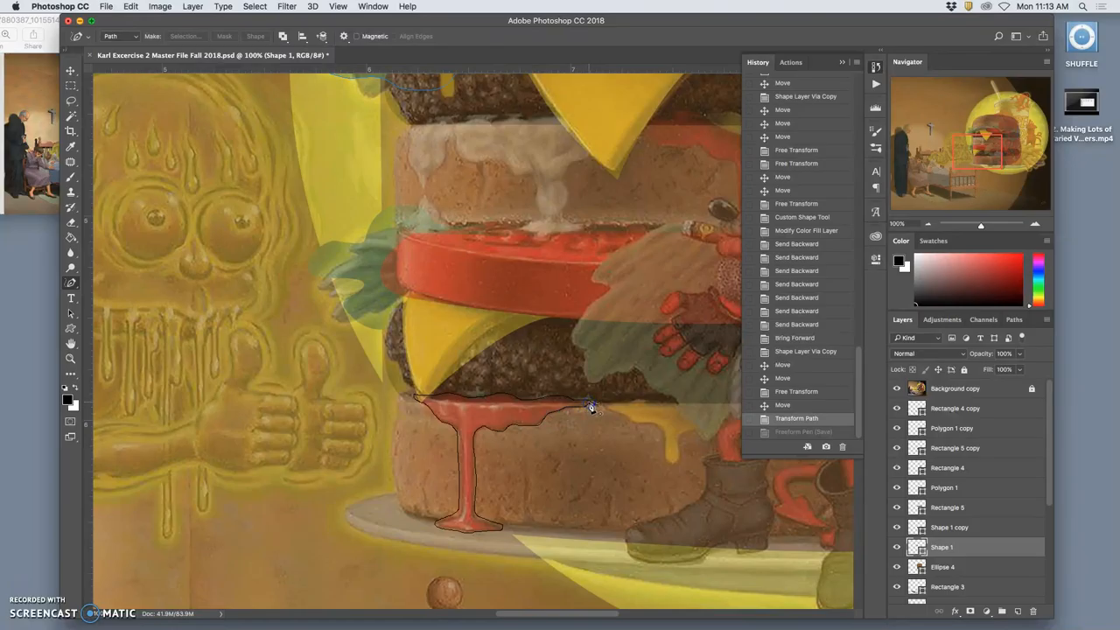
{"action": "left_click", "coordinate": [591, 406]}
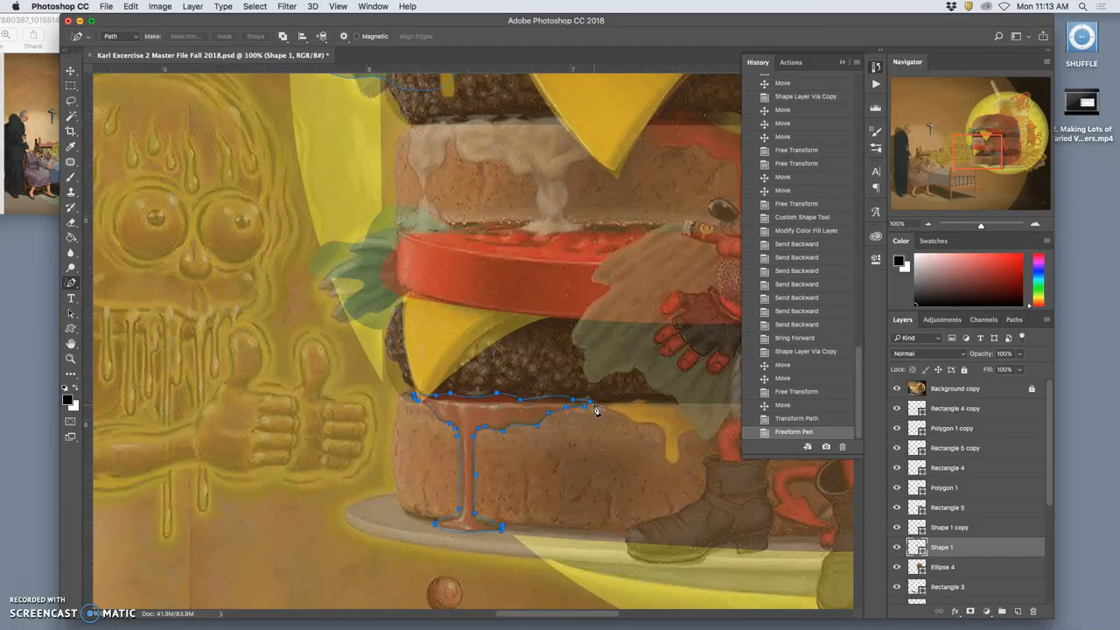
{"action": "mouse_move", "coordinate": [529, 405]}
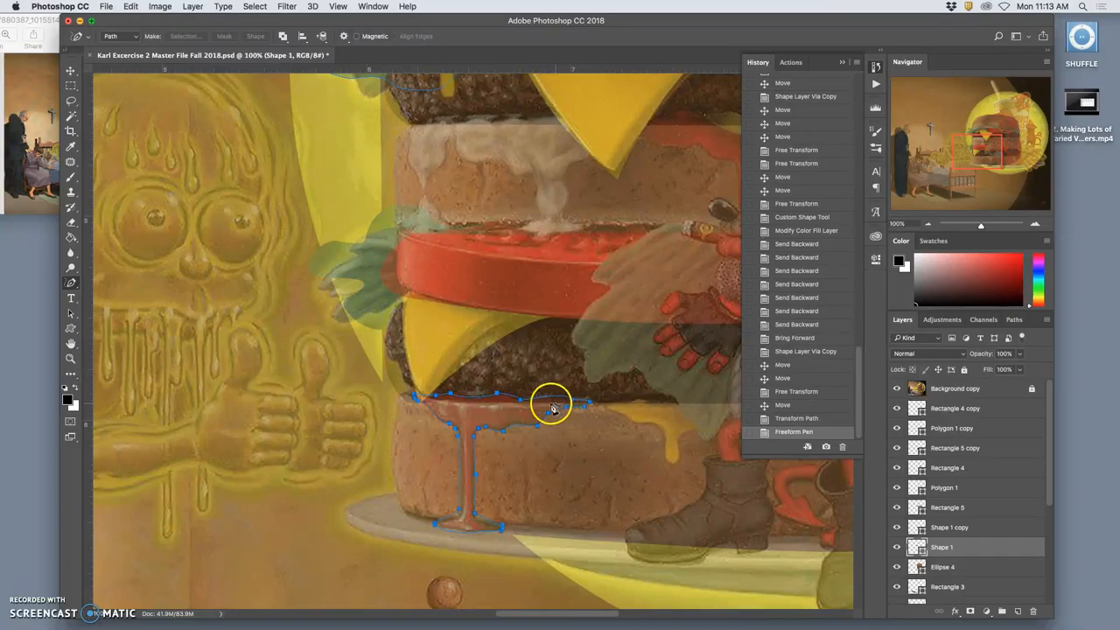
{"action": "mouse_move", "coordinate": [558, 413]}
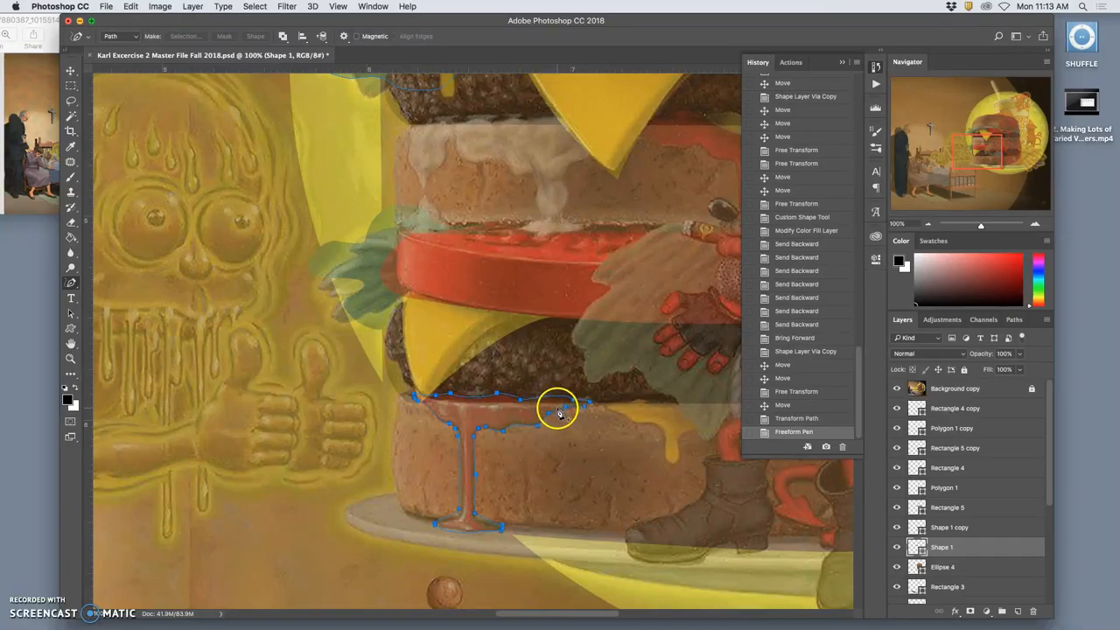
Step: Define the traced drip path as a custom shape named 'Ketchup Drool'
{"action": "right_click", "coordinate": [558, 412]}
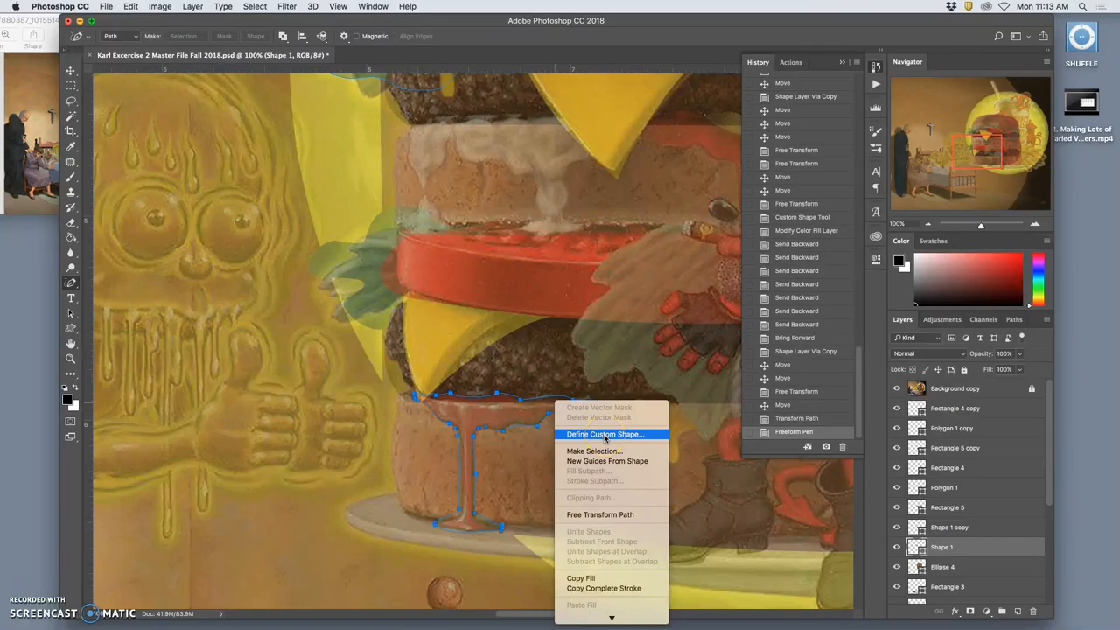
{"action": "left_click", "coordinate": [604, 434]}
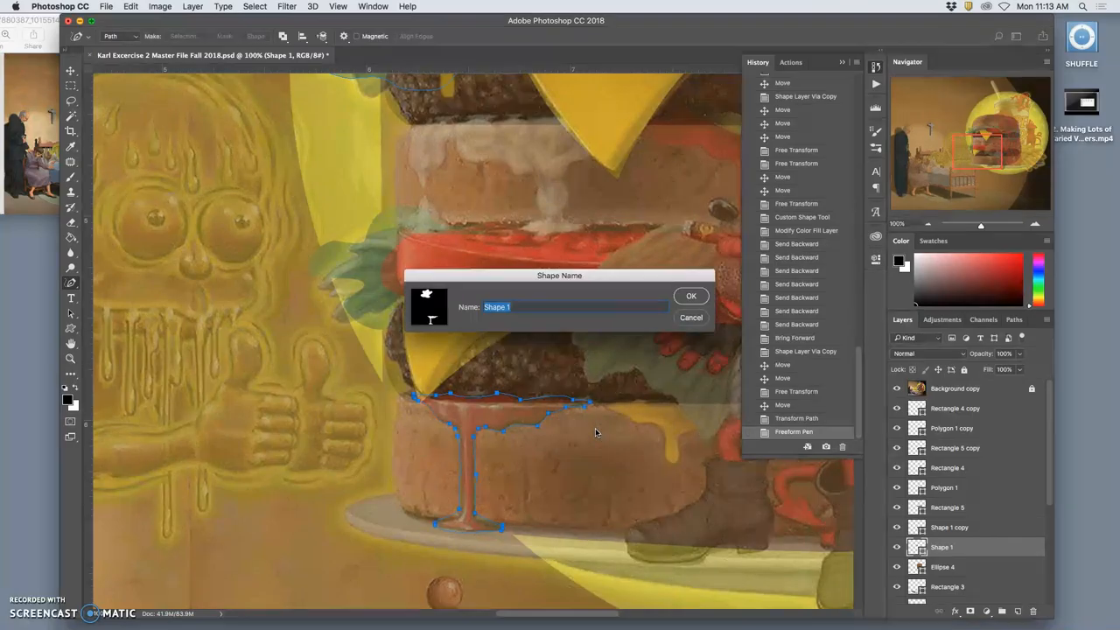
{"action": "type", "text": "K"}
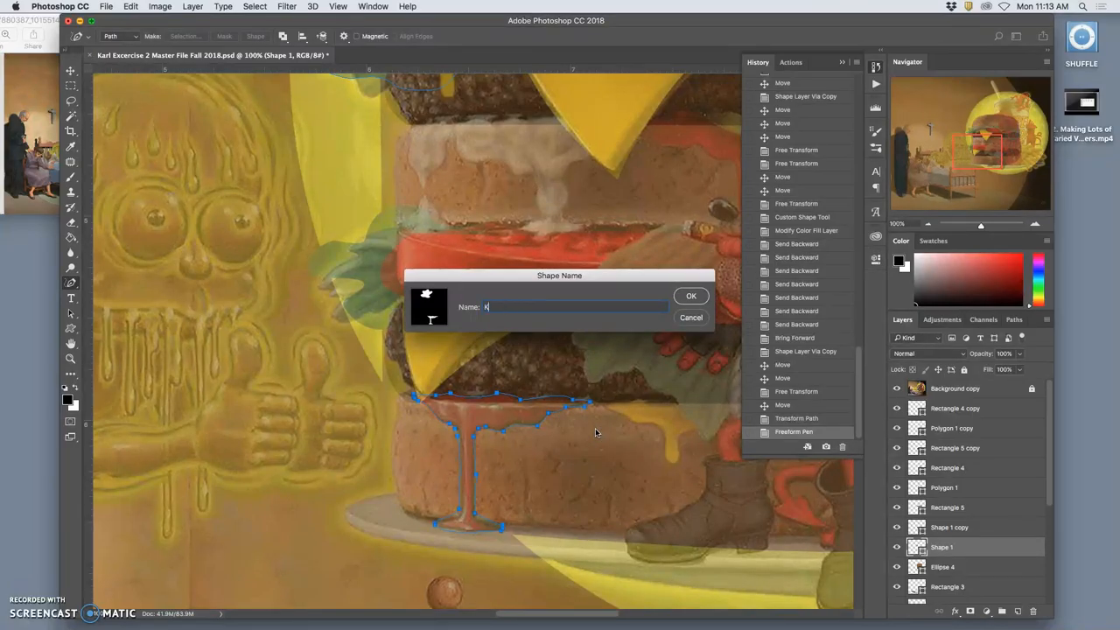
{"action": "type", "text": "Ketchup Dr"}
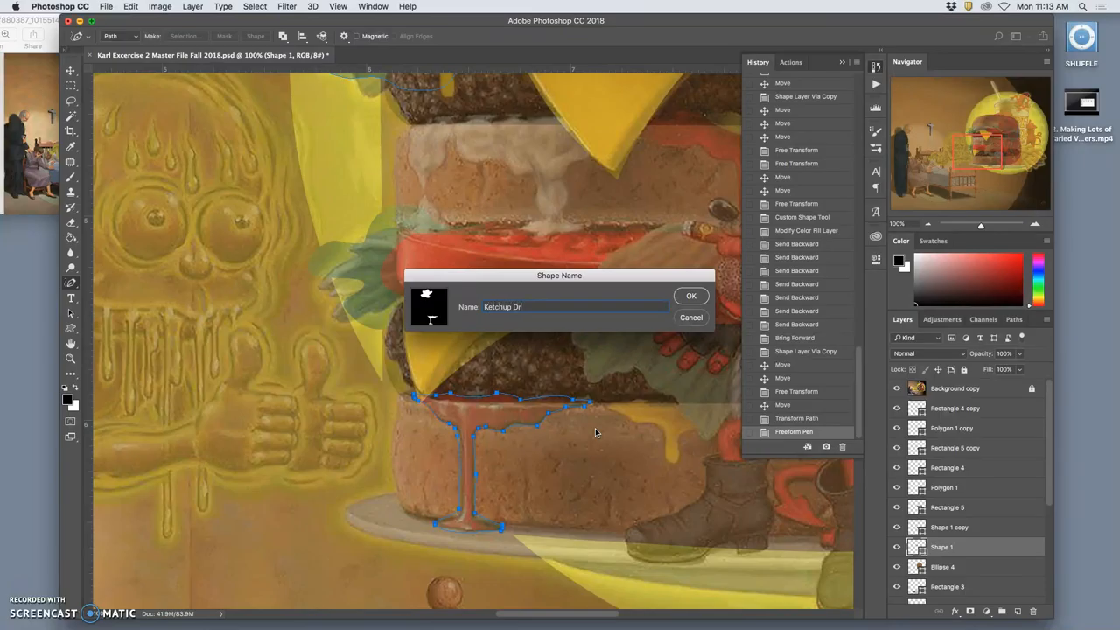
{"action": "type", "text": "ool"}
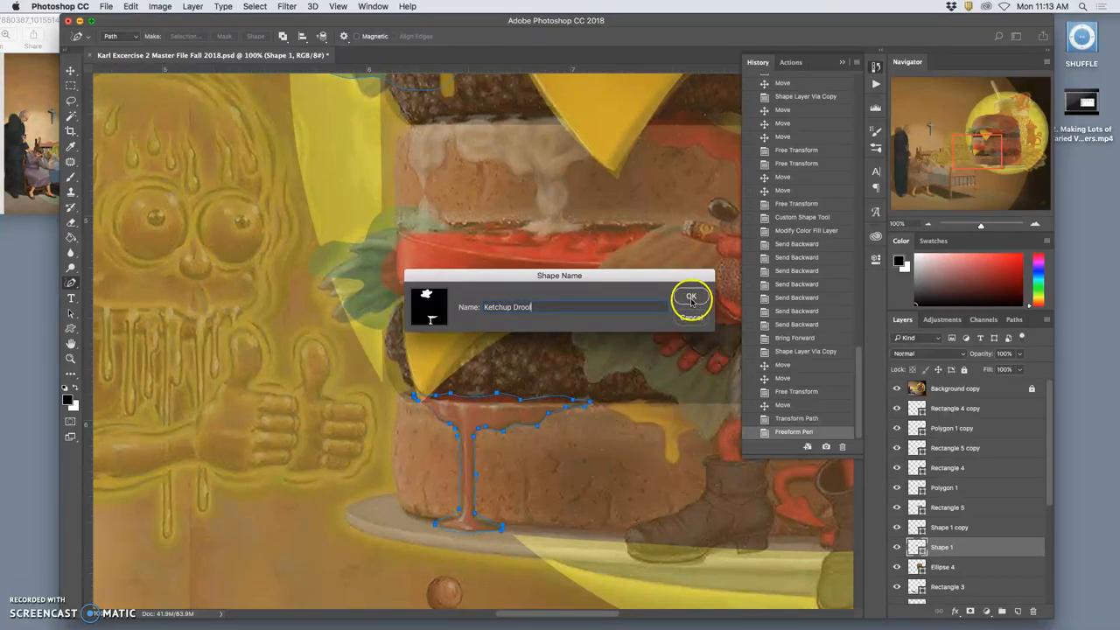
{"action": "left_click", "coordinate": [691, 298]}
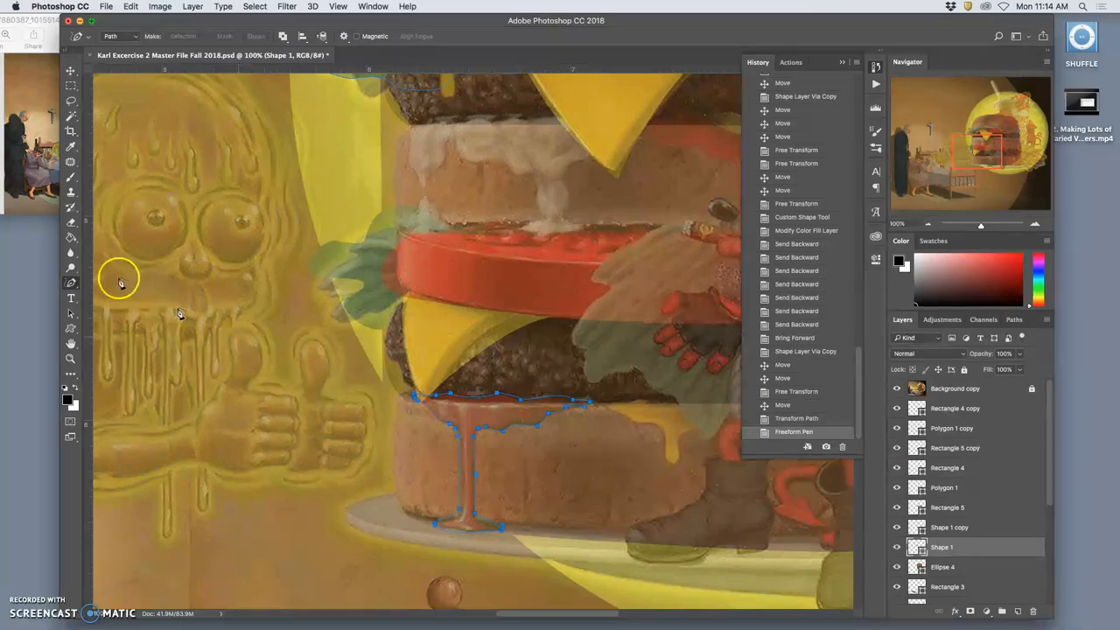
{"action": "left_click", "coordinate": [71, 329]}
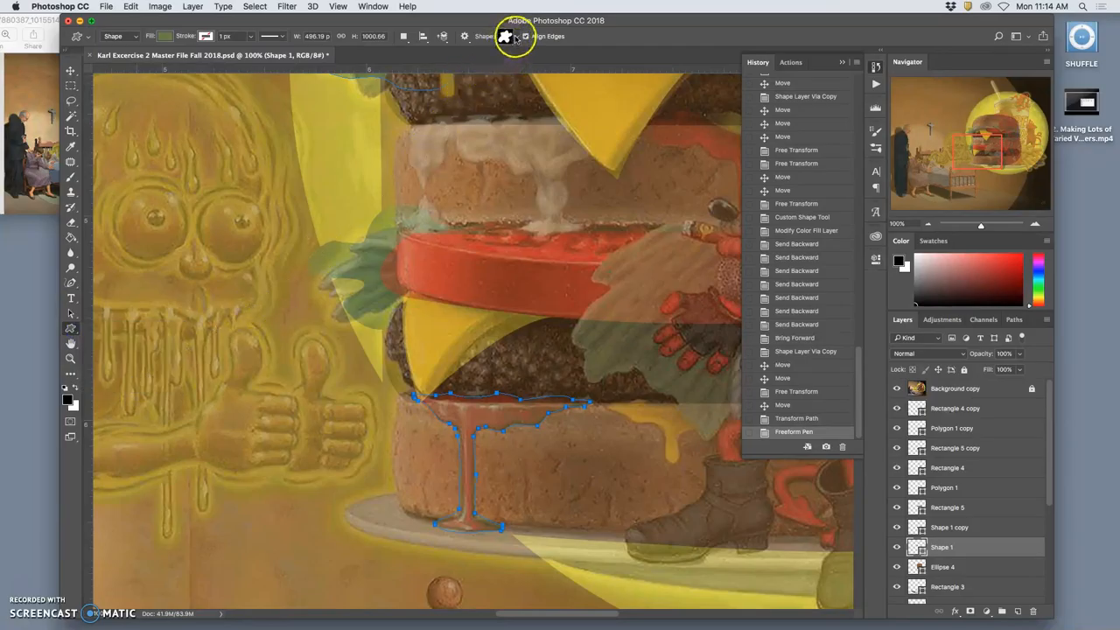
{"action": "left_click", "coordinate": [506, 36]}
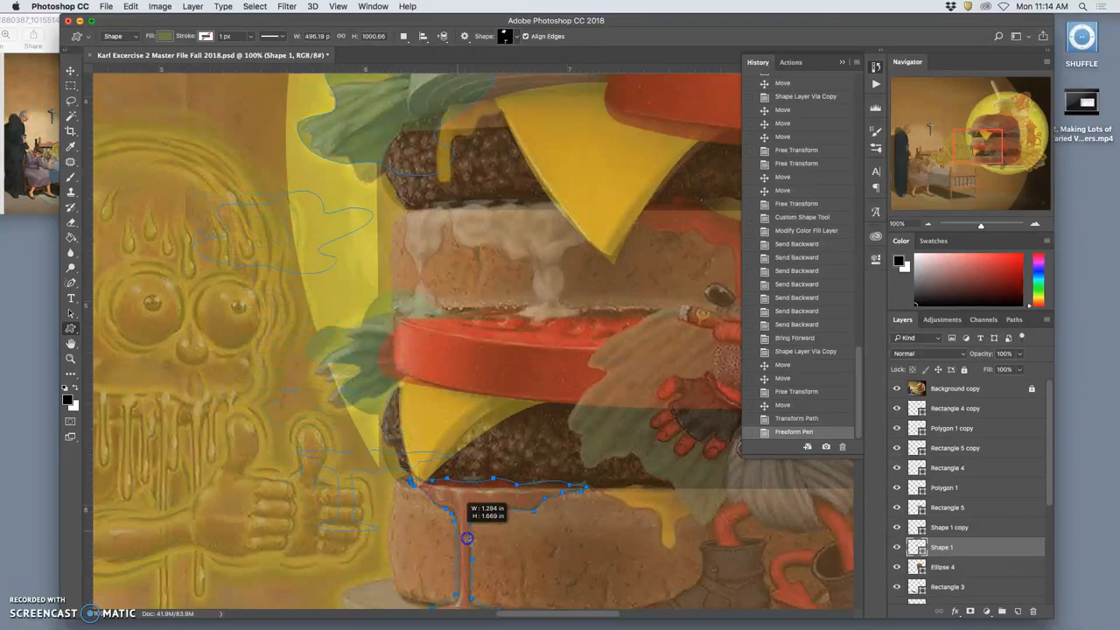
{"action": "left_click_drag", "start_coordinate": [466, 538], "coordinate": [443, 571]}
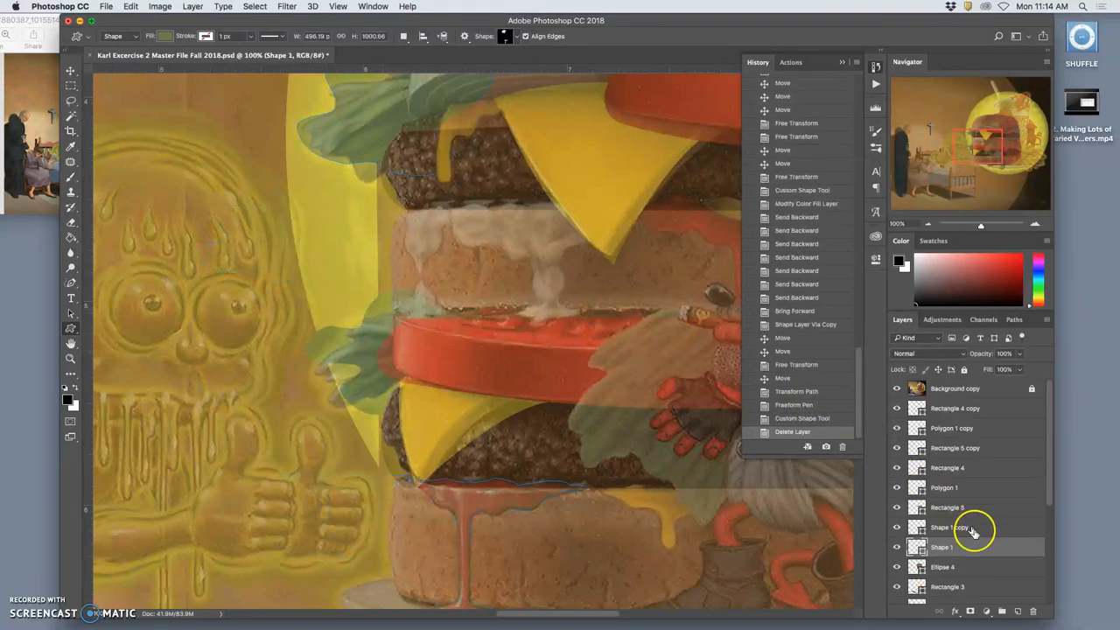
Step: Return to the Freeform Pen and retrace the ketchup drip down the bottom bun
{"action": "scroll", "scroll_direction": "down", "scroll_amount": 3}
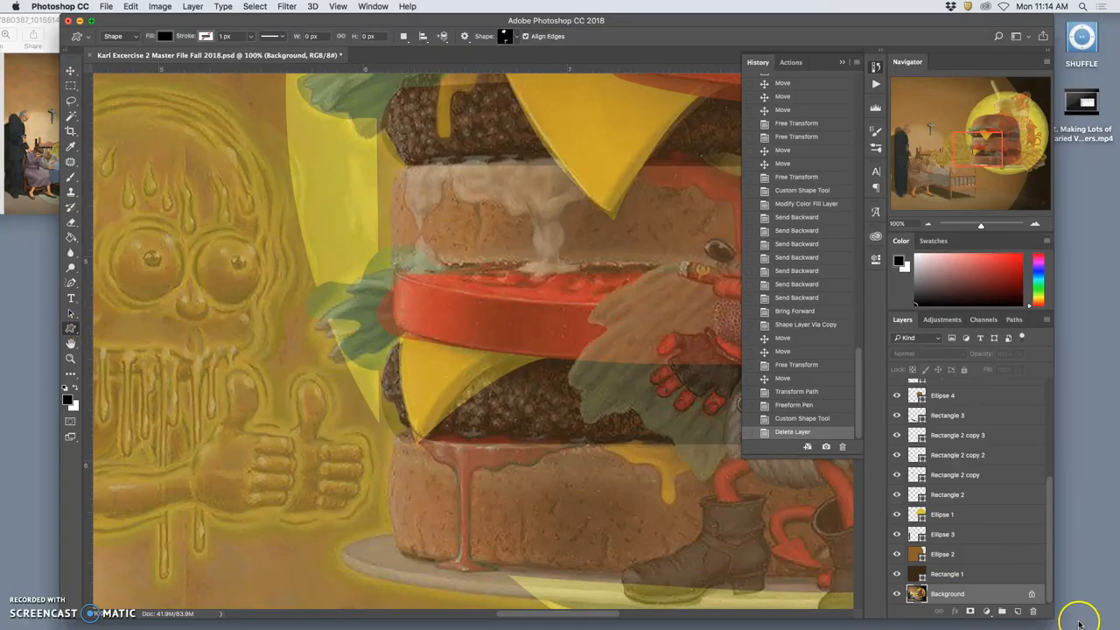
{"action": "mouse_move", "coordinate": [293, 378]}
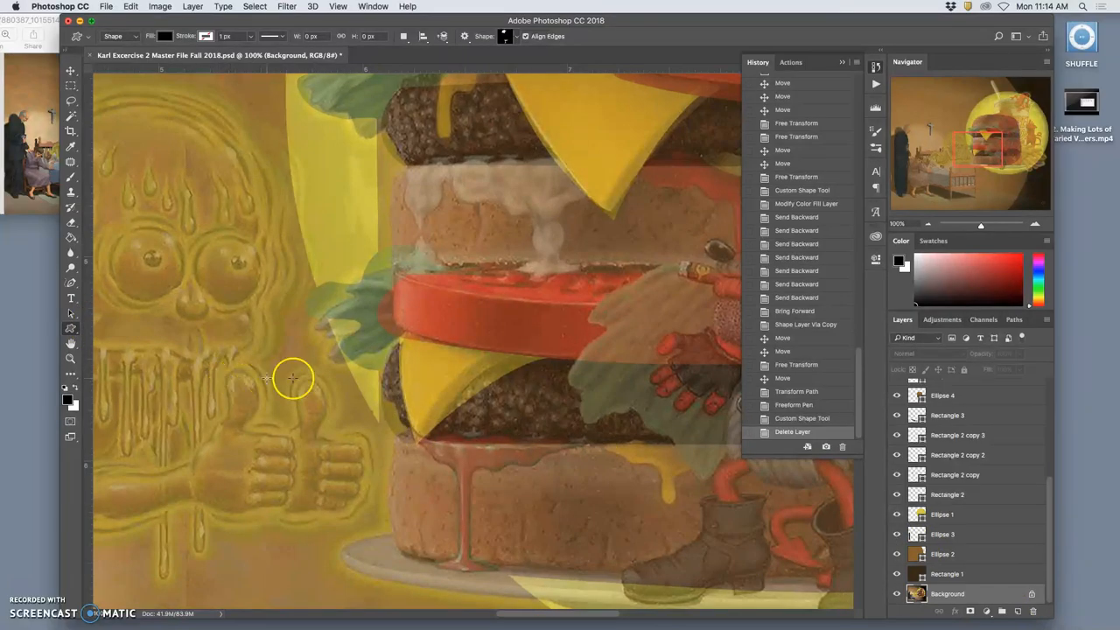
{"action": "mouse_move", "coordinate": [79, 332]}
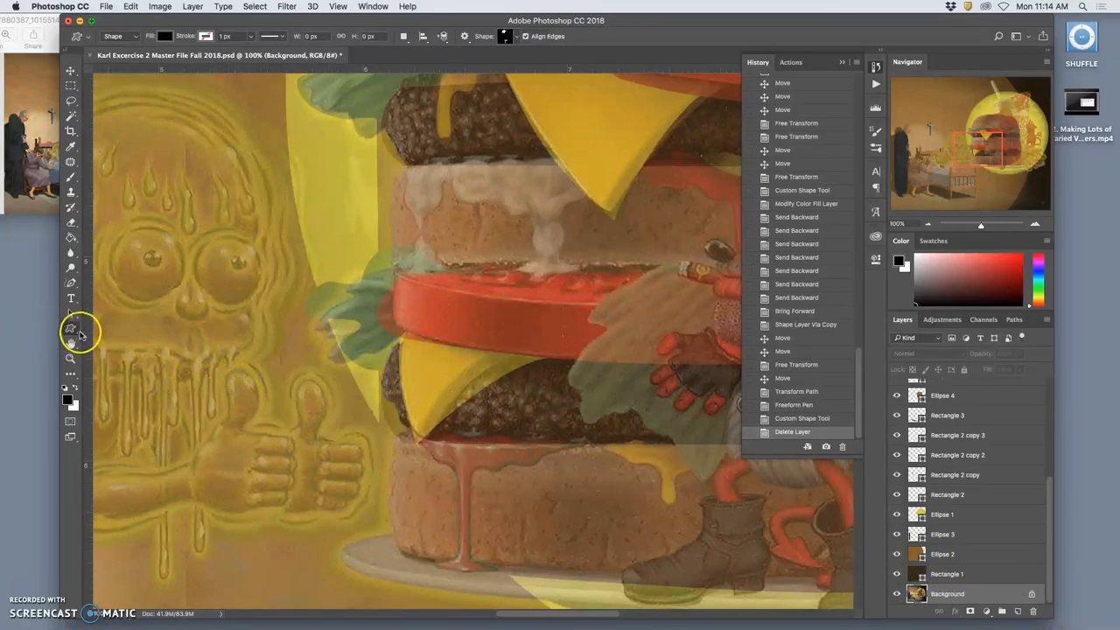
{"action": "left_click", "coordinate": [71, 282]}
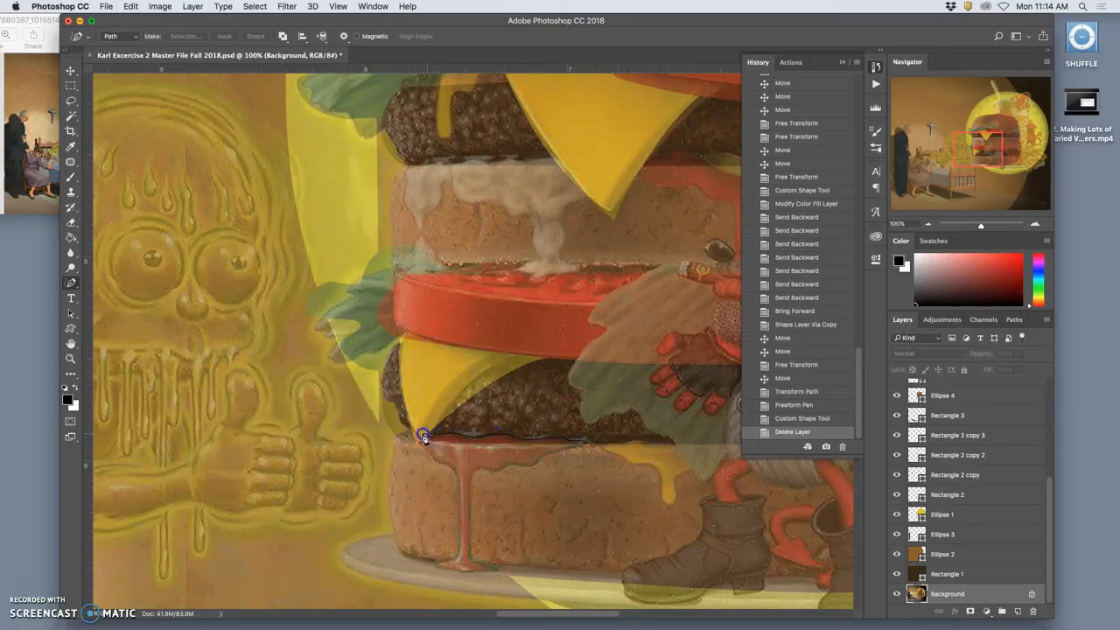
{"action": "left_click", "coordinate": [456, 508]}
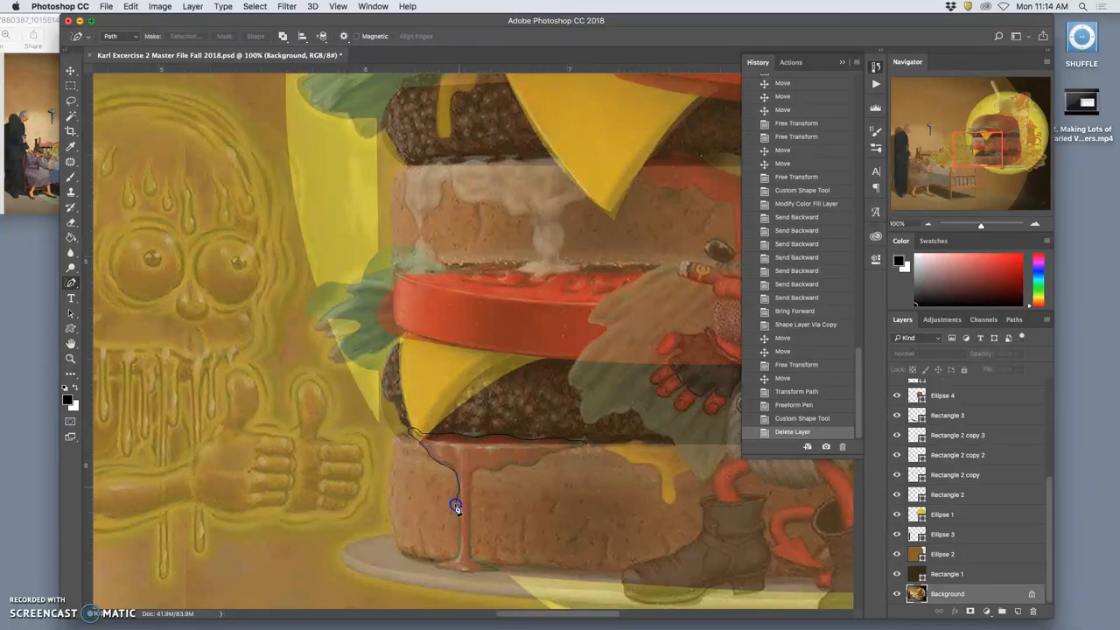
{"action": "left_click", "coordinate": [486, 573]}
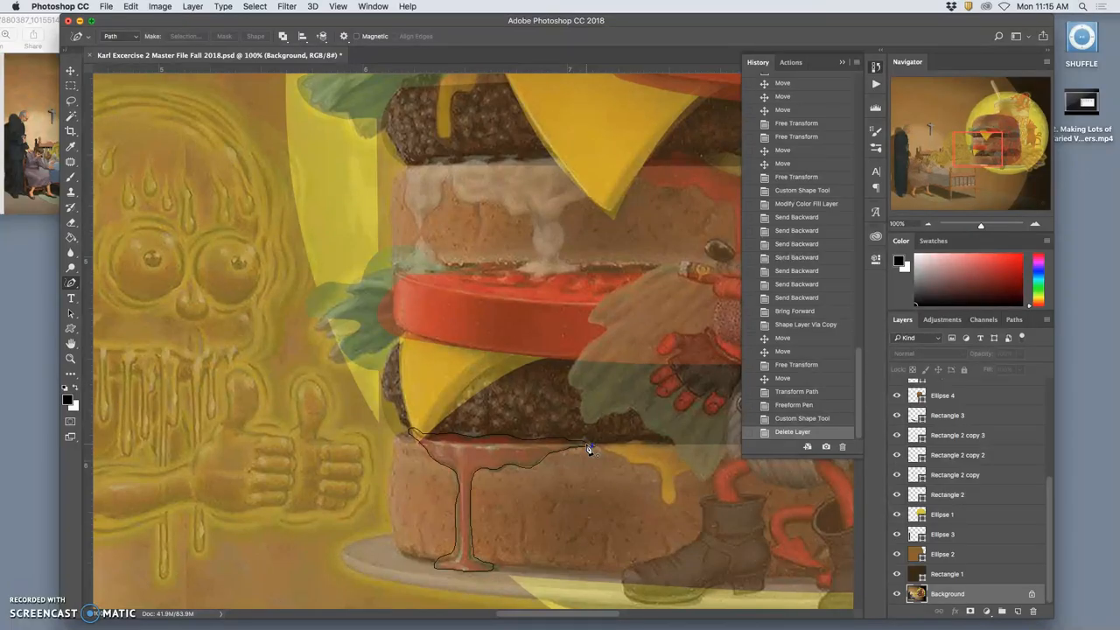
Step: Close the retraced drip path and save it as custom shape 'ketchup'
{"action": "left_click", "coordinate": [588, 448]}
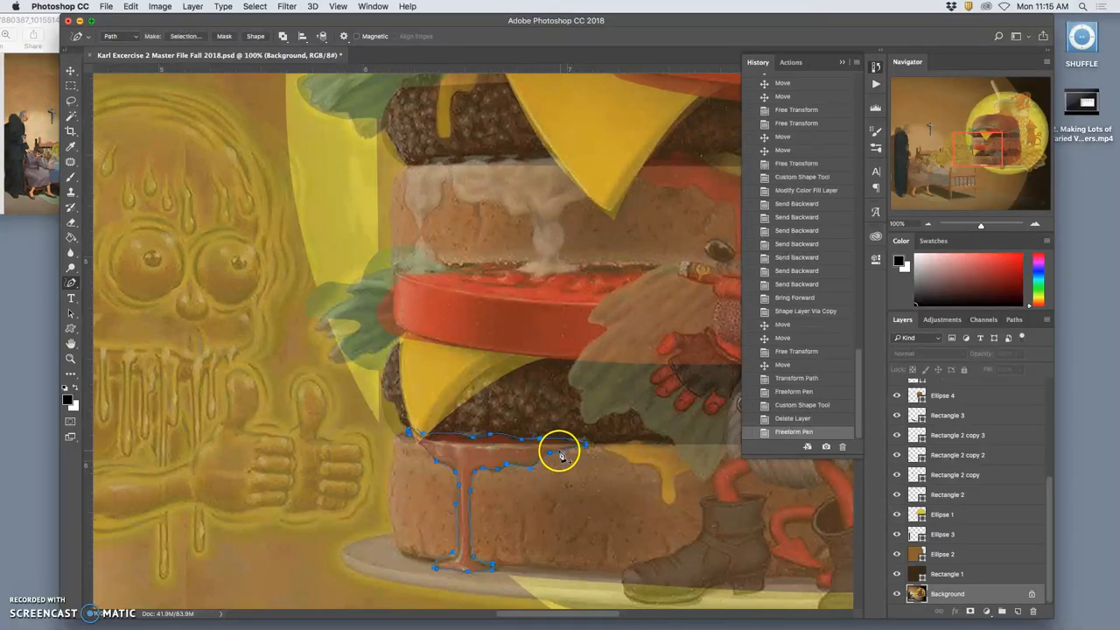
{"action": "right_click", "coordinate": [560, 454]}
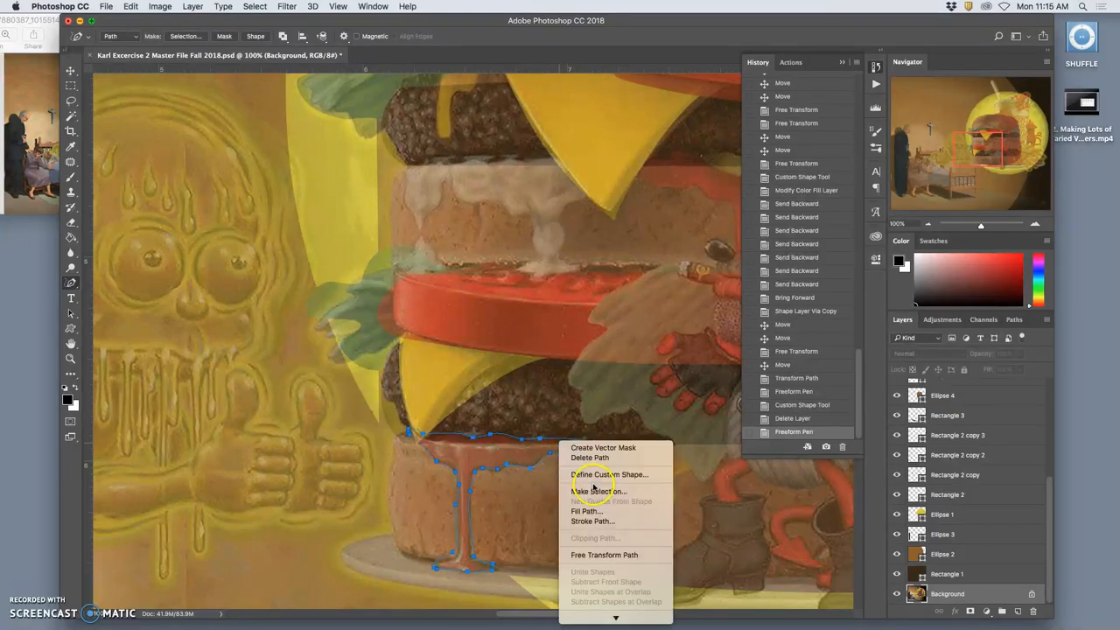
{"action": "left_click", "coordinate": [609, 474]}
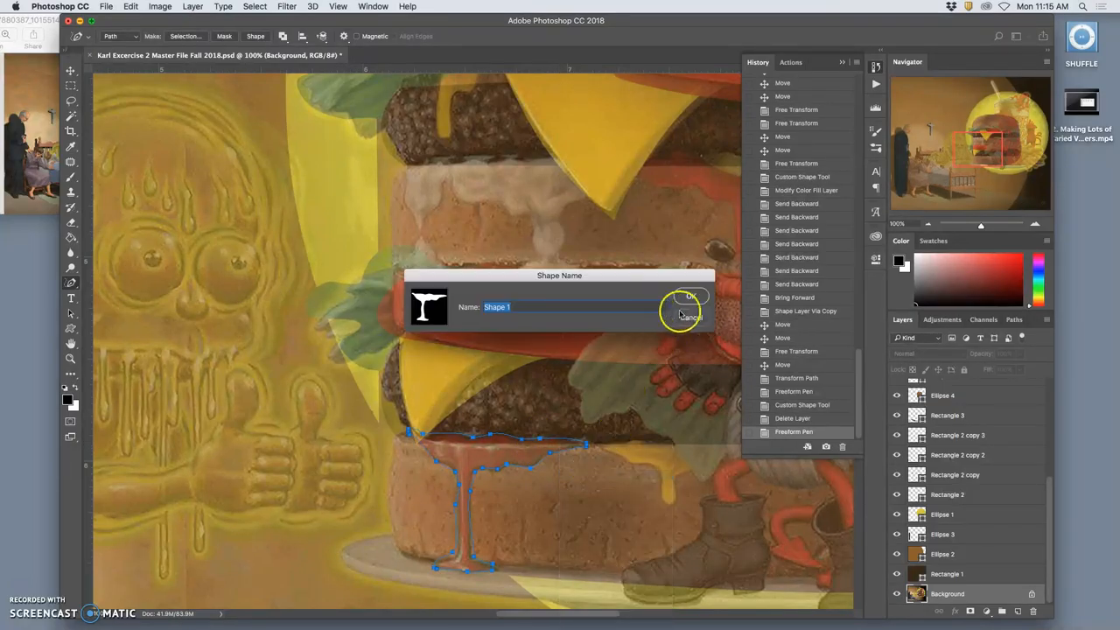
{"action": "type", "text": "ketchup"}
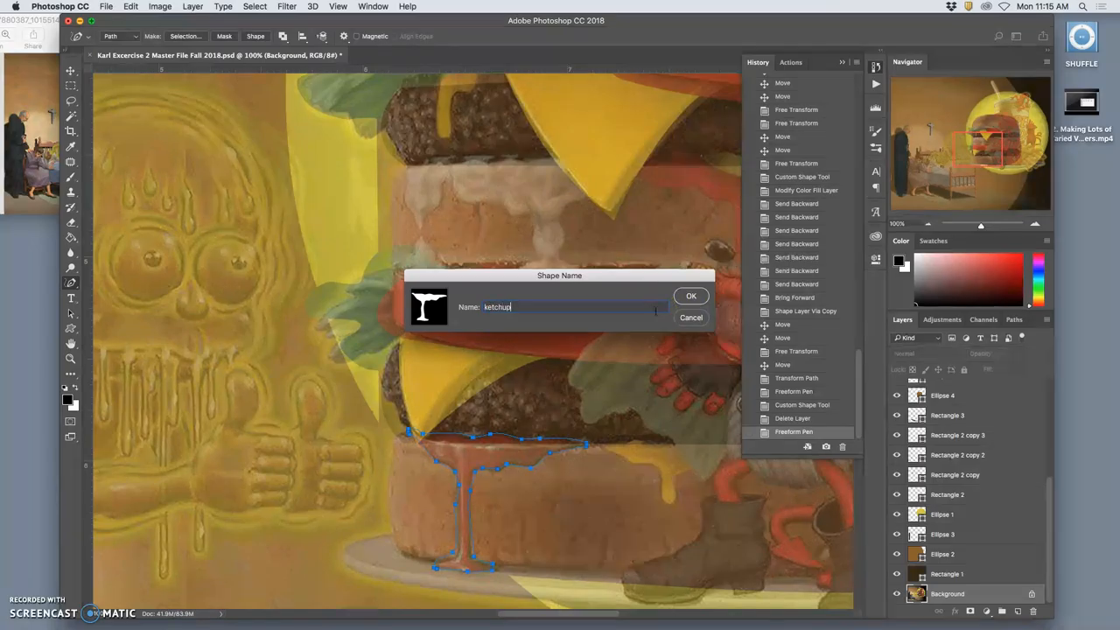
{"action": "left_click", "coordinate": [690, 296]}
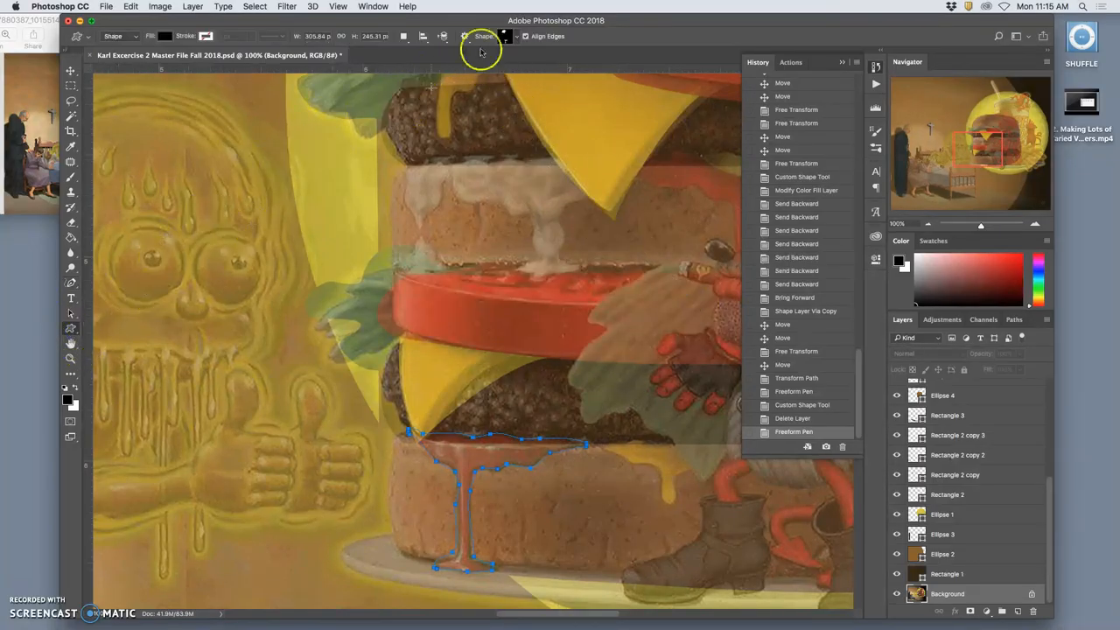
Step: Pick the ketchup shape and draw two drip shapes over the bottom bun
{"action": "left_click", "coordinate": [503, 36]}
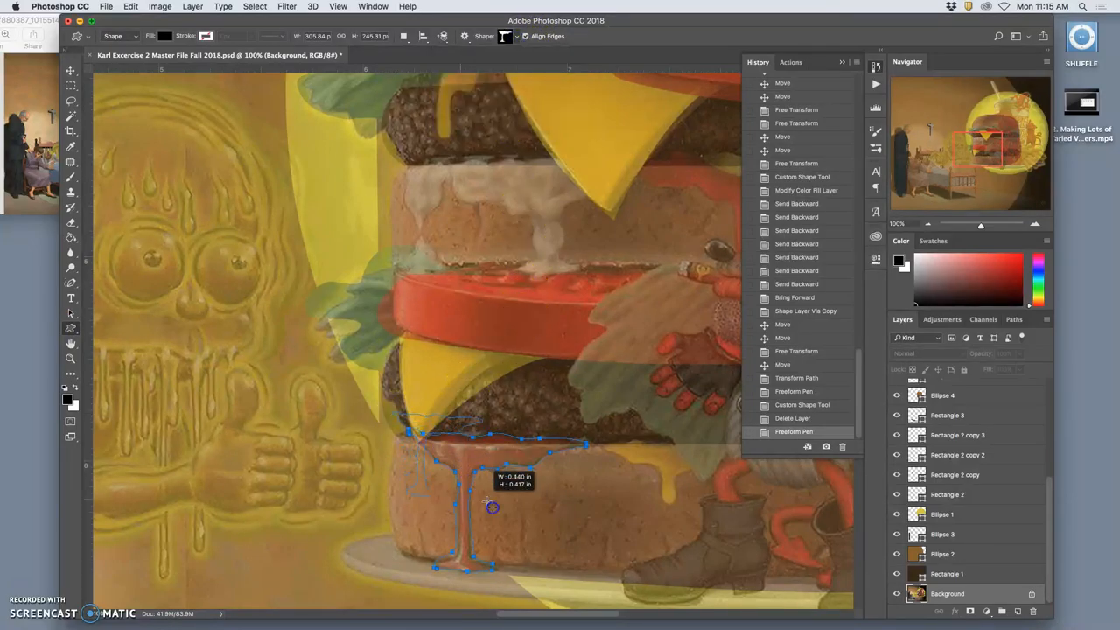
{"action": "left_click_drag", "start_coordinate": [492, 507], "coordinate": [575, 562]}
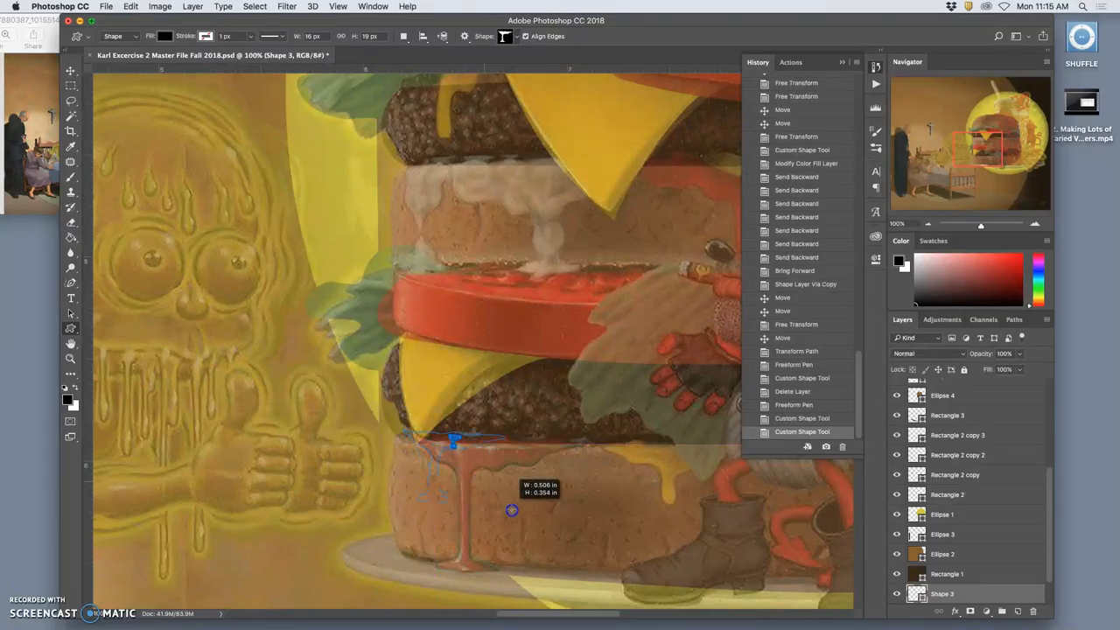
{"action": "left_click_drag", "start_coordinate": [512, 510], "coordinate": [593, 572]}
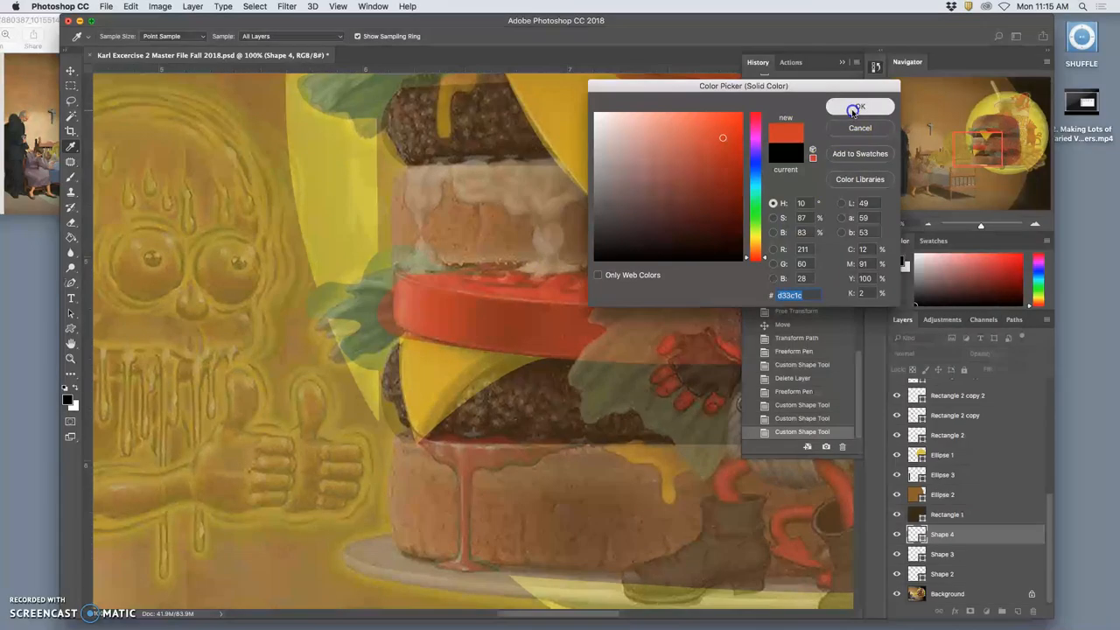
Step: Fill the new drip layers with red #d33c1c, toggling layer visibility to compare
{"action": "left_click", "coordinate": [858, 106]}
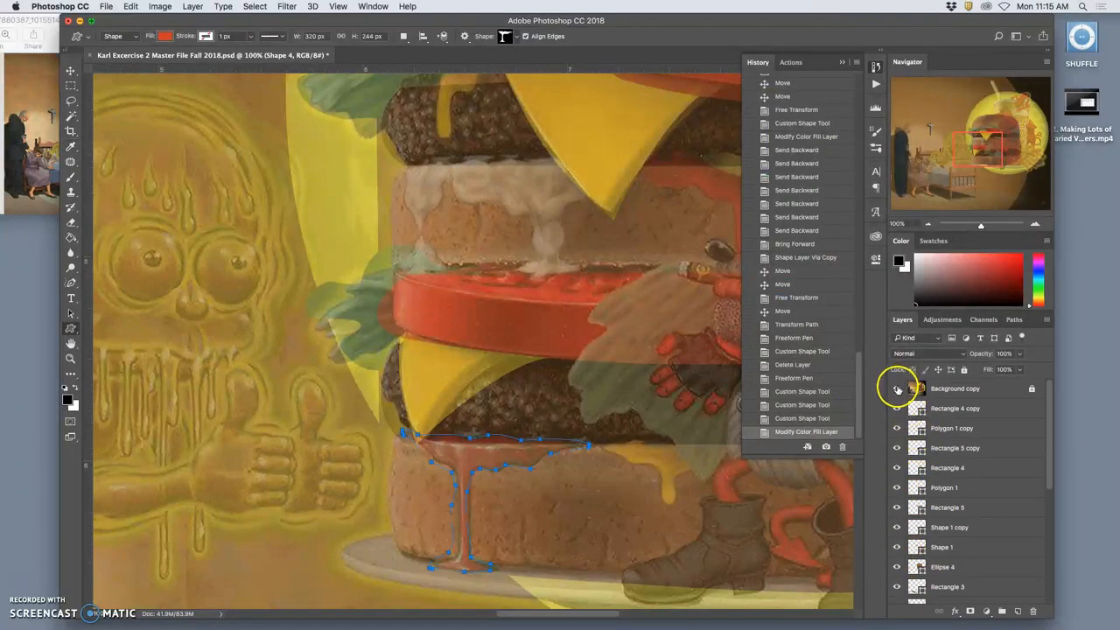
{"action": "left_click", "coordinate": [896, 389]}
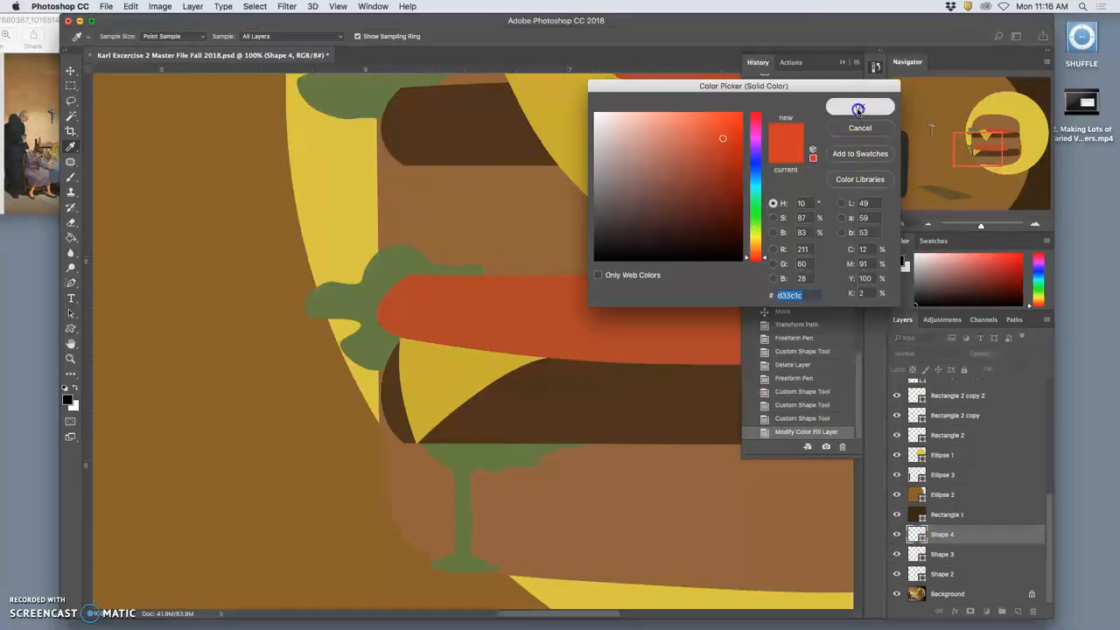
{"action": "left_click", "coordinate": [859, 107]}
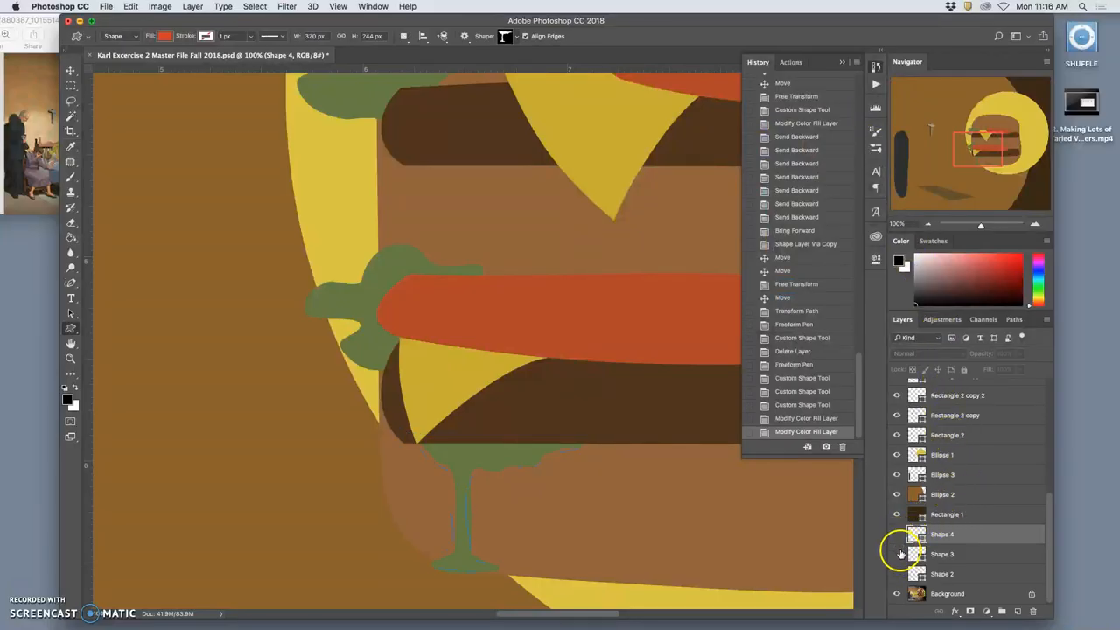
{"action": "left_click", "coordinate": [943, 534]}
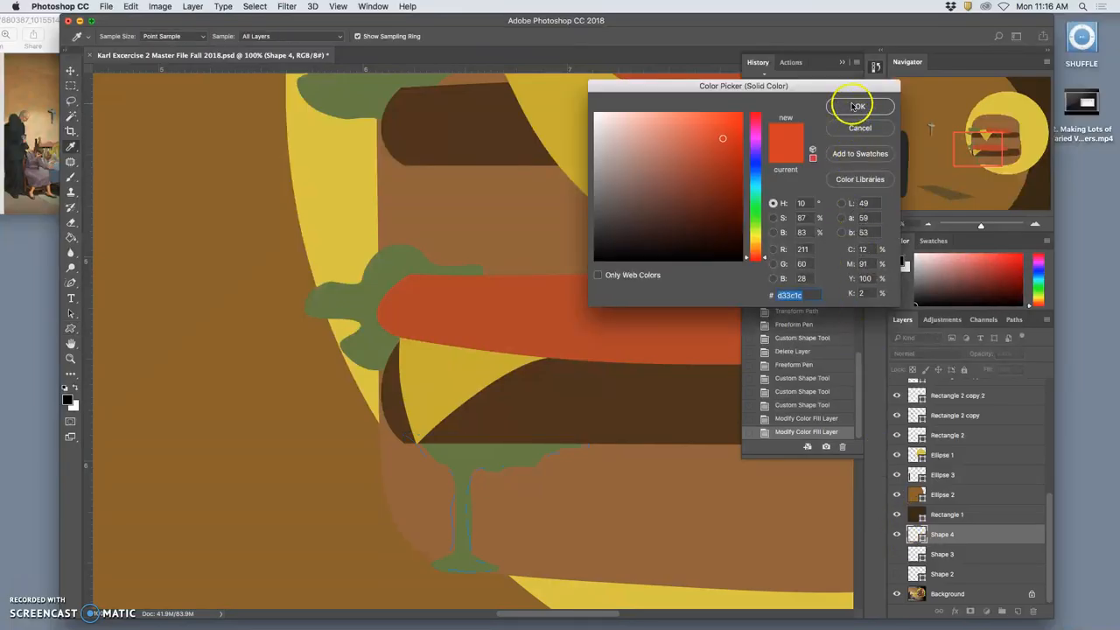
{"action": "left_click", "coordinate": [858, 106]}
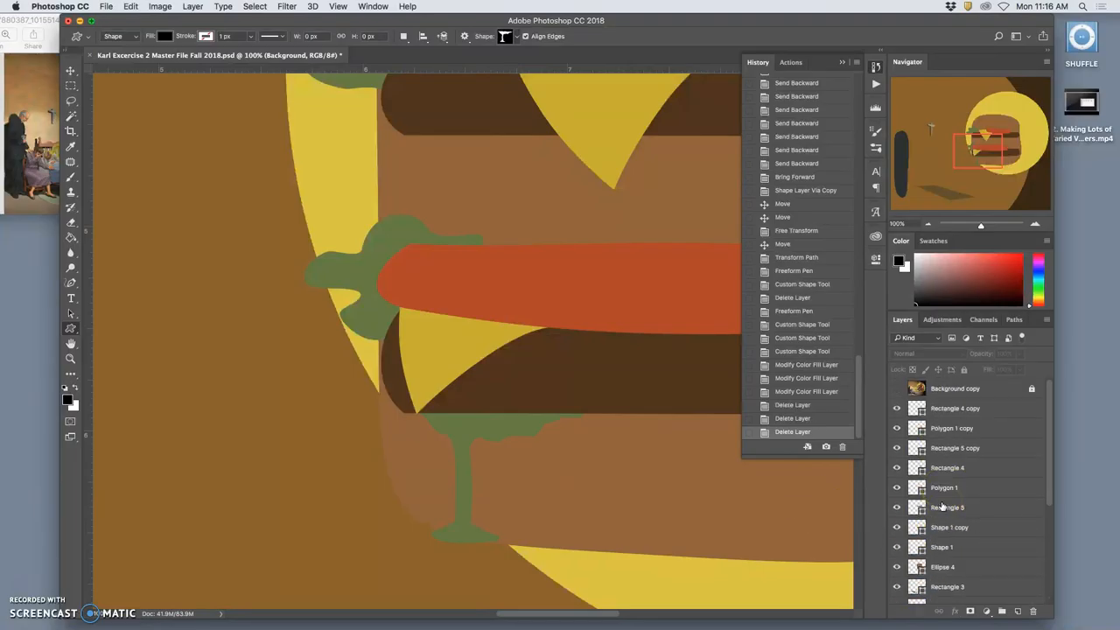
Step: Select Shape 1 and drag a ketchup drip shape over the green drip
{"action": "left_click", "coordinate": [896, 409]}
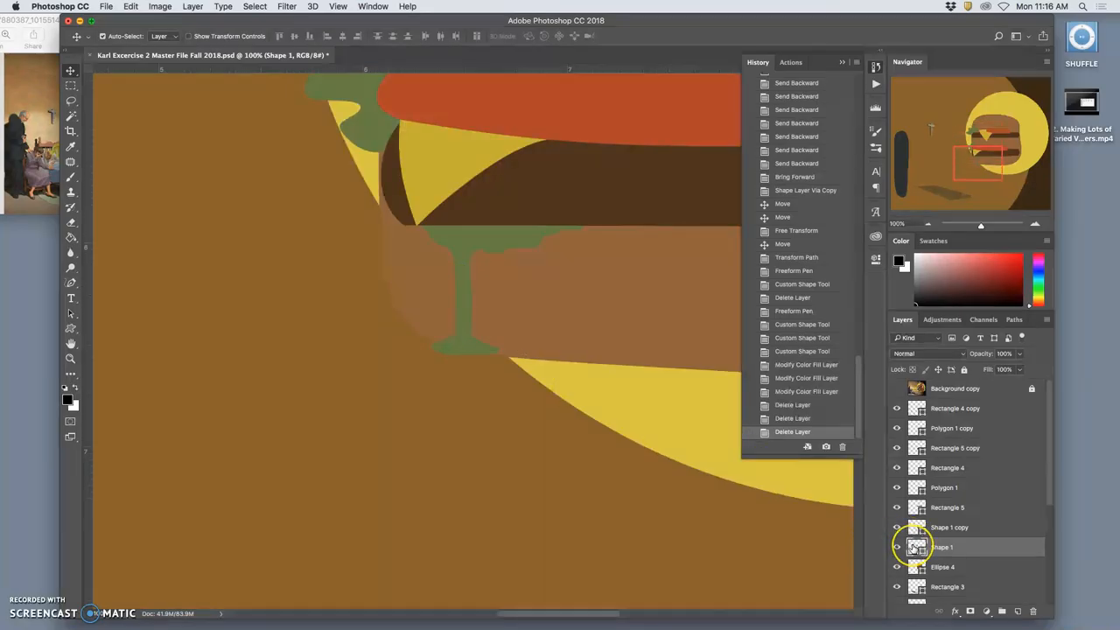
{"action": "mouse_move", "coordinate": [917, 547]}
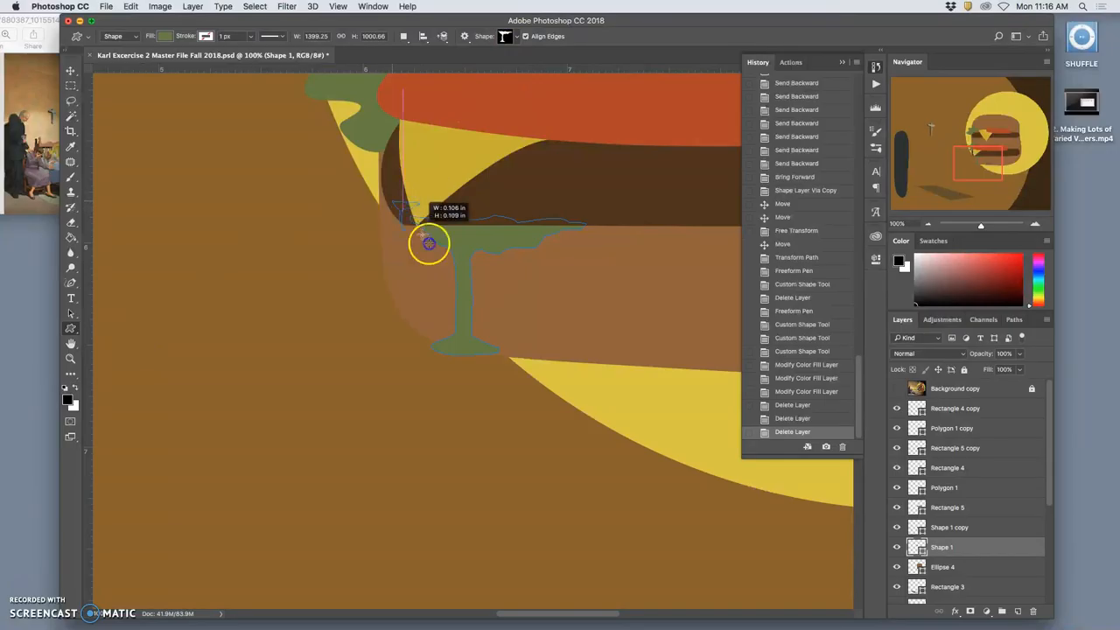
{"action": "left_click_drag", "start_coordinate": [429, 244], "coordinate": [558, 353]}
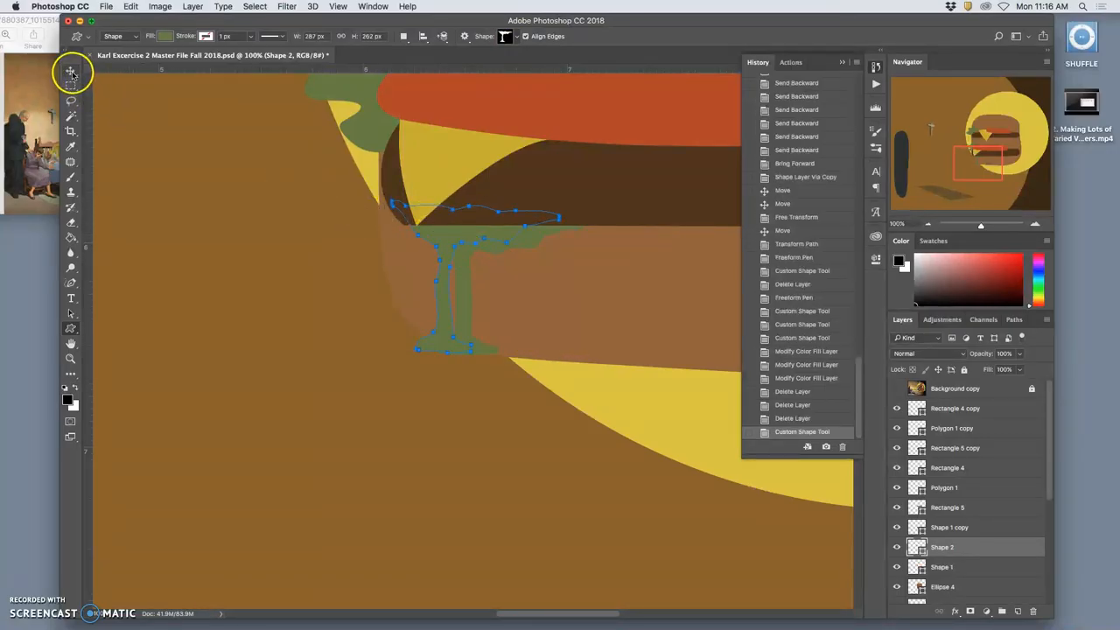
Step: Fill the Shape 2 drip with sampled red #d21a1a
{"action": "left_click", "coordinate": [71, 73]}
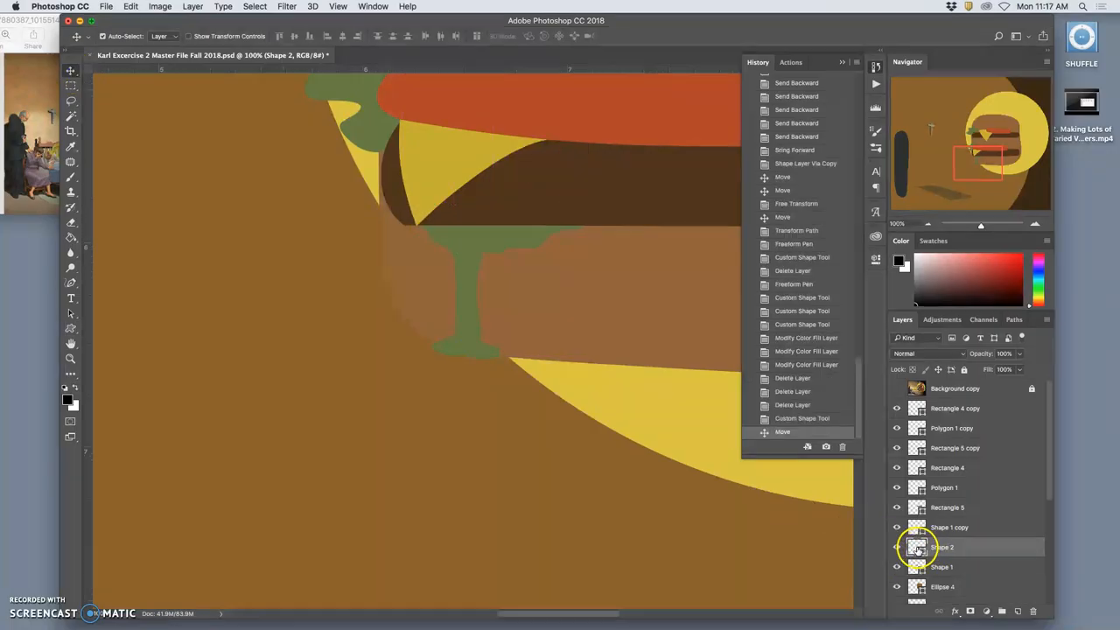
{"action": "double_click", "coordinate": [917, 547]}
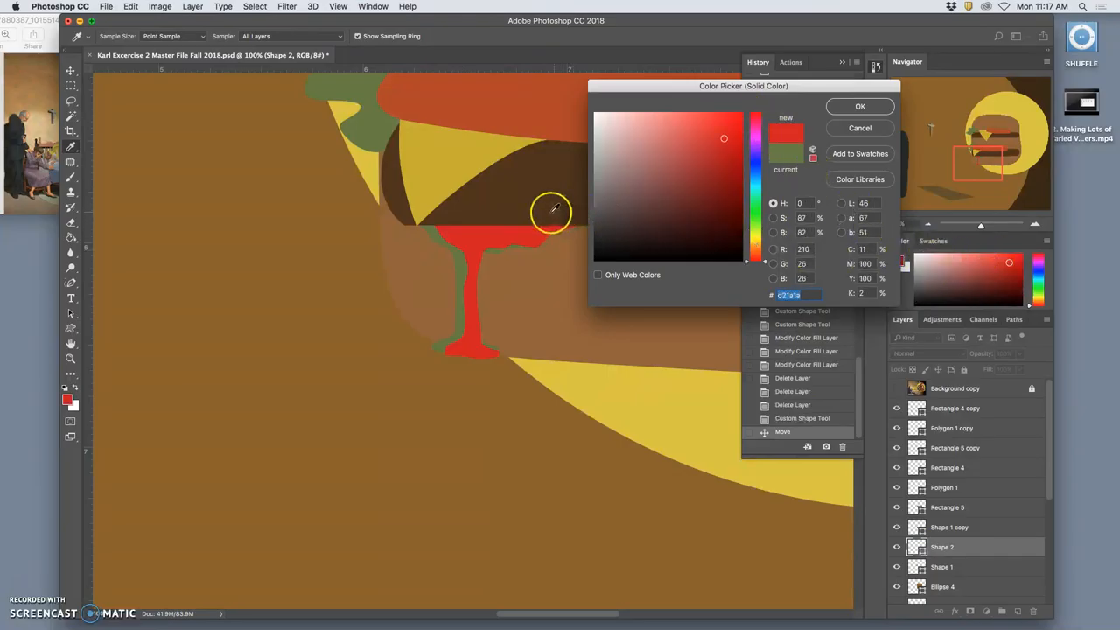
{"action": "mouse_move", "coordinate": [459, 241]}
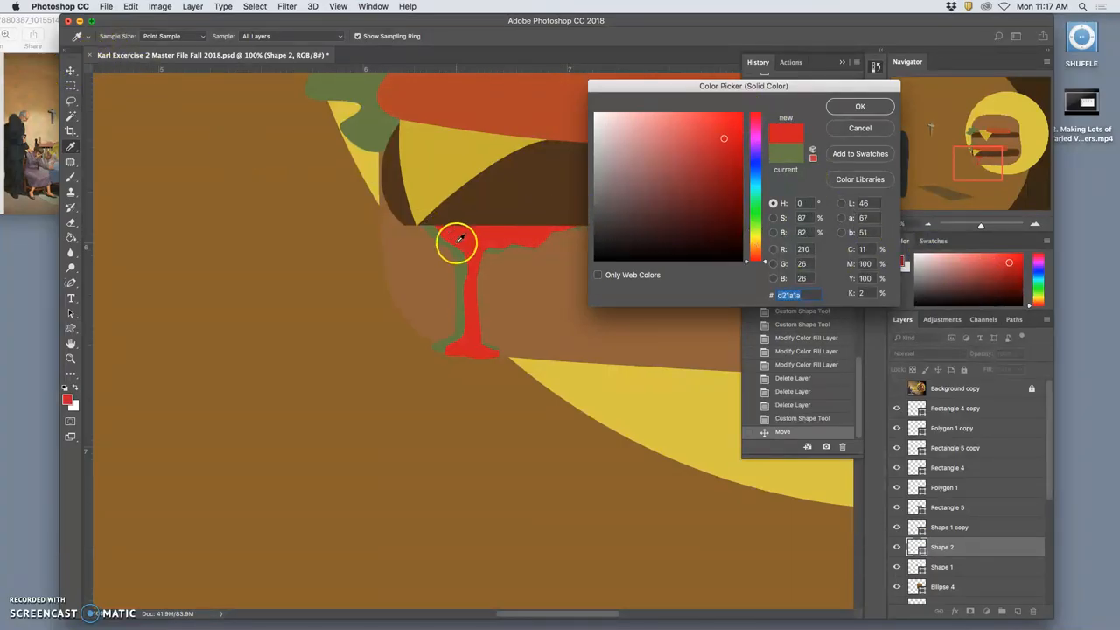
{"action": "left_click", "coordinate": [859, 106]}
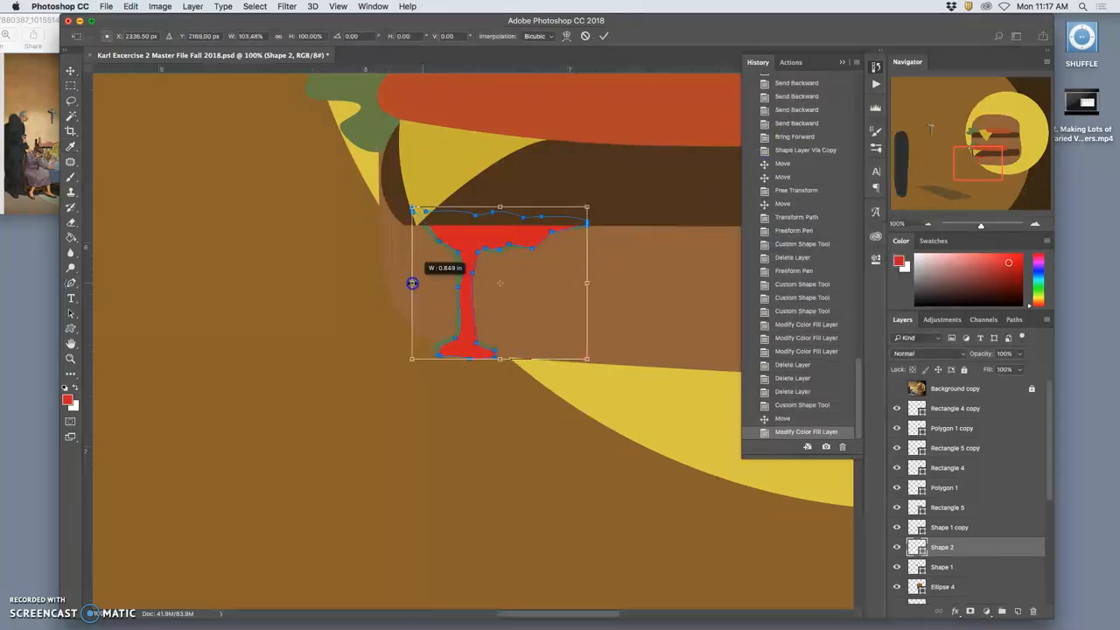
Step: Stretch the red drip wider with transform handles to span the bun's edge
{"action": "left_click_drag", "start_coordinate": [586, 283], "coordinate": [593, 287]}
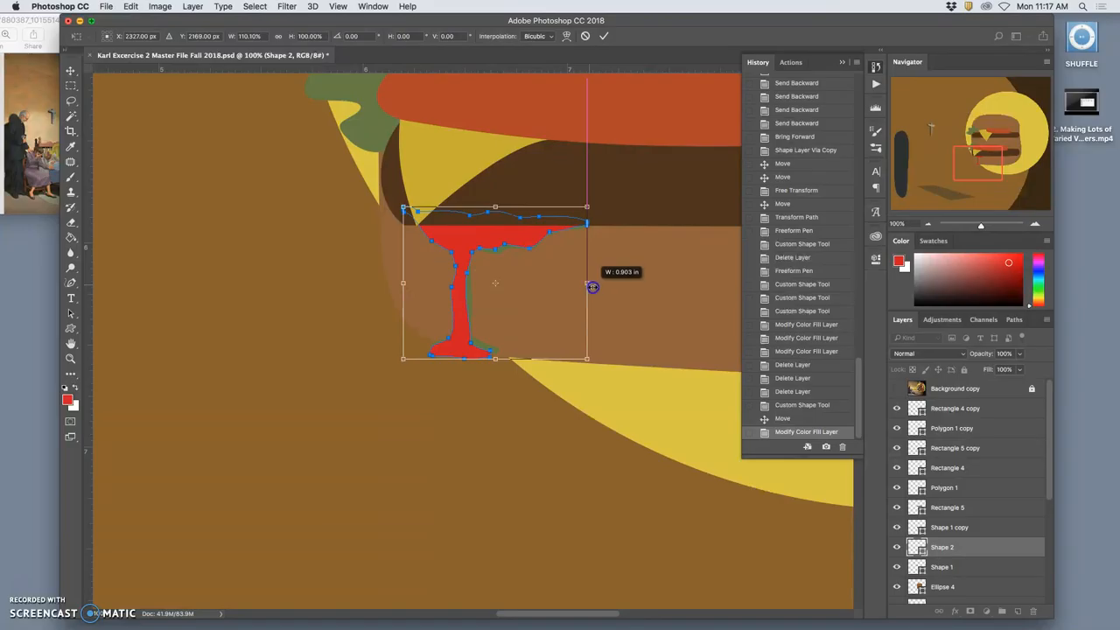
{"action": "left_click_drag", "start_coordinate": [592, 287], "coordinate": [593, 207]}
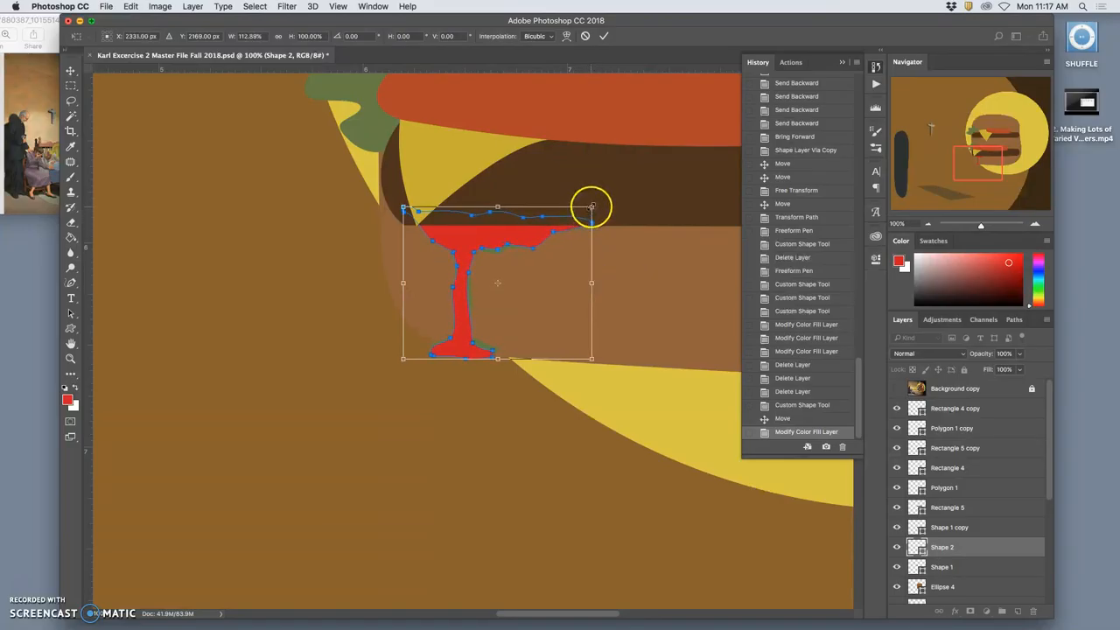
{"action": "left_click_drag", "start_coordinate": [591, 208], "coordinate": [591, 215]}
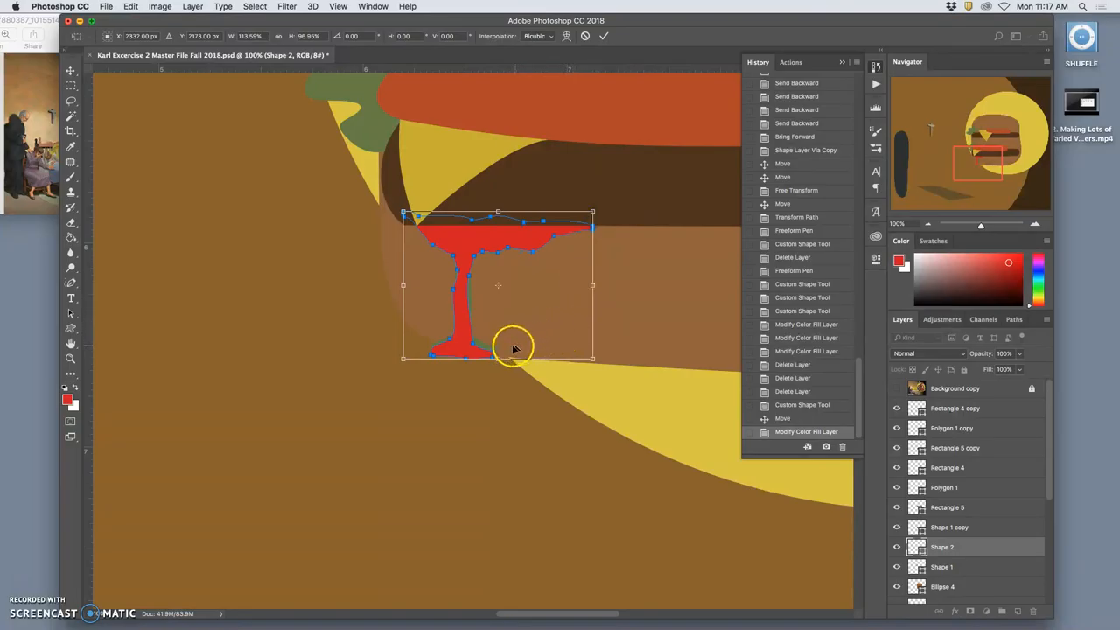
Step: Warp the red drip's base and stem to fit the bun, then commit
{"action": "right_click", "coordinate": [512, 346]}
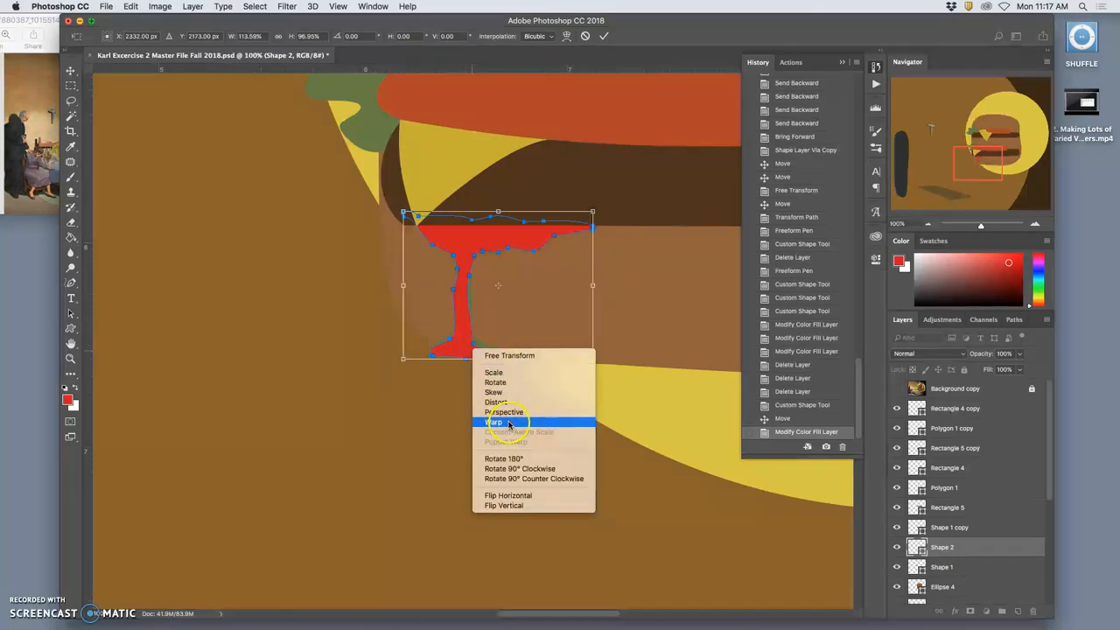
{"action": "left_click", "coordinate": [494, 422]}
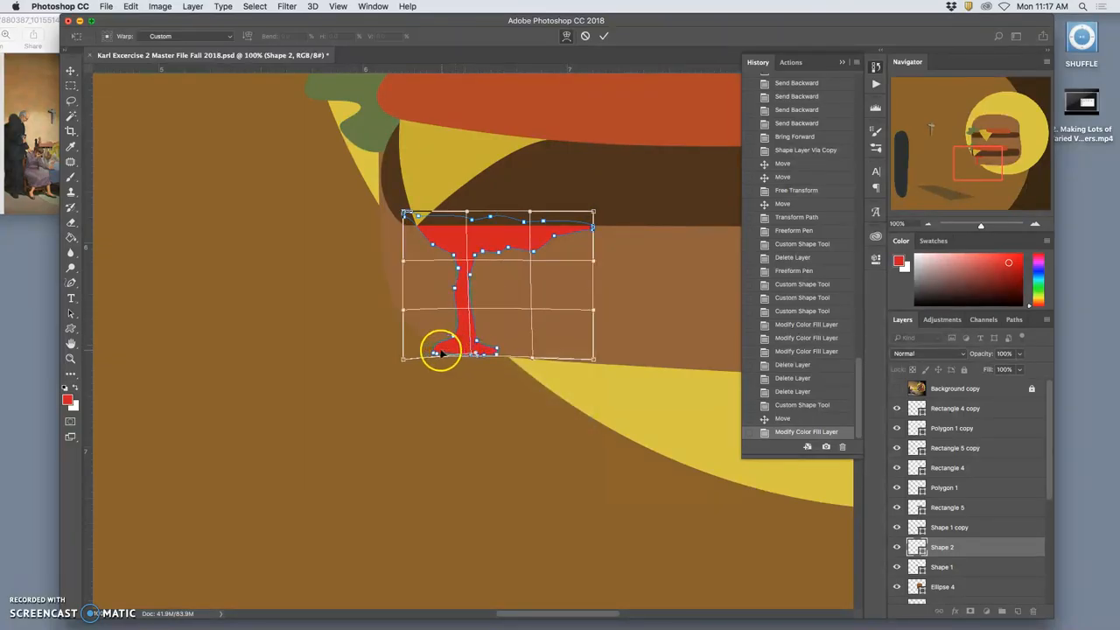
{"action": "left_click_drag", "start_coordinate": [442, 350], "coordinate": [497, 354]}
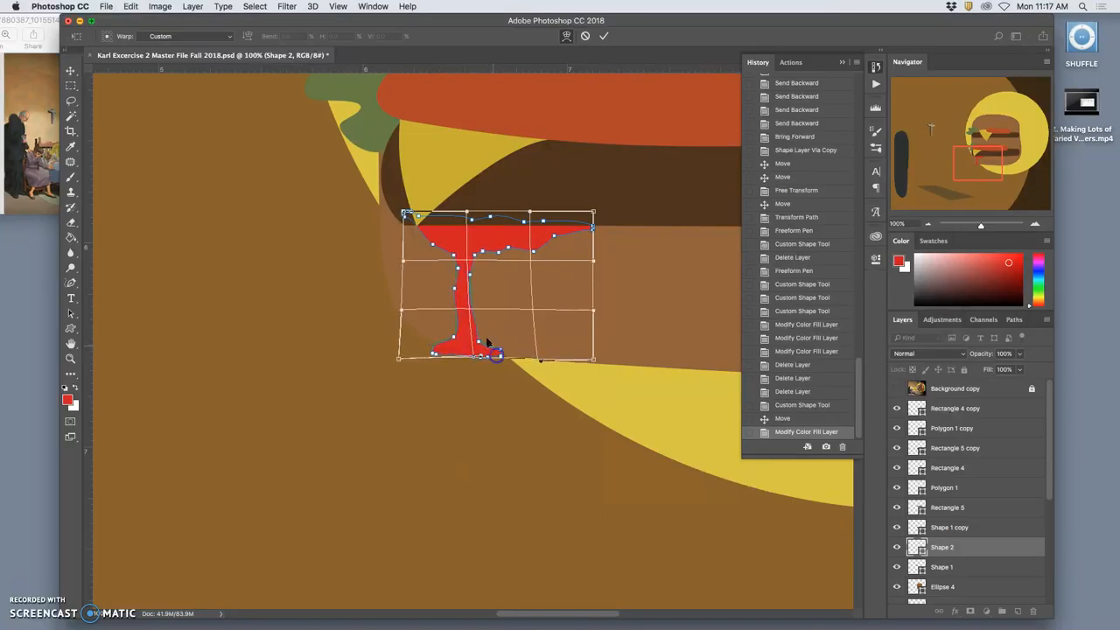
{"action": "left_click_drag", "start_coordinate": [494, 355], "coordinate": [455, 270]}
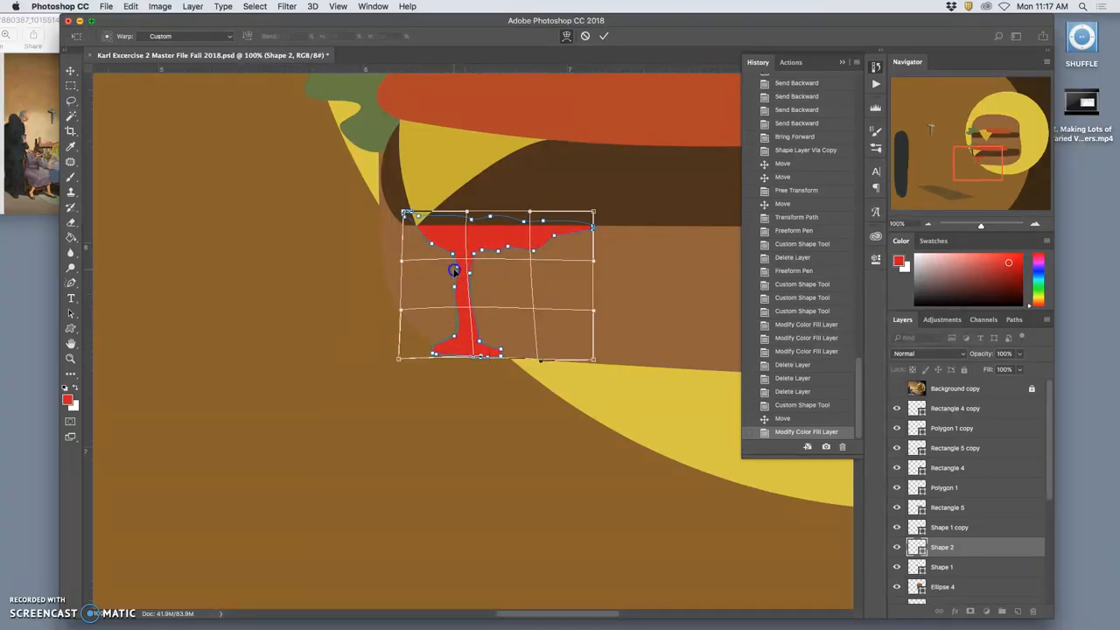
{"action": "left_click", "coordinate": [603, 35]}
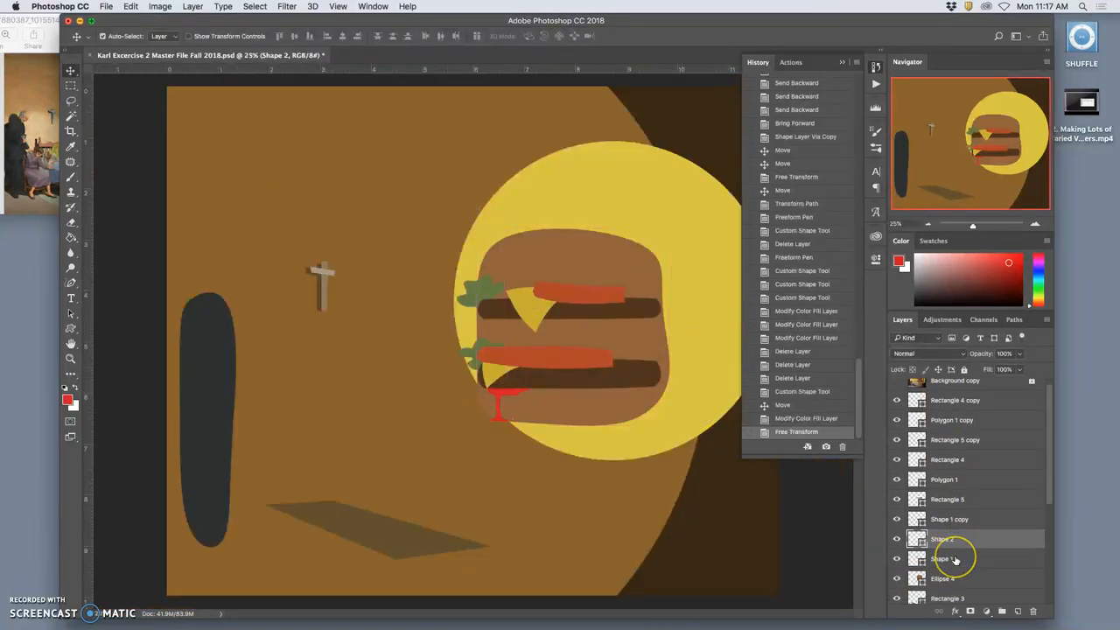
Step: Recolour the Shape 2 drip fill to #c33b12 and turn the reference Background layer back on
{"action": "scroll", "scroll_direction": "down", "scroll_amount": 3}
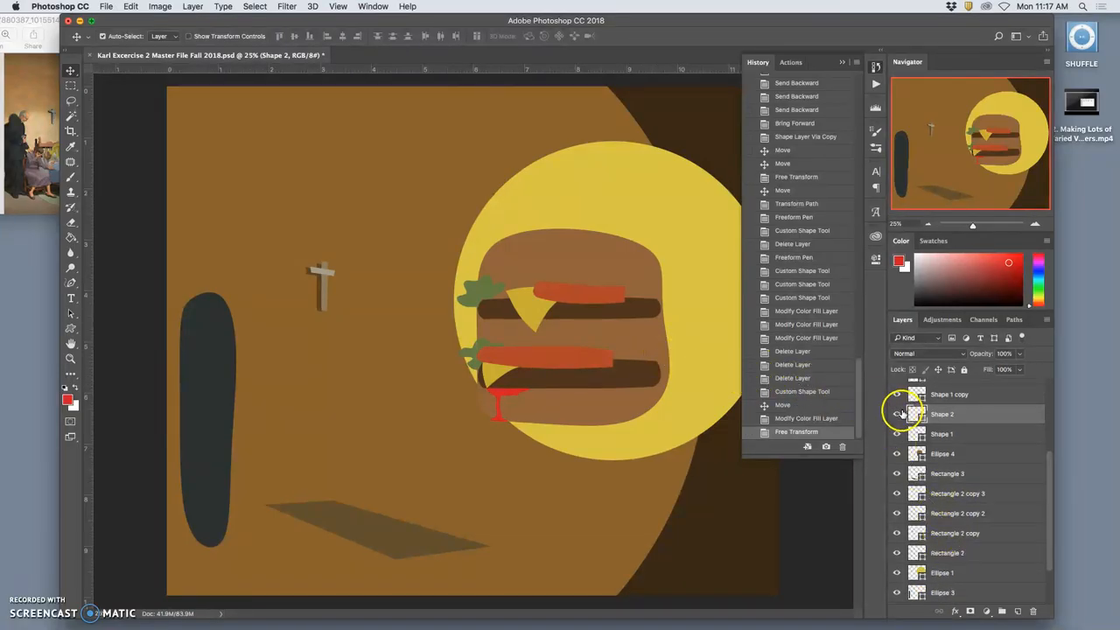
{"action": "double_click", "coordinate": [917, 414]}
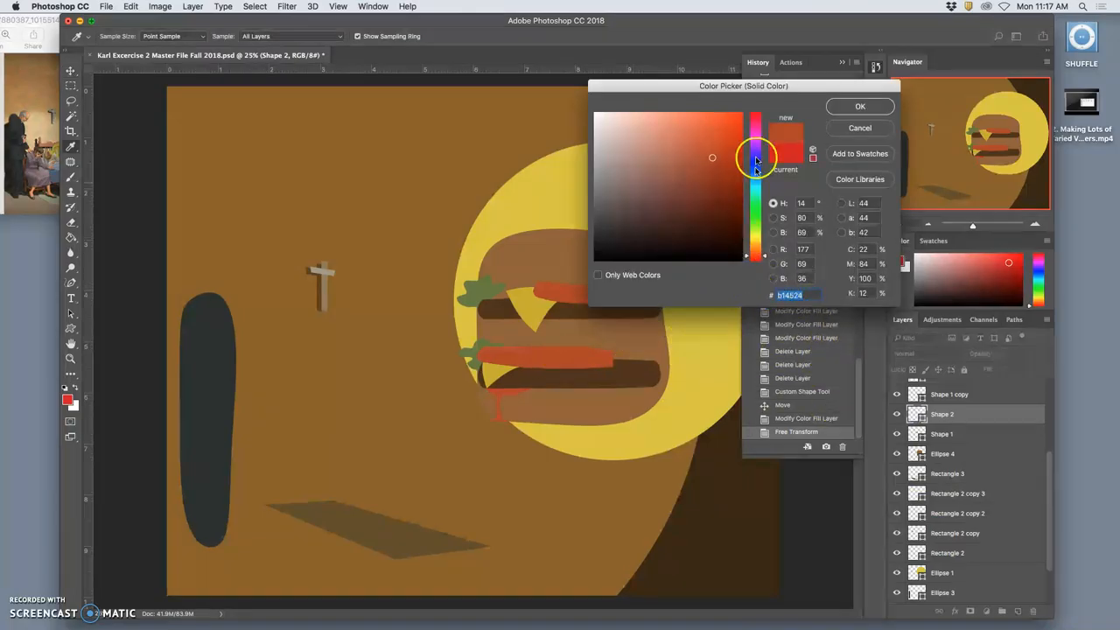
{"action": "left_click", "coordinate": [731, 147]}
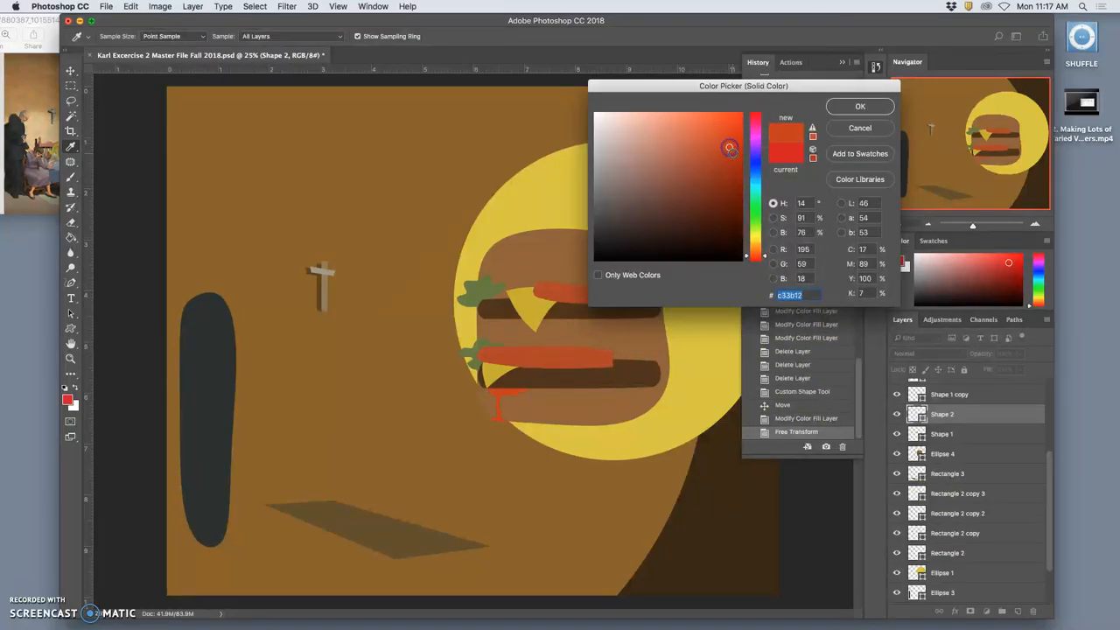
{"action": "left_click", "coordinate": [859, 106]}
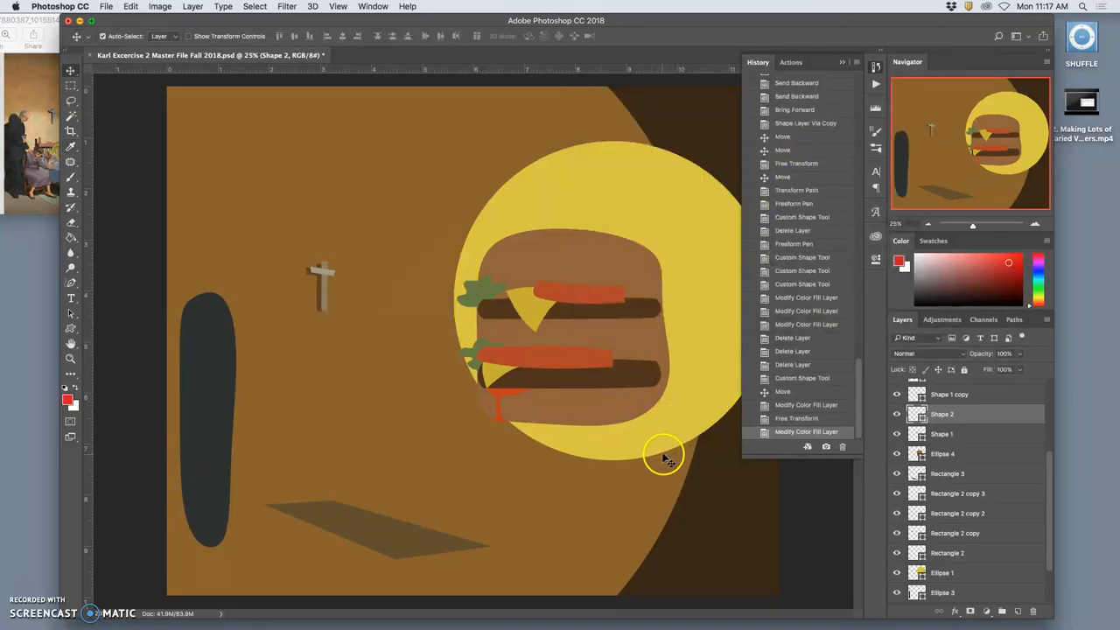
{"action": "scroll", "scroll_direction": "up", "scroll_amount": 3}
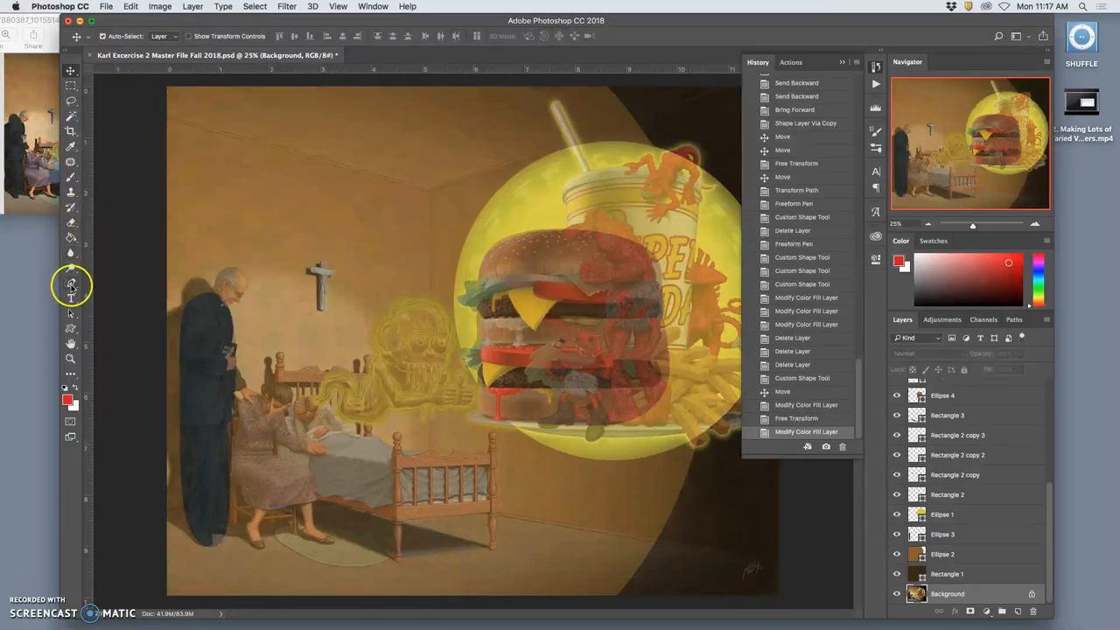
Step: Trace the demon atop the drink cup with the Freeform Pen and save it as custom shape 'Deamon 1'
{"action": "left_click", "coordinate": [71, 282]}
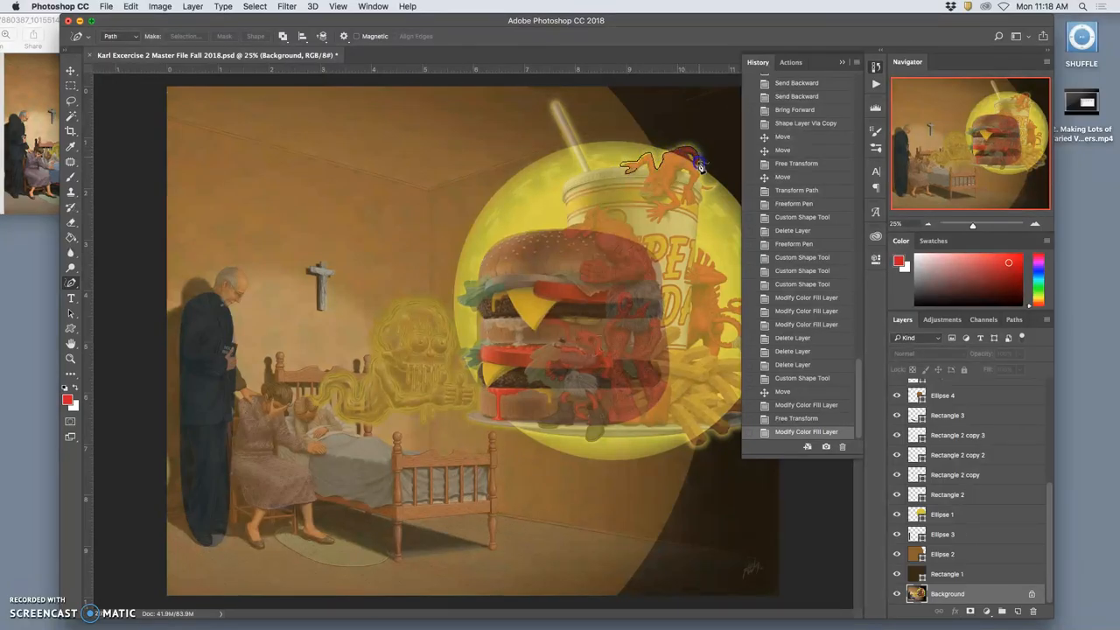
{"action": "mouse_move", "coordinate": [713, 186]}
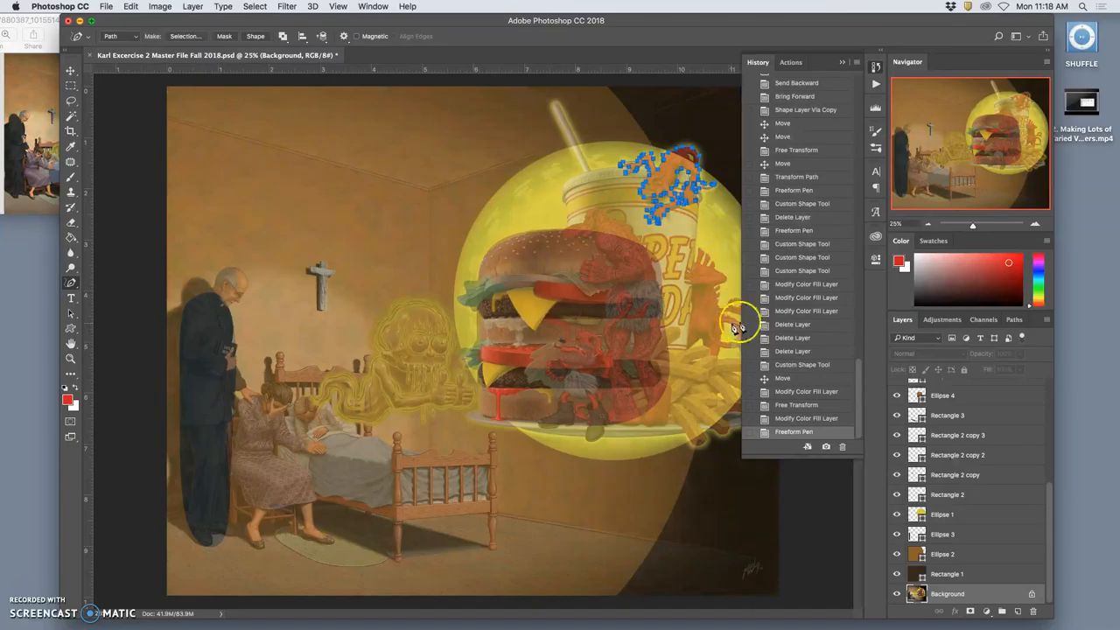
{"action": "mouse_move", "coordinate": [713, 197]}
{"action": "type", "text": "Deamo"}
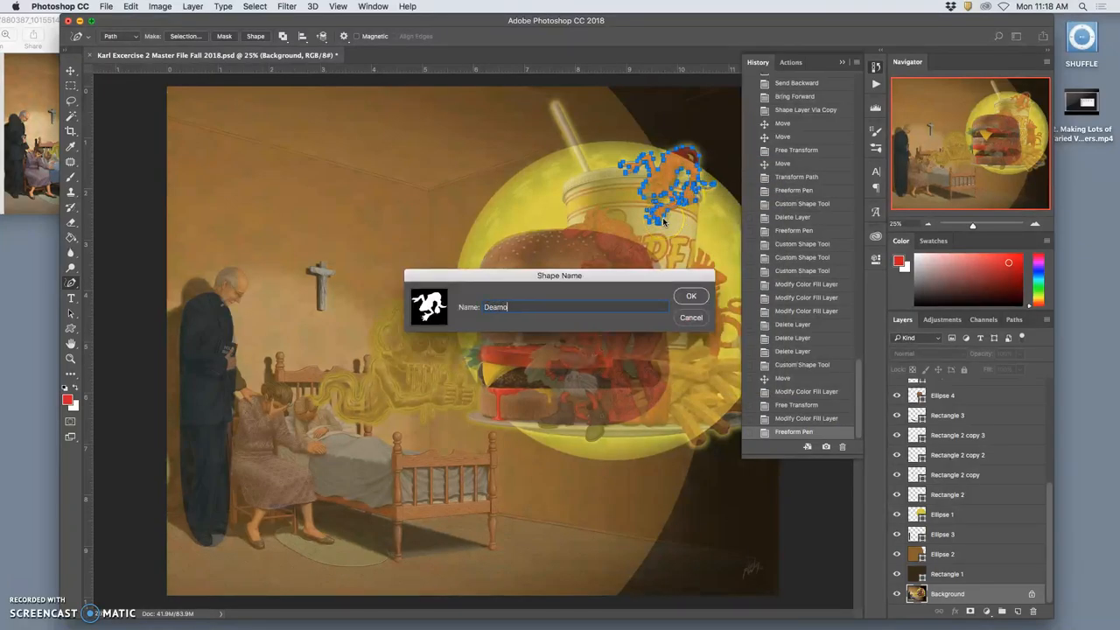
{"action": "type", "text": "n 1"}
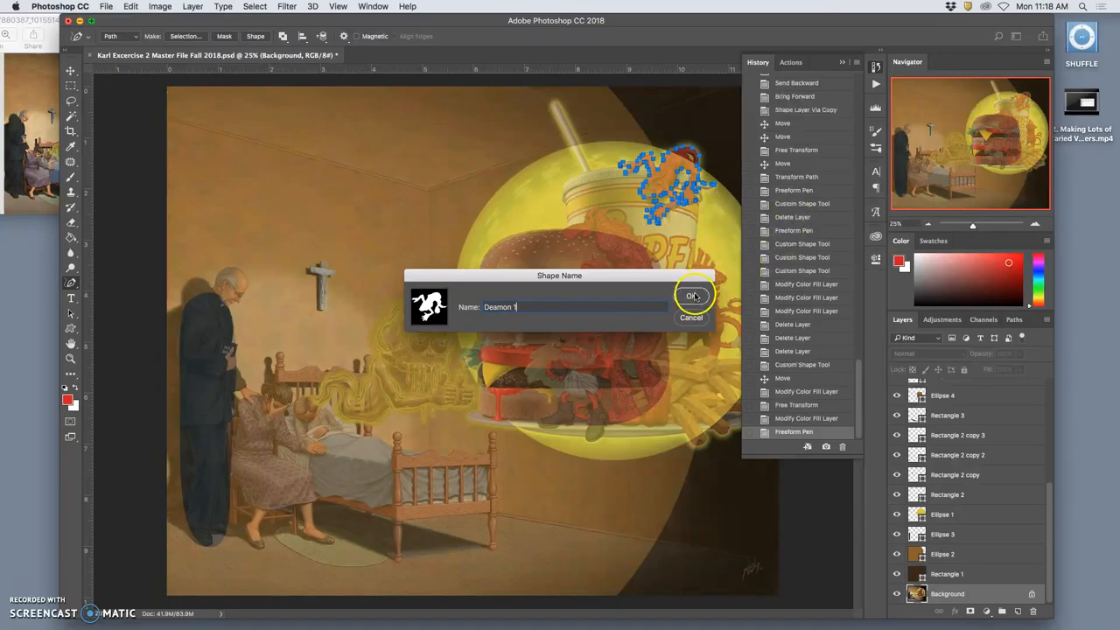
{"action": "left_click", "coordinate": [692, 295]}
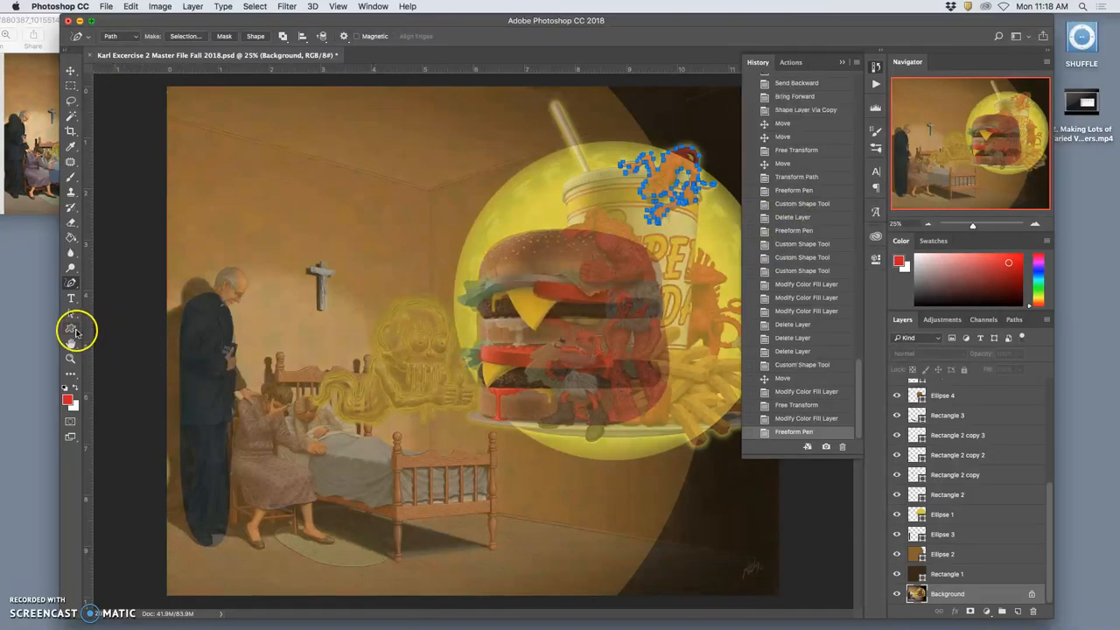
Step: Draw the Deamon 1 custom shape over the creature and set its fill to red
{"action": "left_click", "coordinate": [517, 36]}
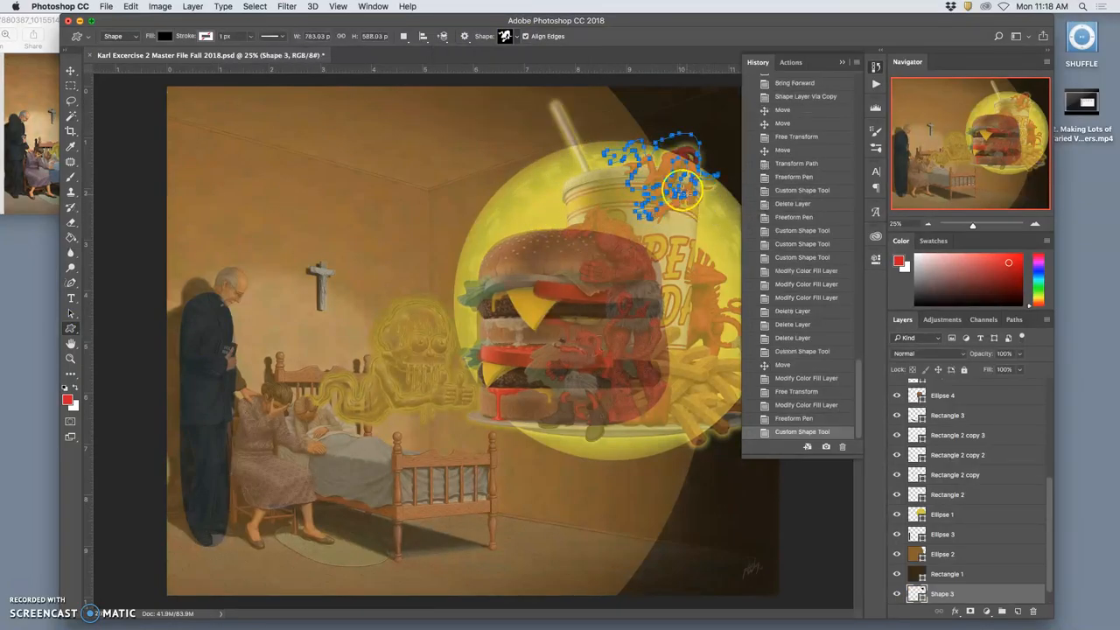
{"action": "left_click", "coordinate": [72, 71]}
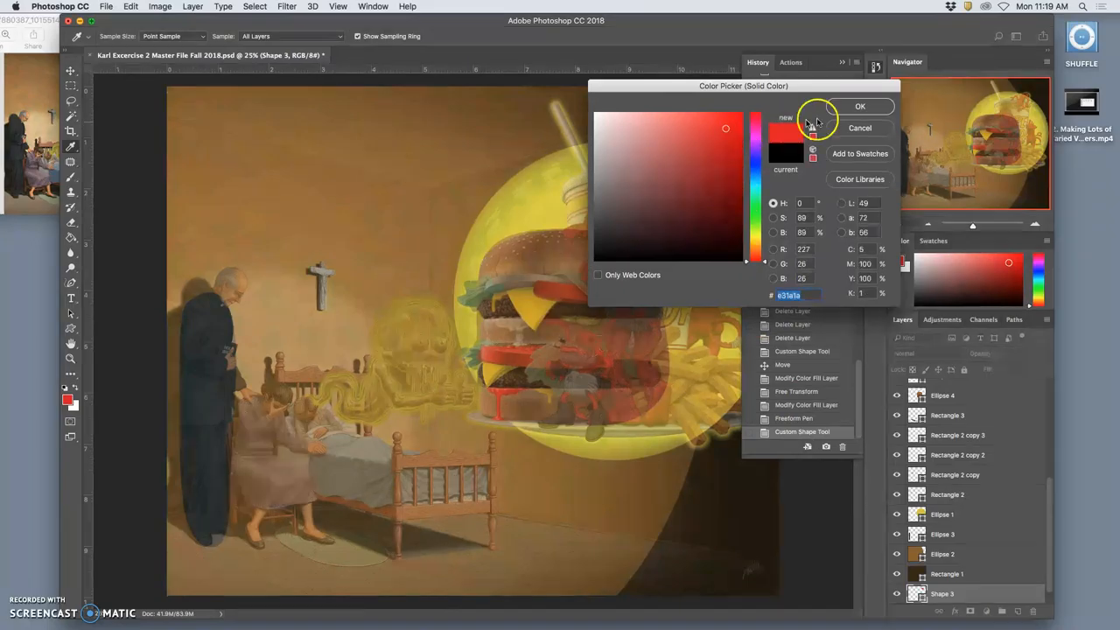
{"action": "left_click", "coordinate": [859, 106]}
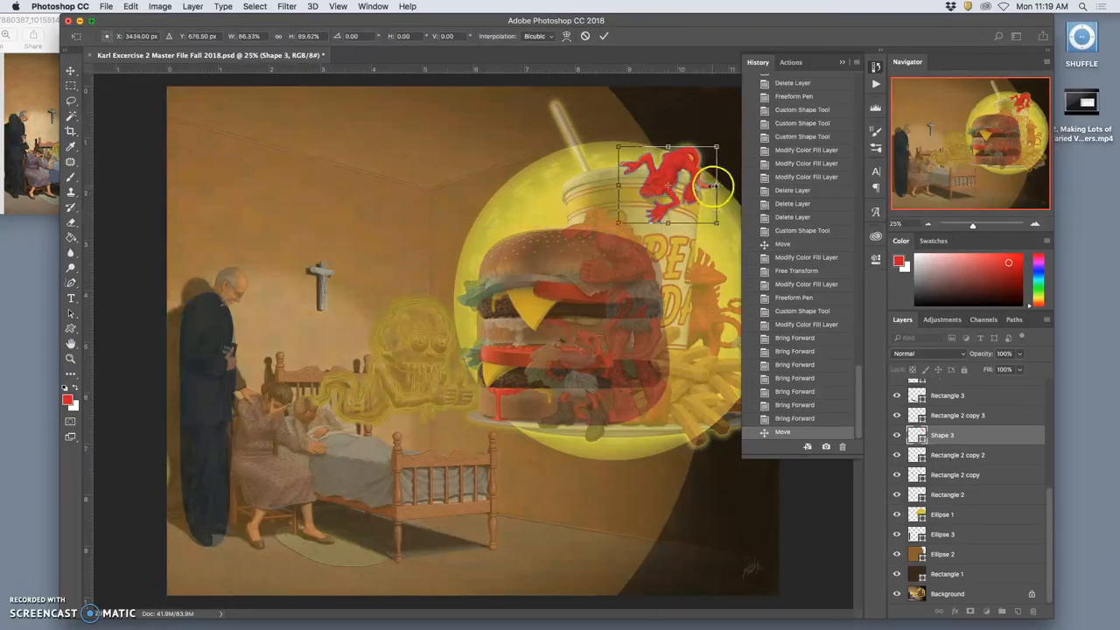
Step: Commit the red demon's Free Transform resize and scroll through the Layers panel
{"action": "left_click", "coordinate": [603, 35]}
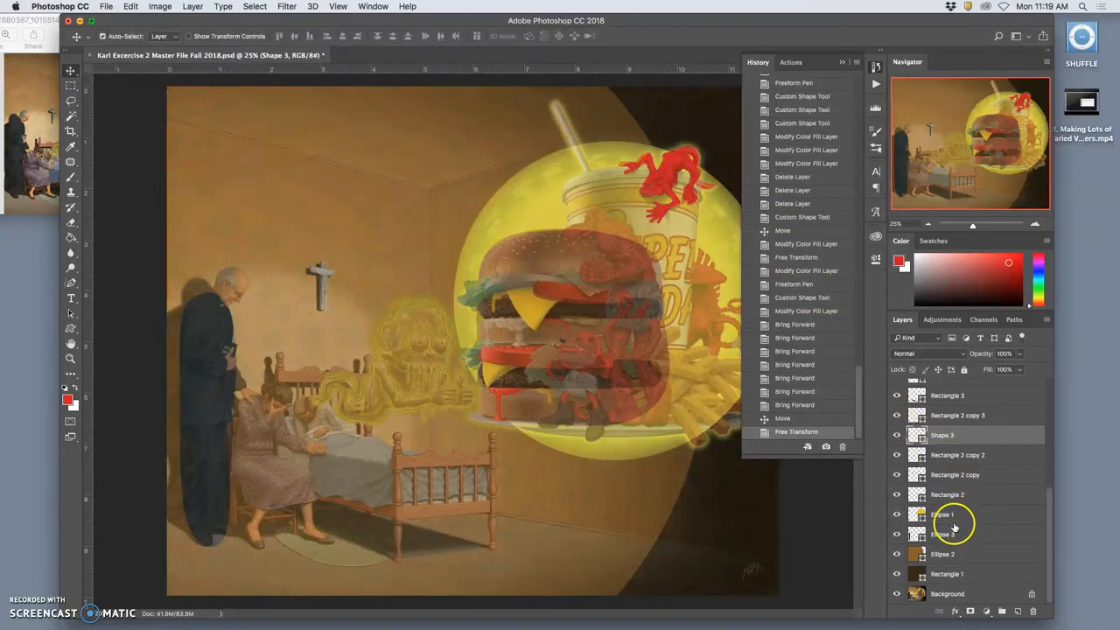
{"action": "scroll", "scroll_direction": "up", "scroll_amount": 3}
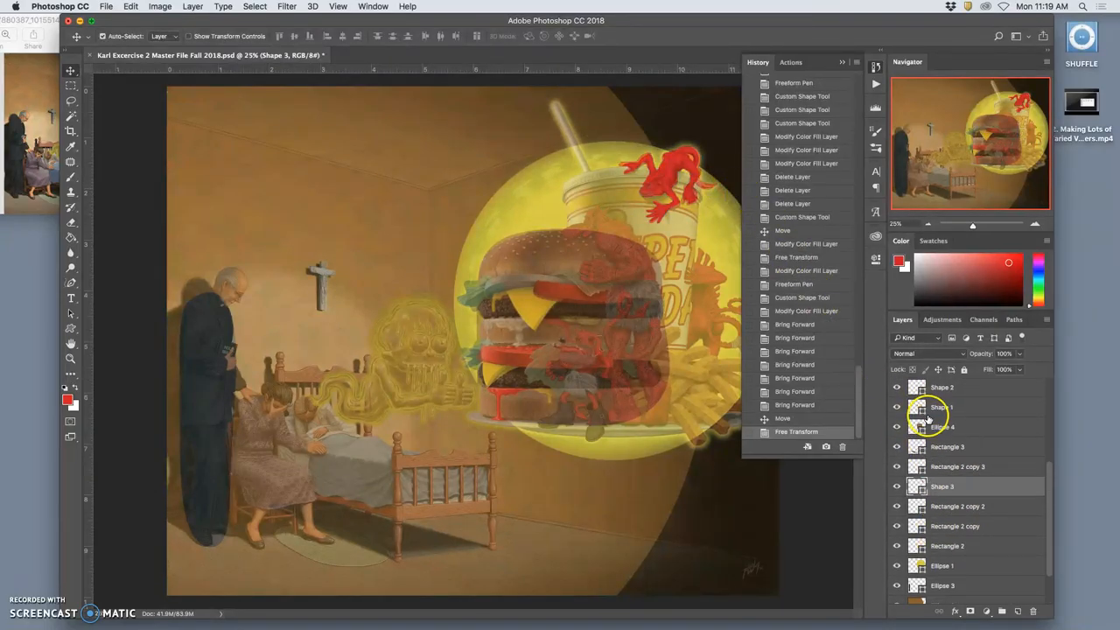
{"action": "scroll", "scroll_direction": "down", "scroll_amount": 3}
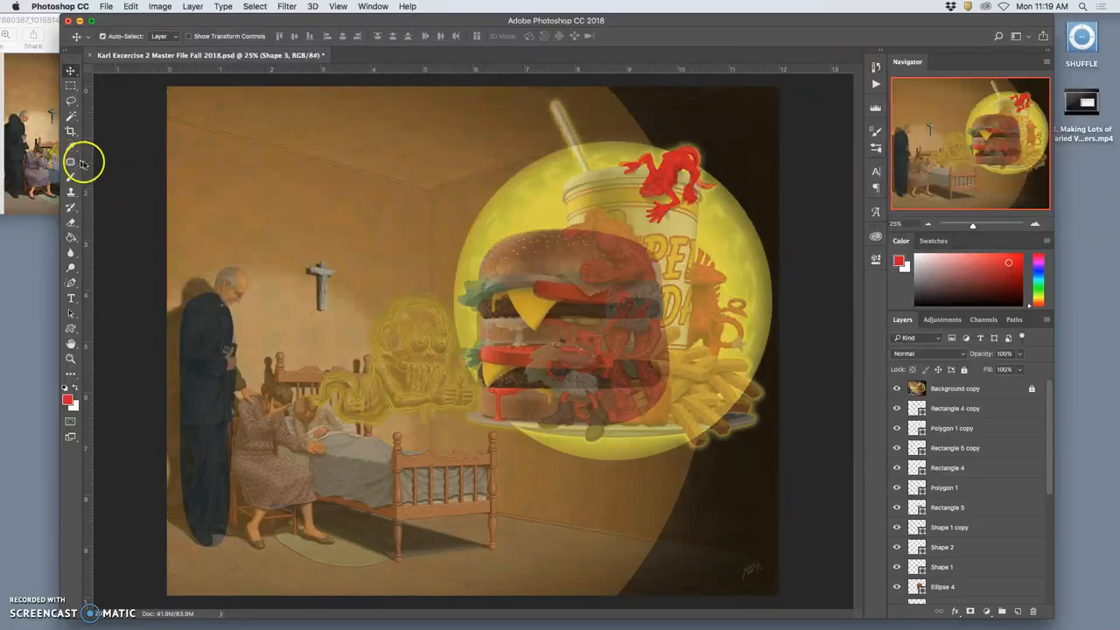
Step: Trace the creature beside the fries on the Background layer and save it as custom shape 'Deamon 2'
{"action": "left_click", "coordinate": [71, 282]}
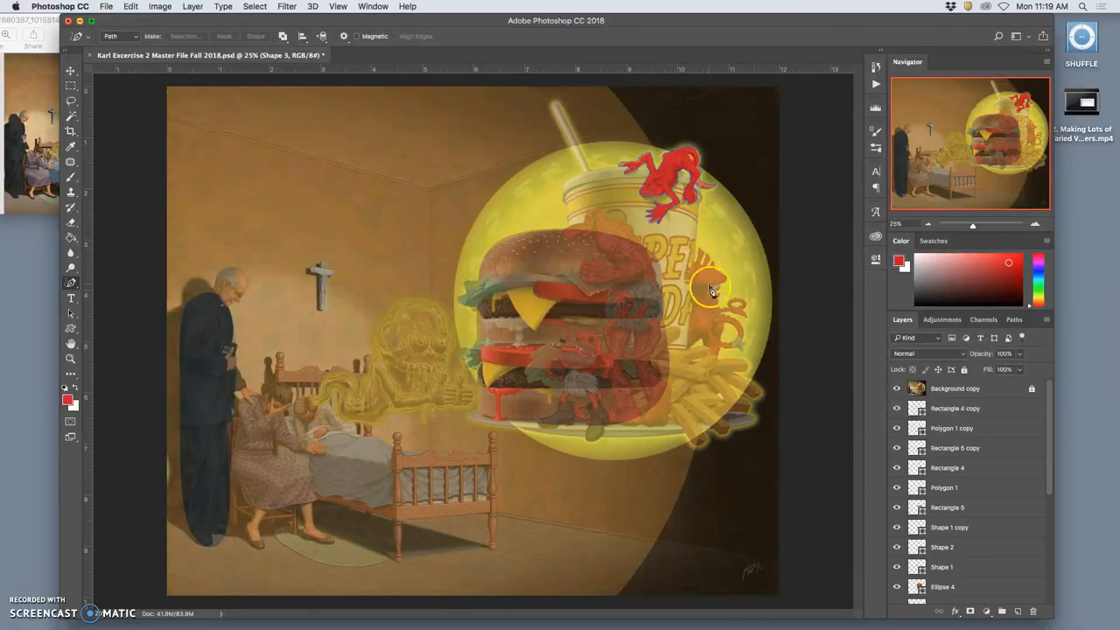
{"action": "scroll", "scroll_direction": "down", "scroll_amount": 3}
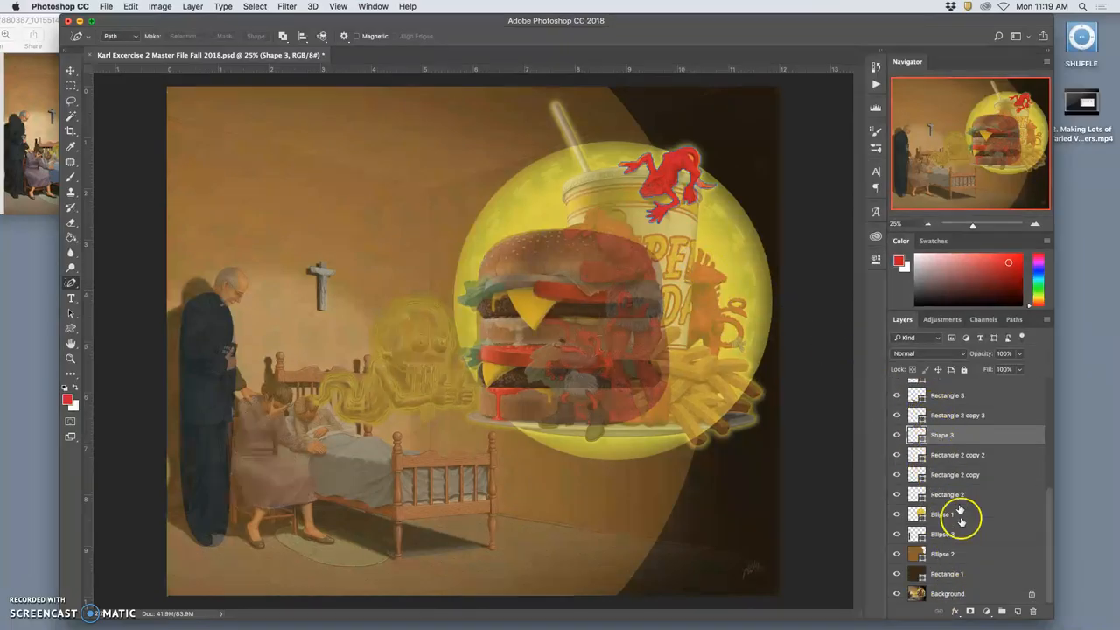
{"action": "left_click", "coordinate": [947, 593]}
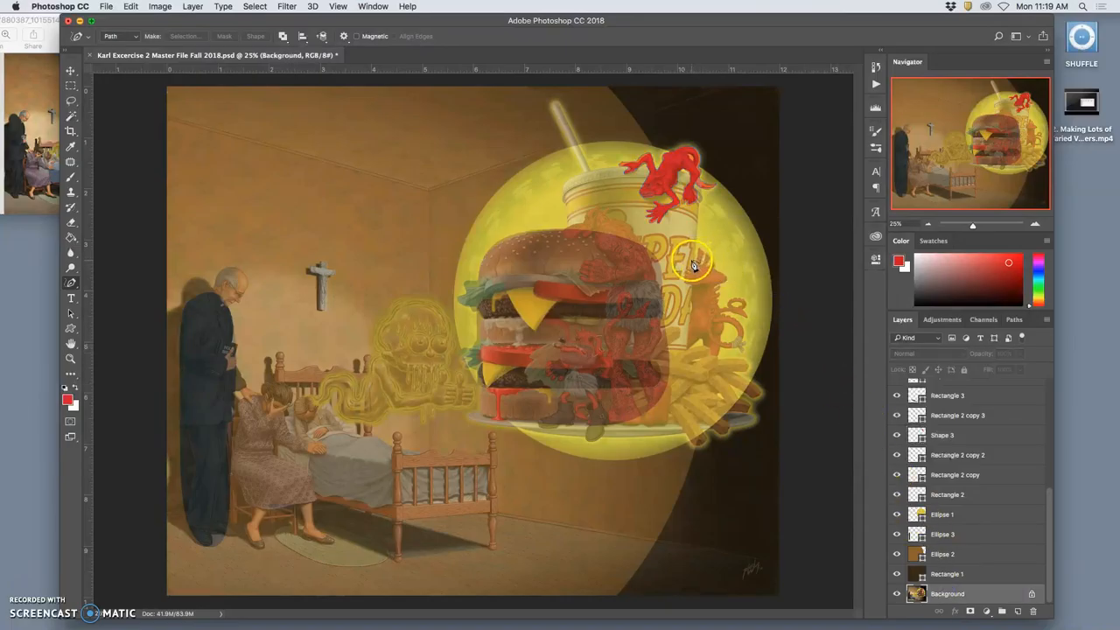
{"action": "mouse_move", "coordinate": [704, 256]}
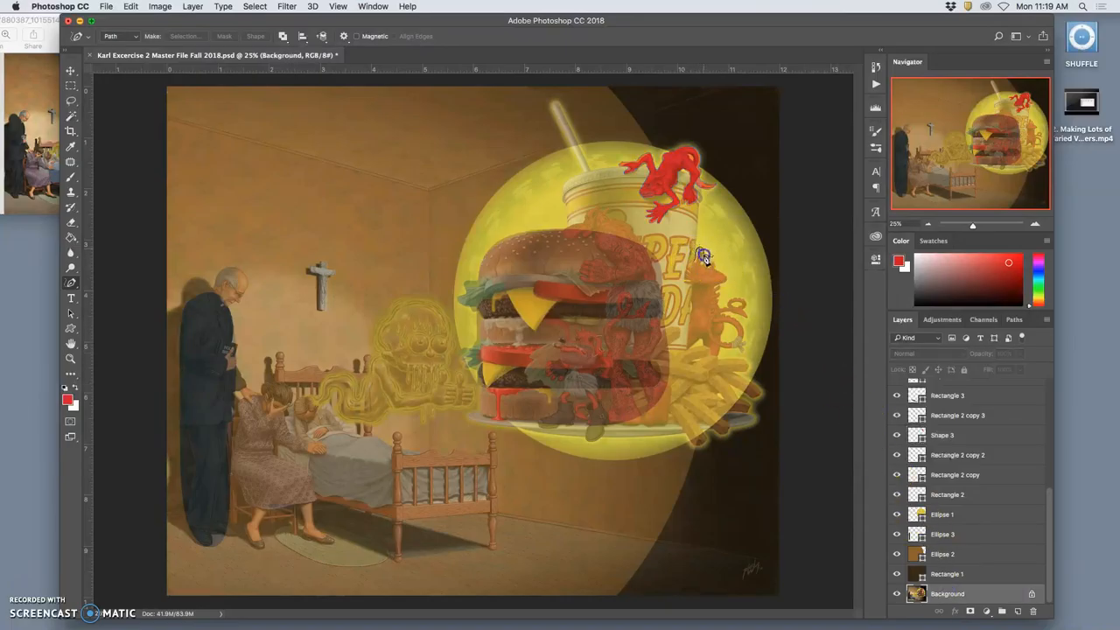
{"action": "mouse_move", "coordinate": [709, 267]}
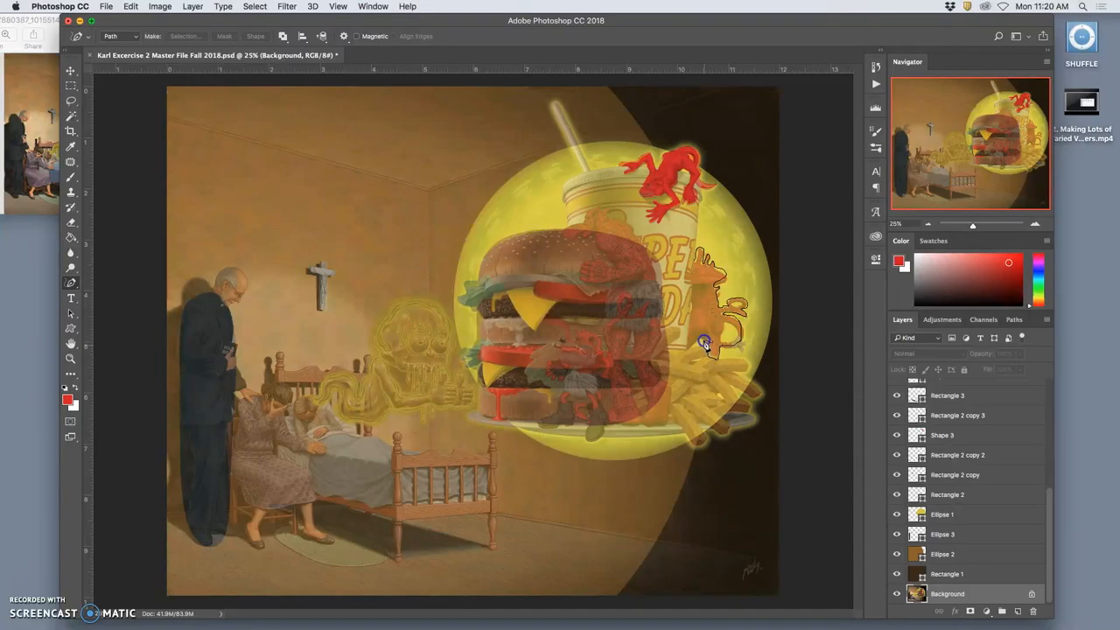
{"action": "mouse_move", "coordinate": [688, 318]}
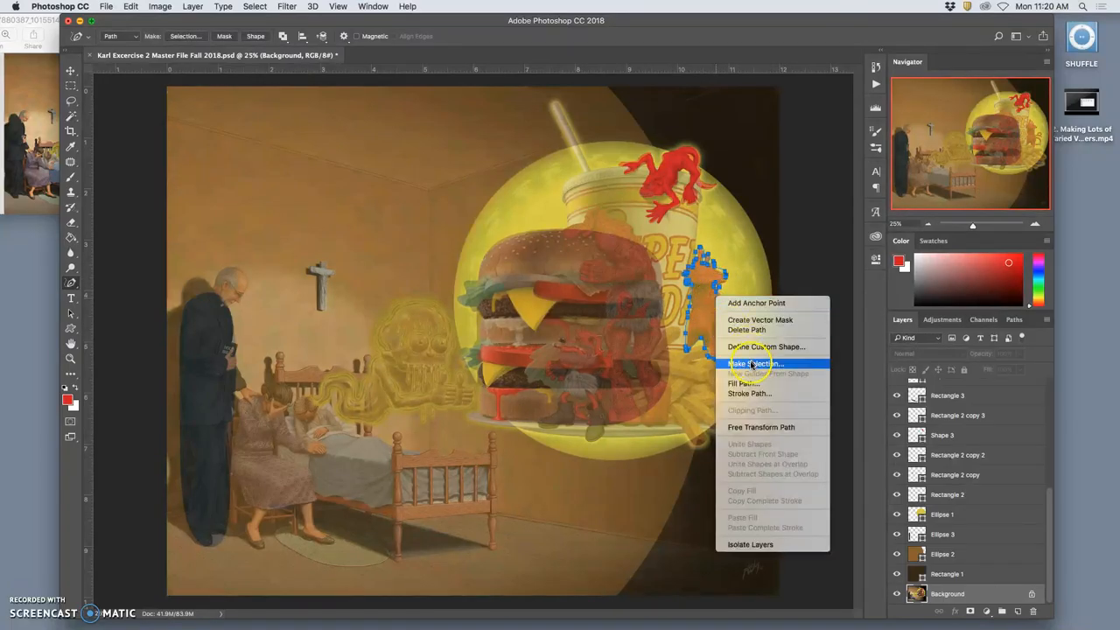
{"action": "left_click", "coordinate": [766, 347]}
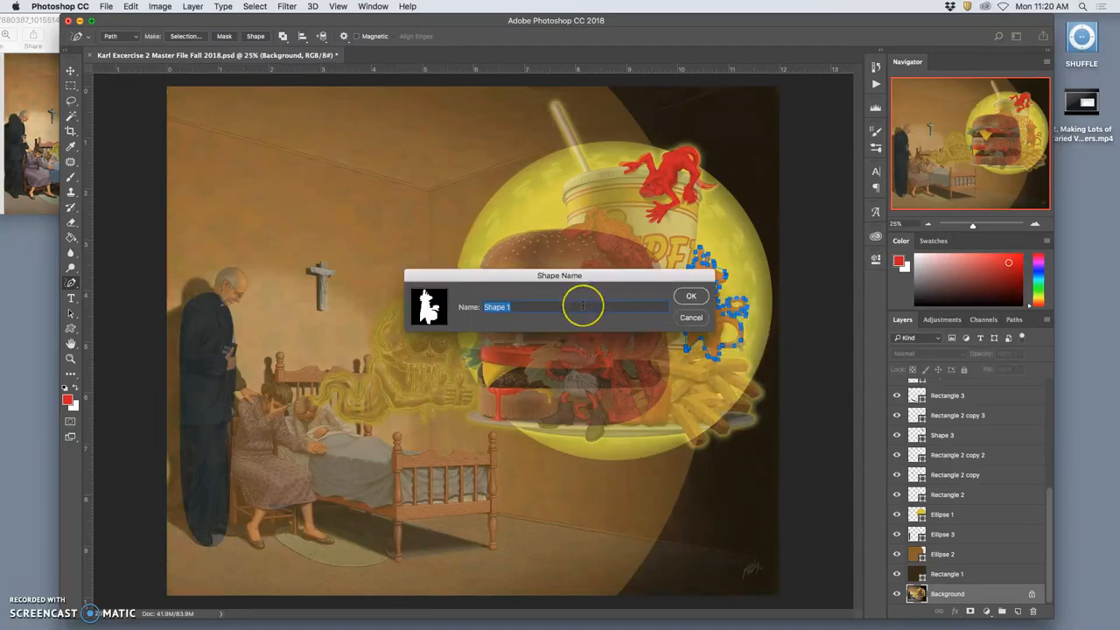
{"action": "type", "text": "Deamon 2"}
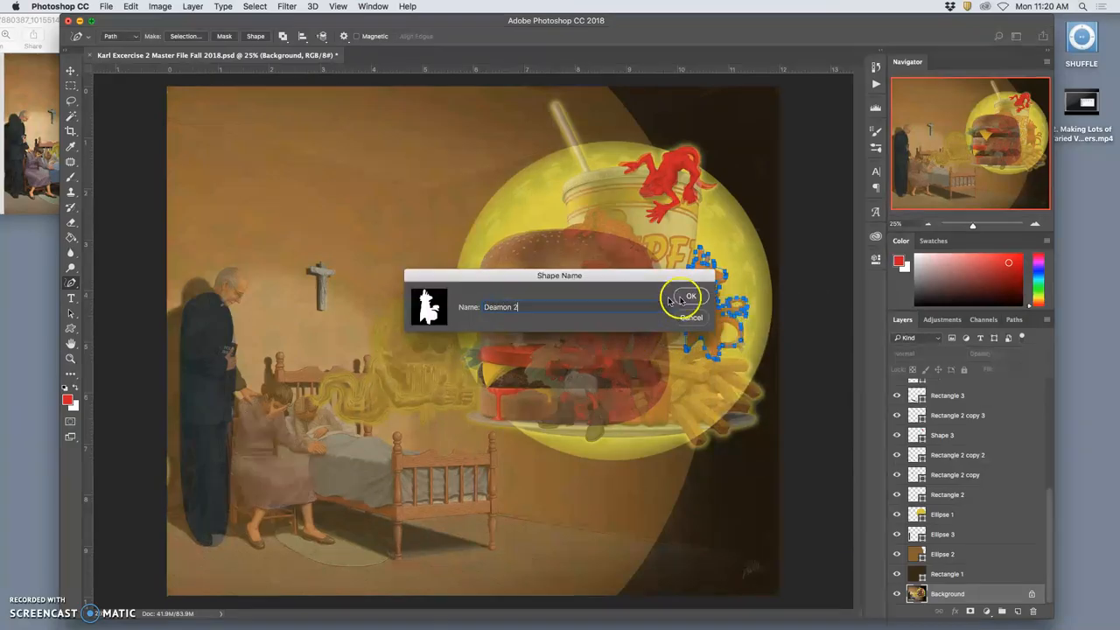
{"action": "left_click", "coordinate": [690, 296]}
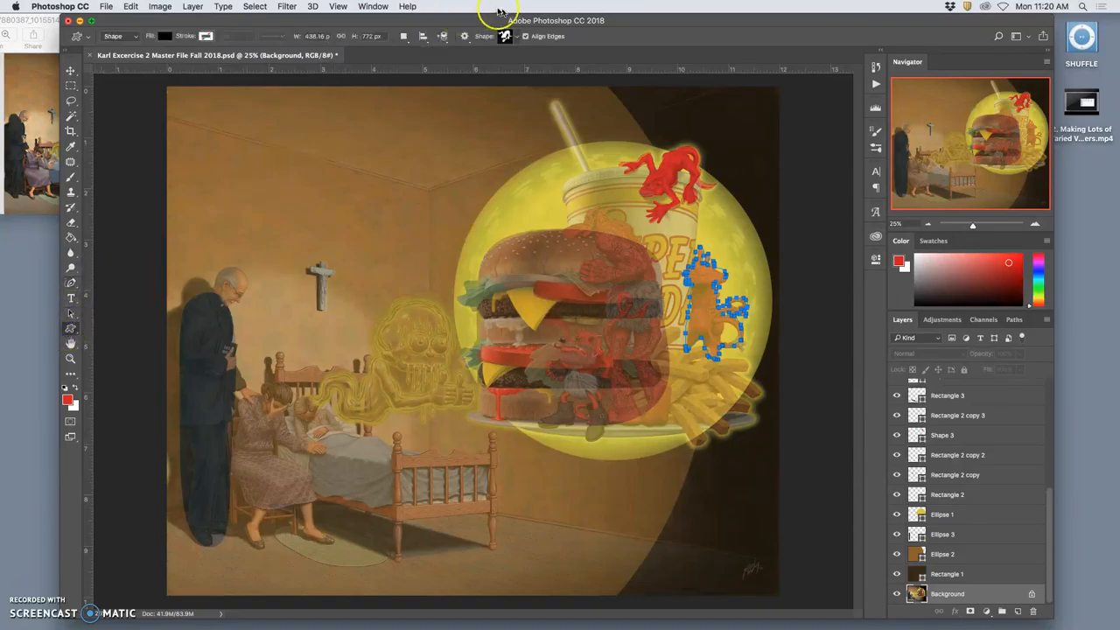
Step: Draw the Deamon 2 custom shape over the creature beside the fries and fill it red
{"action": "left_click", "coordinate": [514, 36]}
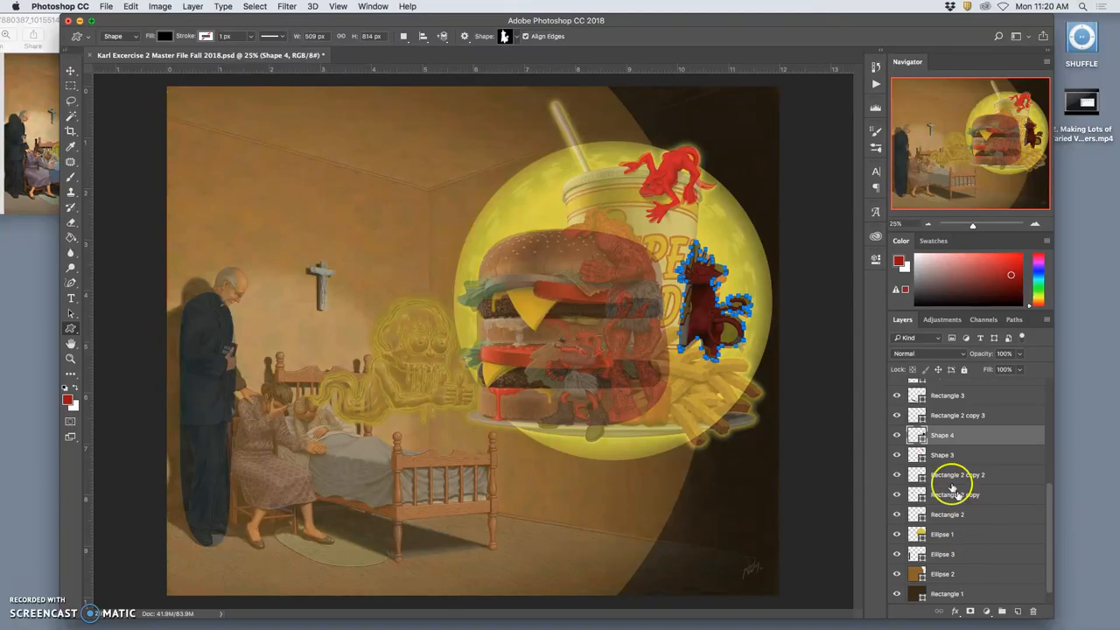
{"action": "left_click", "coordinate": [164, 36]}
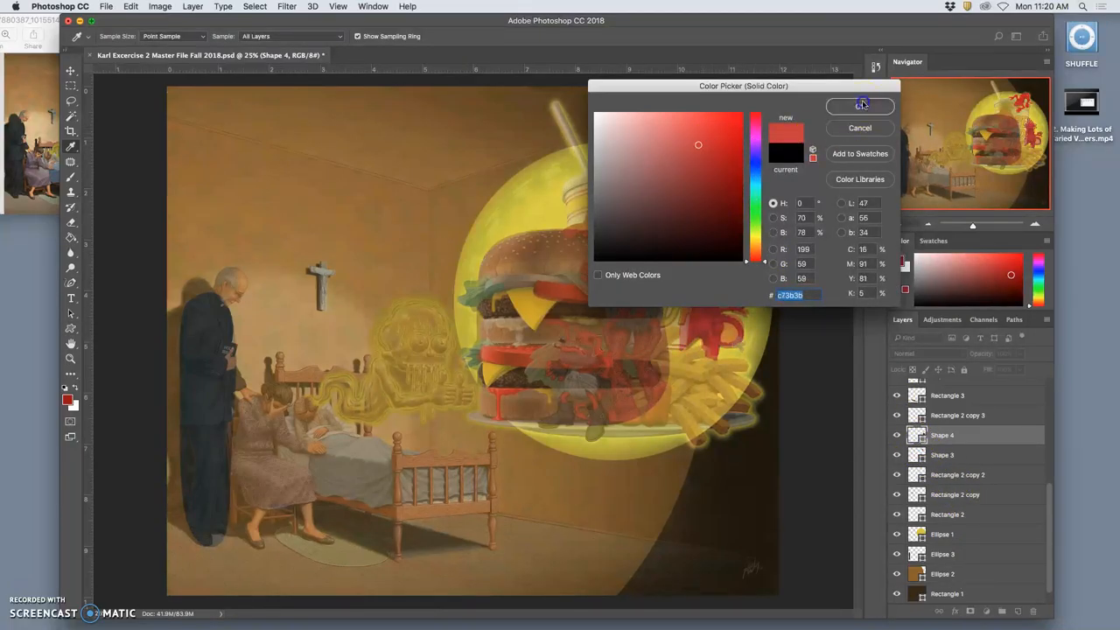
{"action": "left_click", "coordinate": [860, 106]}
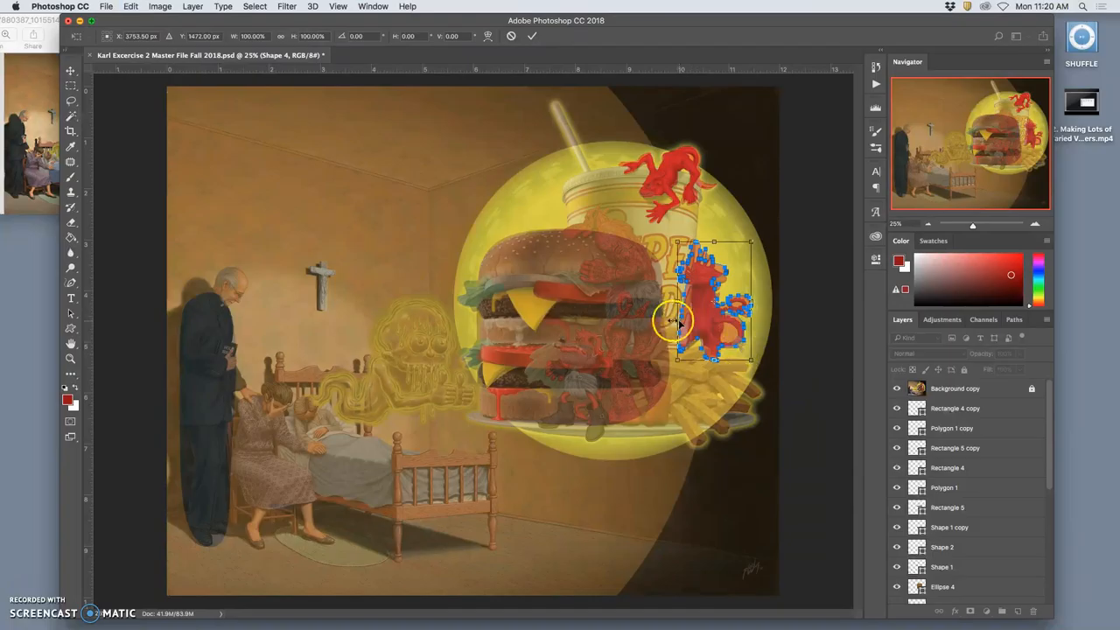
Step: Warp the red Deamon 2 shape, then drag its handles to match the creature's size
{"action": "right_click", "coordinate": [678, 323]}
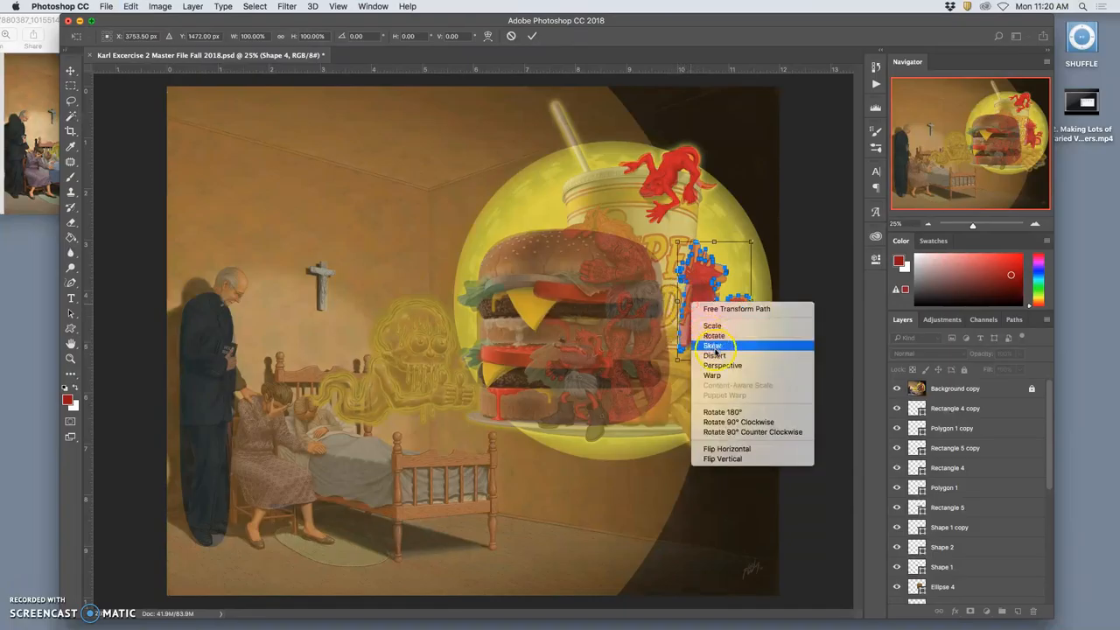
{"action": "left_click", "coordinate": [712, 374]}
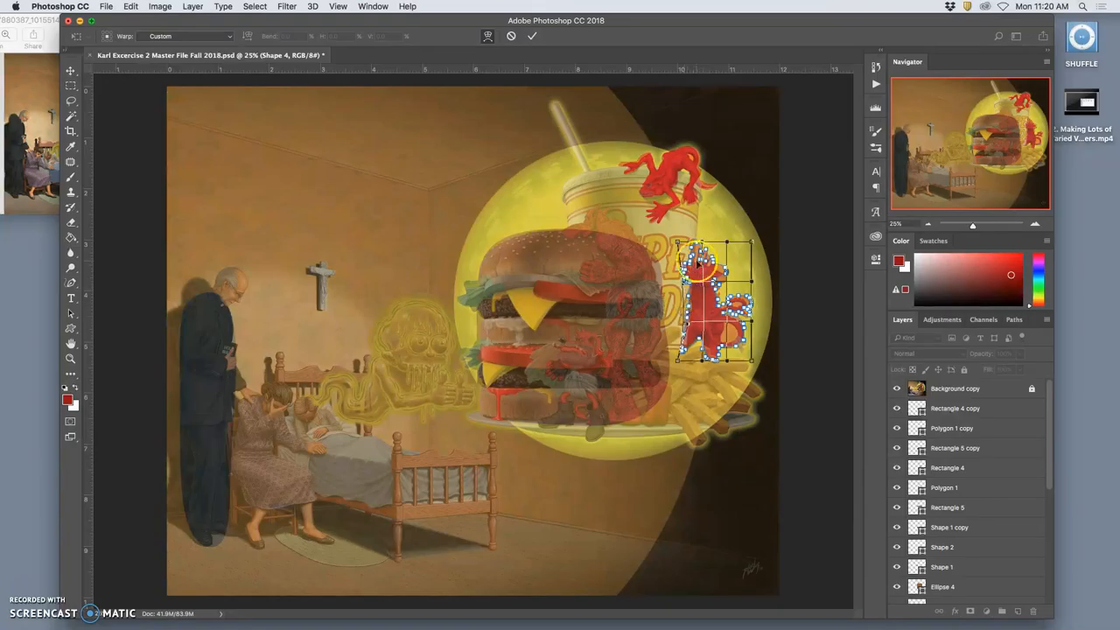
{"action": "left_click", "coordinate": [532, 36]}
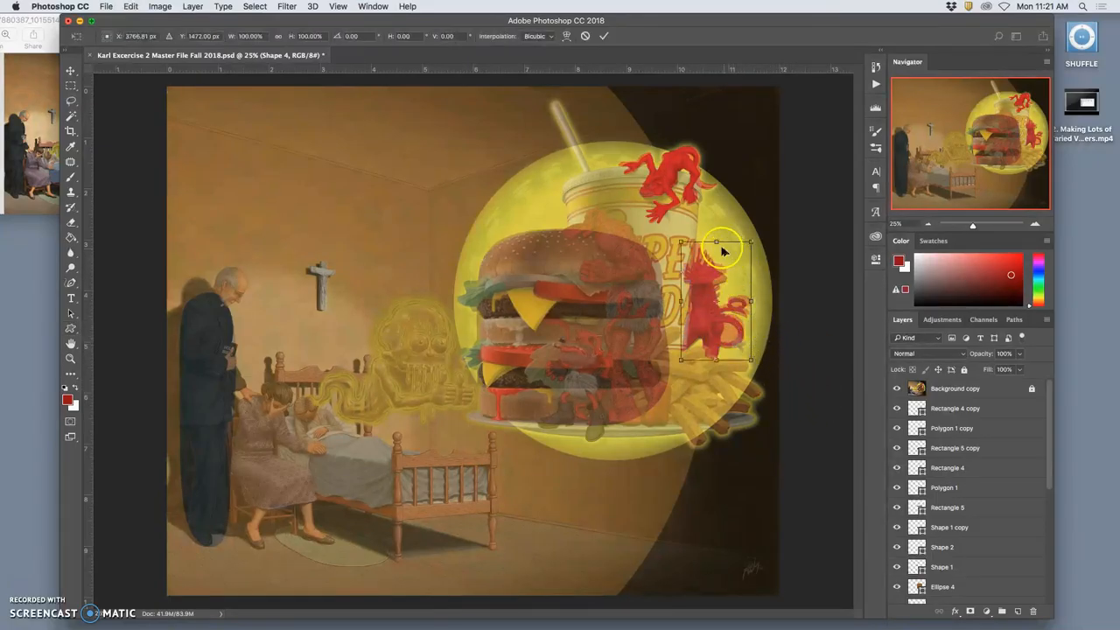
{"action": "left_click_drag", "start_coordinate": [718, 241], "coordinate": [714, 251]}
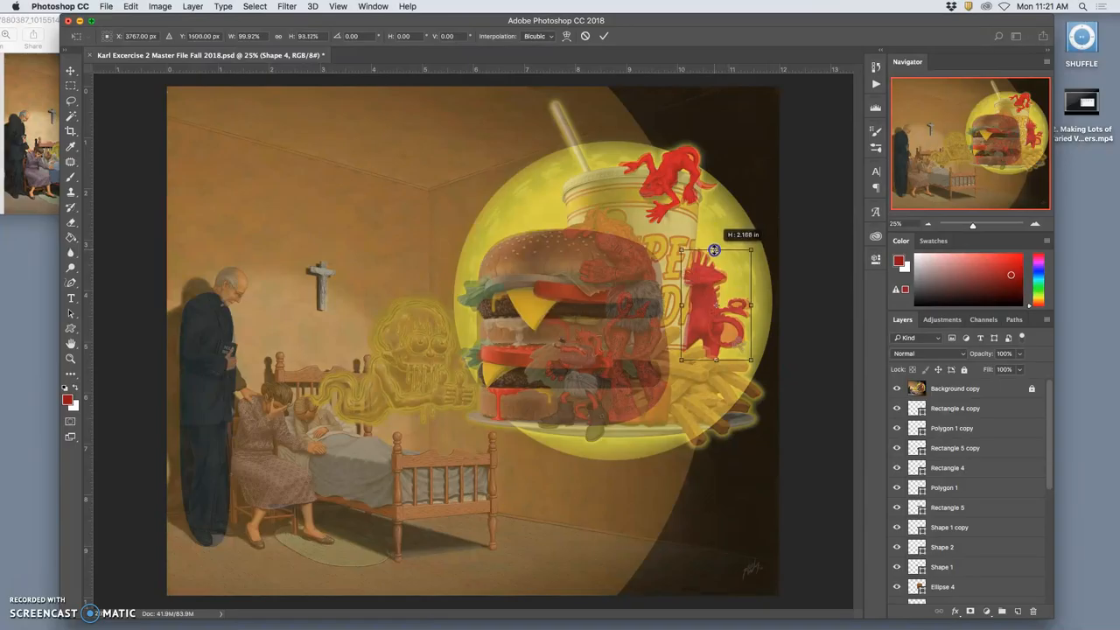
{"action": "left_click_drag", "start_coordinate": [714, 249], "coordinate": [746, 303]}
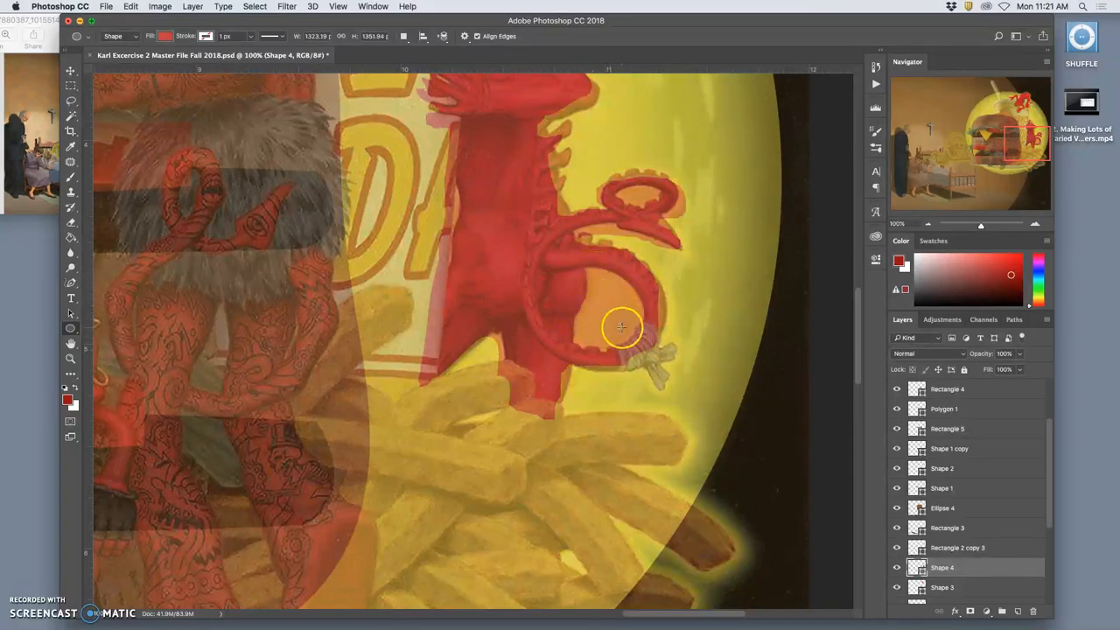
Step: Draw an oval inside the red demon's tail loop, filled with the sun's yellow
{"action": "left_click_drag", "start_coordinate": [622, 328], "coordinate": [644, 343]}
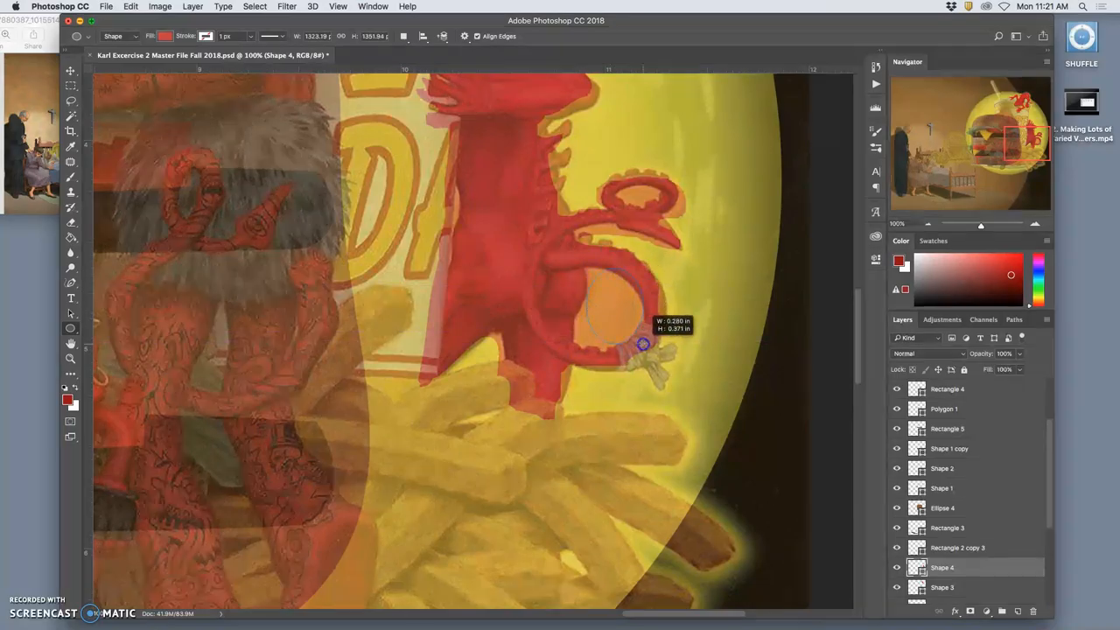
{"action": "left_click_drag", "start_coordinate": [582, 306], "coordinate": [643, 342]}
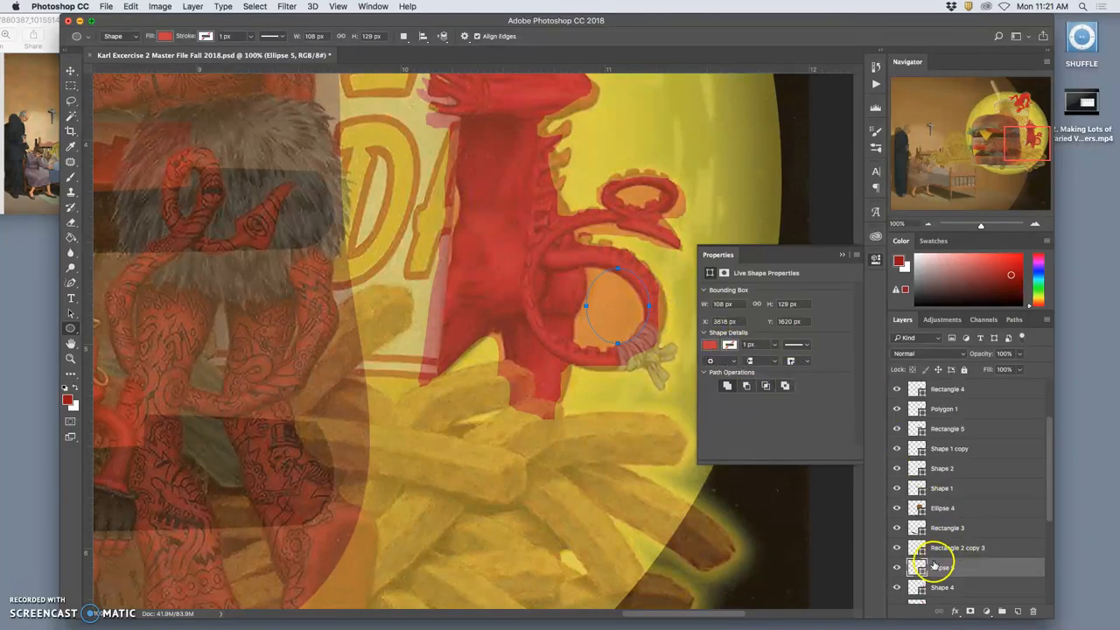
{"action": "left_click", "coordinate": [709, 344]}
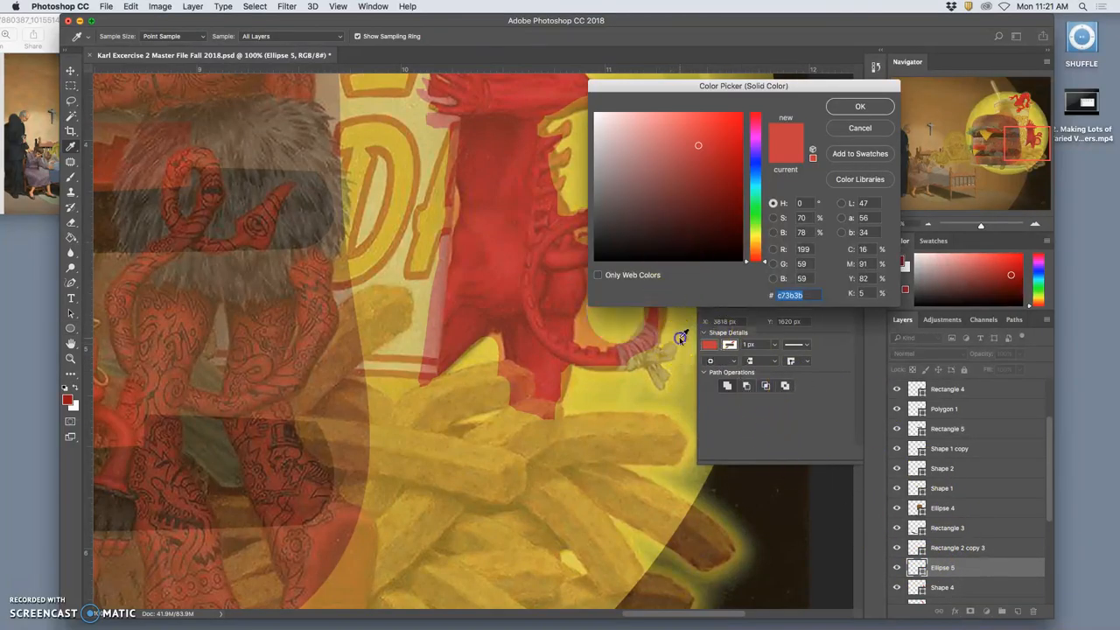
{"action": "left_click", "coordinate": [859, 106]}
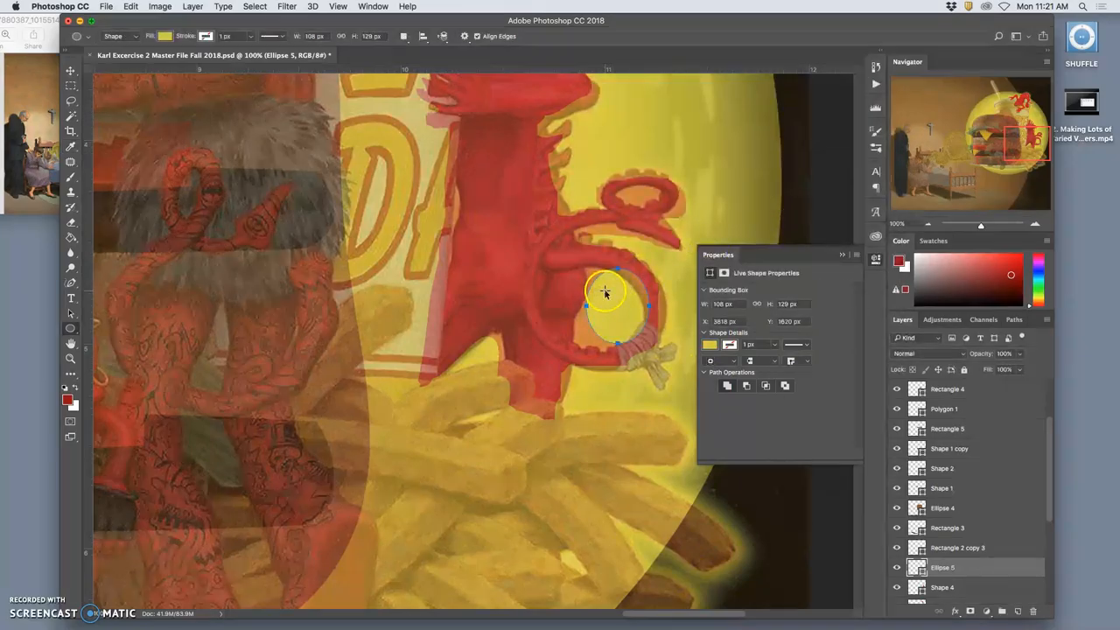
Step: Warp the ellipse so its edges bend along the tail's curled loop
{"action": "right_click", "coordinate": [605, 294]}
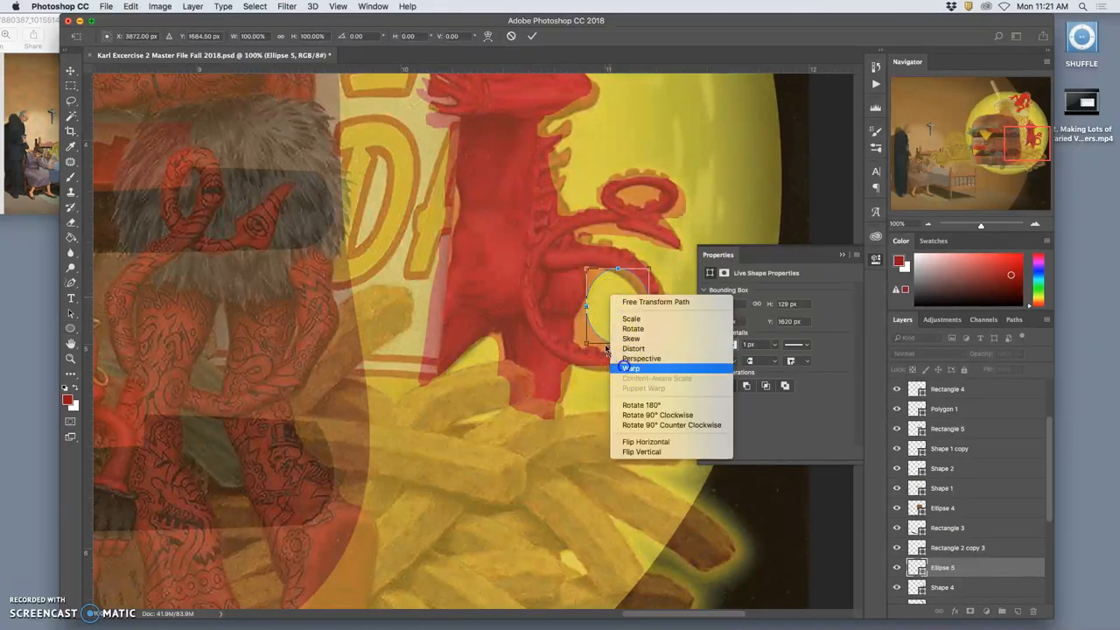
{"action": "left_click", "coordinate": [632, 368]}
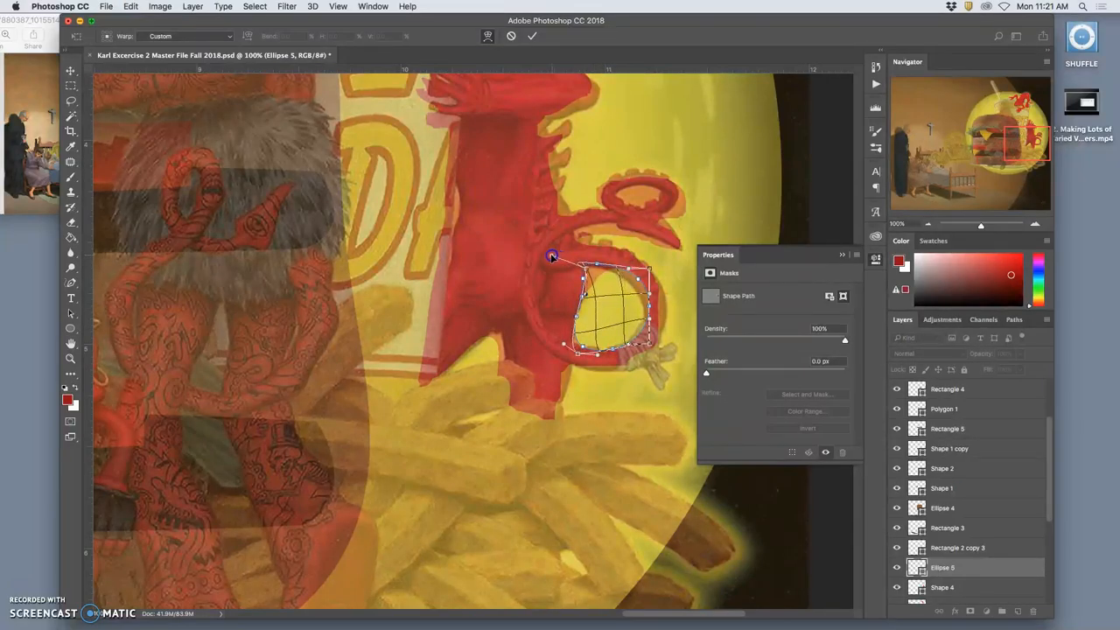
{"action": "left_click_drag", "start_coordinate": [551, 257], "coordinate": [597, 269]}
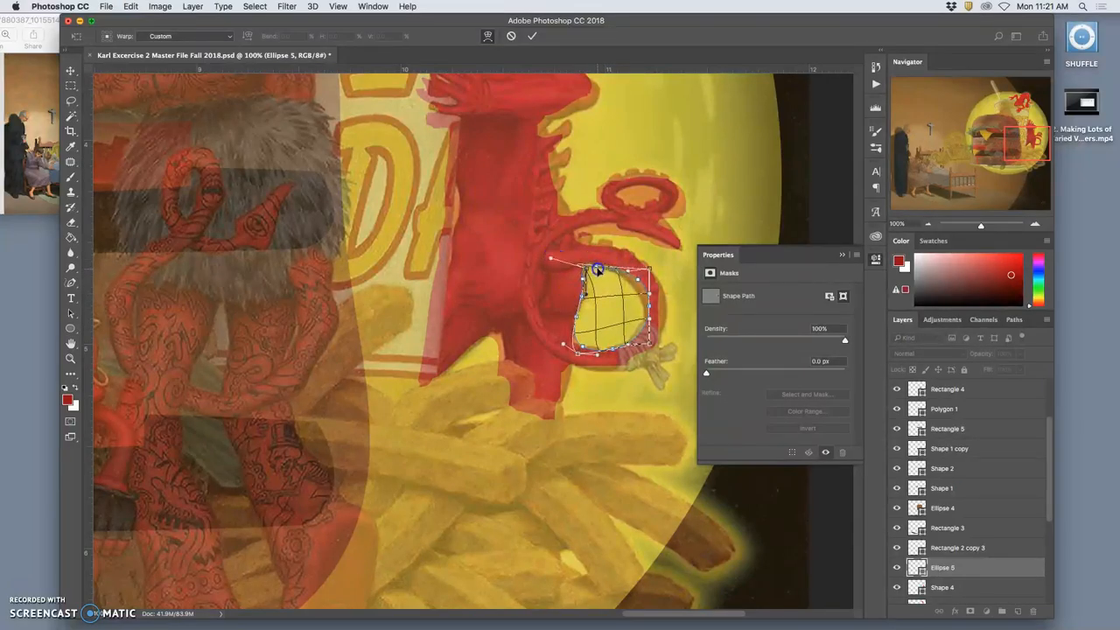
{"action": "left_click_drag", "start_coordinate": [595, 268], "coordinate": [637, 294]}
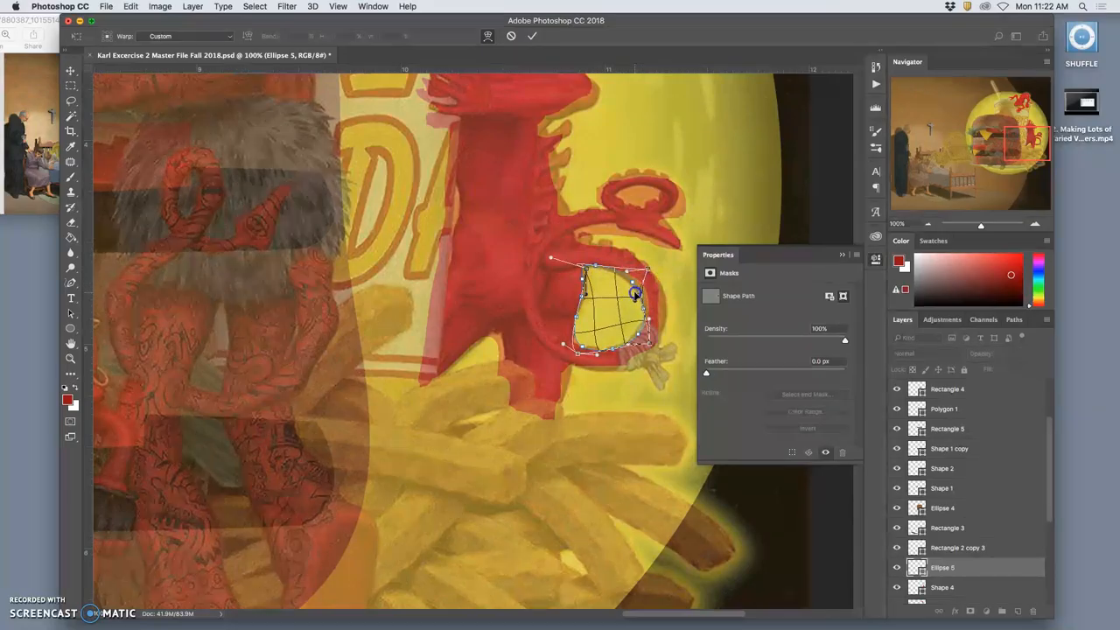
{"action": "left_click_drag", "start_coordinate": [635, 295], "coordinate": [634, 328]}
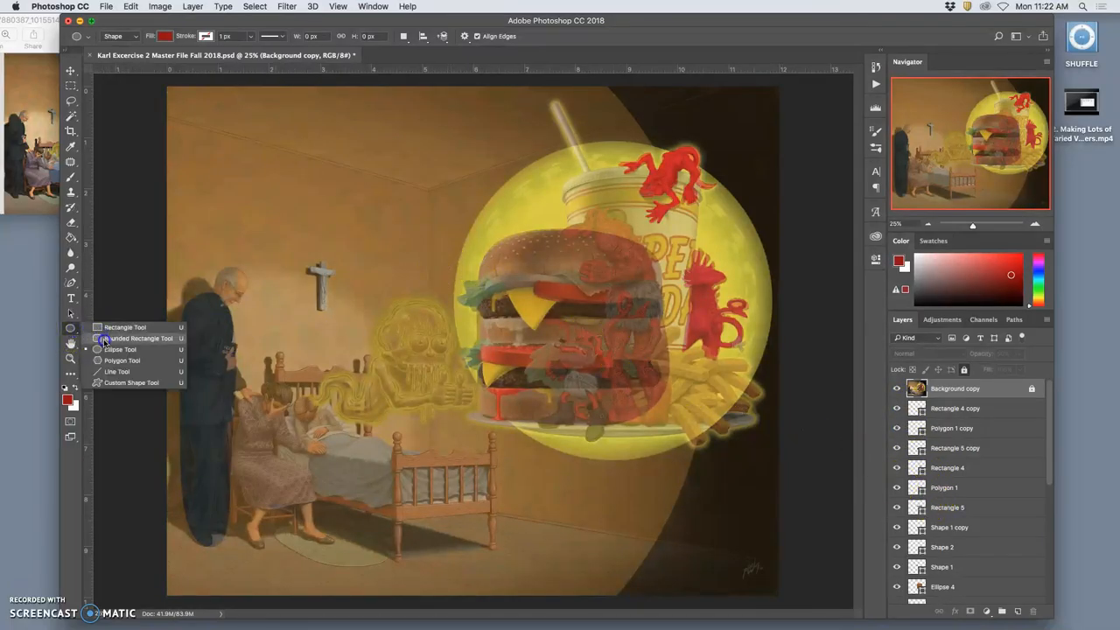
Step: Draw a rounded rectangle covering the drink cup and place it beneath Background copy
{"action": "left_click", "coordinate": [140, 339]}
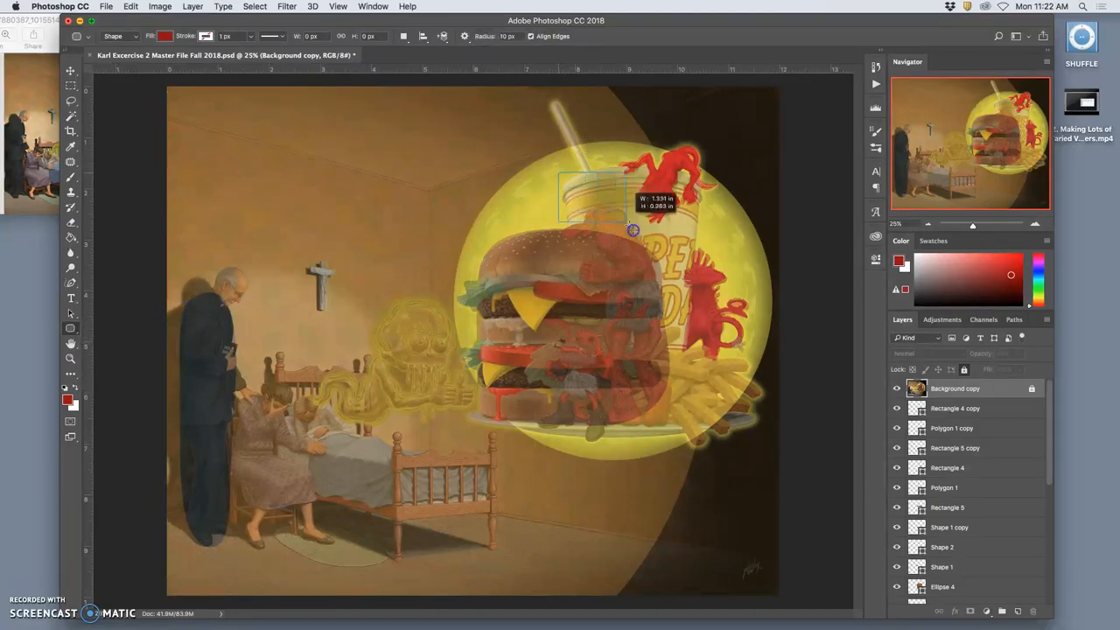
{"action": "left_click_drag", "start_coordinate": [632, 230], "coordinate": [704, 402]}
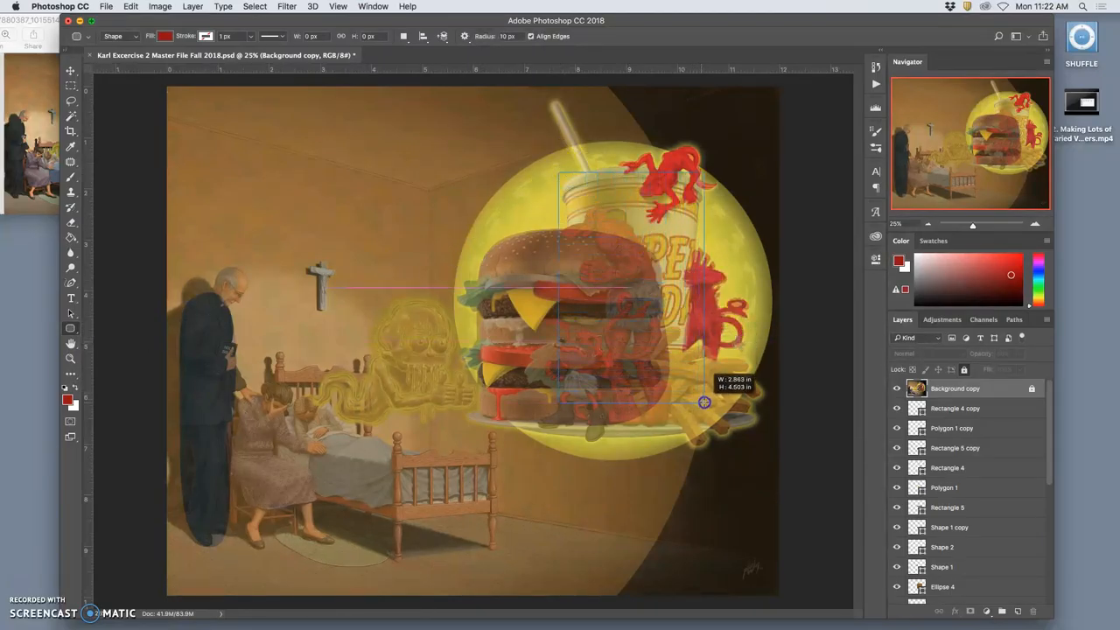
{"action": "left_click_drag", "start_coordinate": [560, 171], "coordinate": [705, 403]}
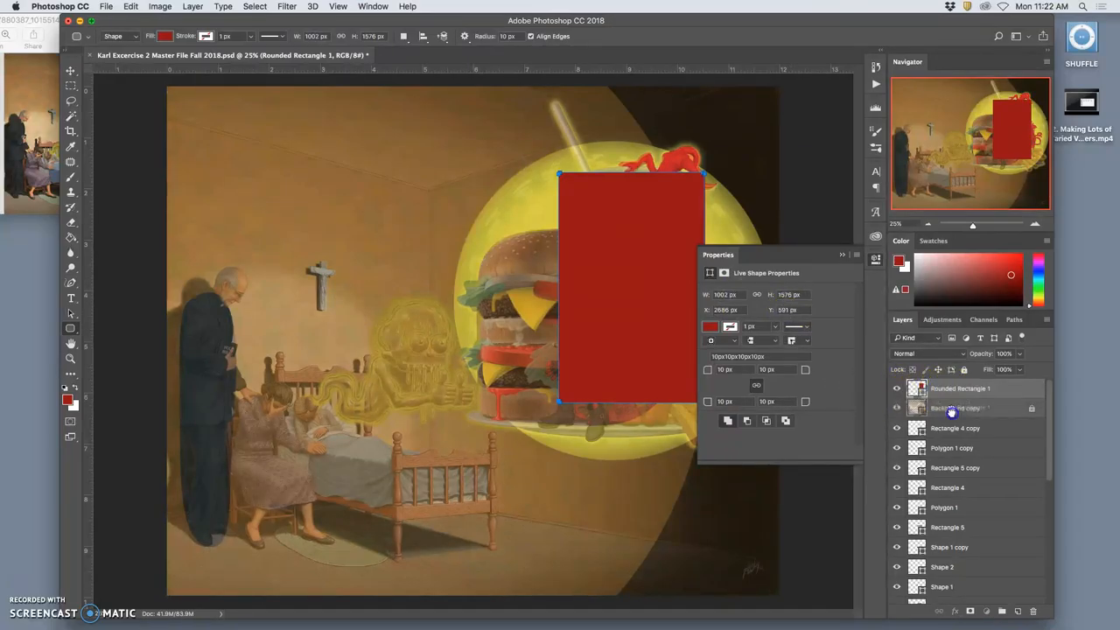
{"action": "left_click", "coordinate": [896, 408]}
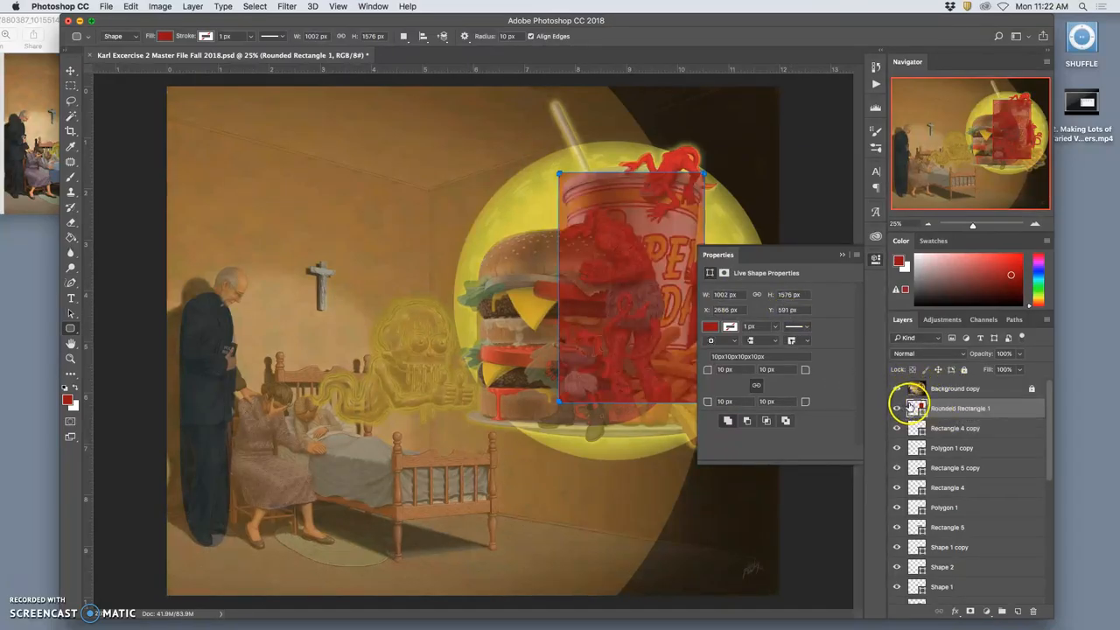
{"action": "left_click", "coordinate": [710, 327]}
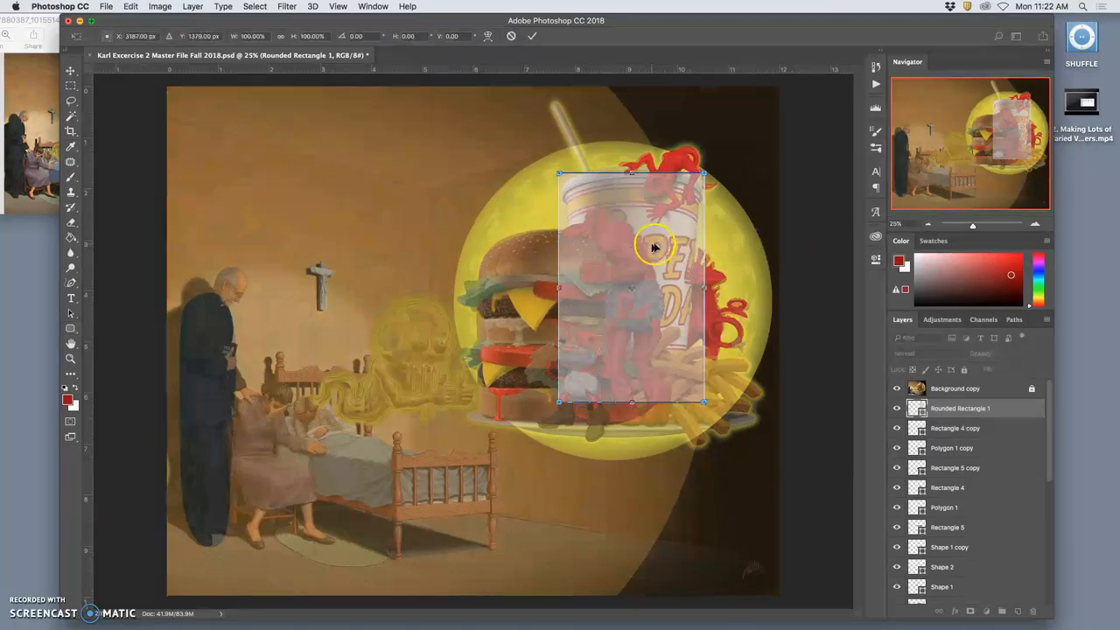
Step: Taper the rectangle's bottom with Perspective to match the cup's base
{"action": "right_click", "coordinate": [652, 248]}
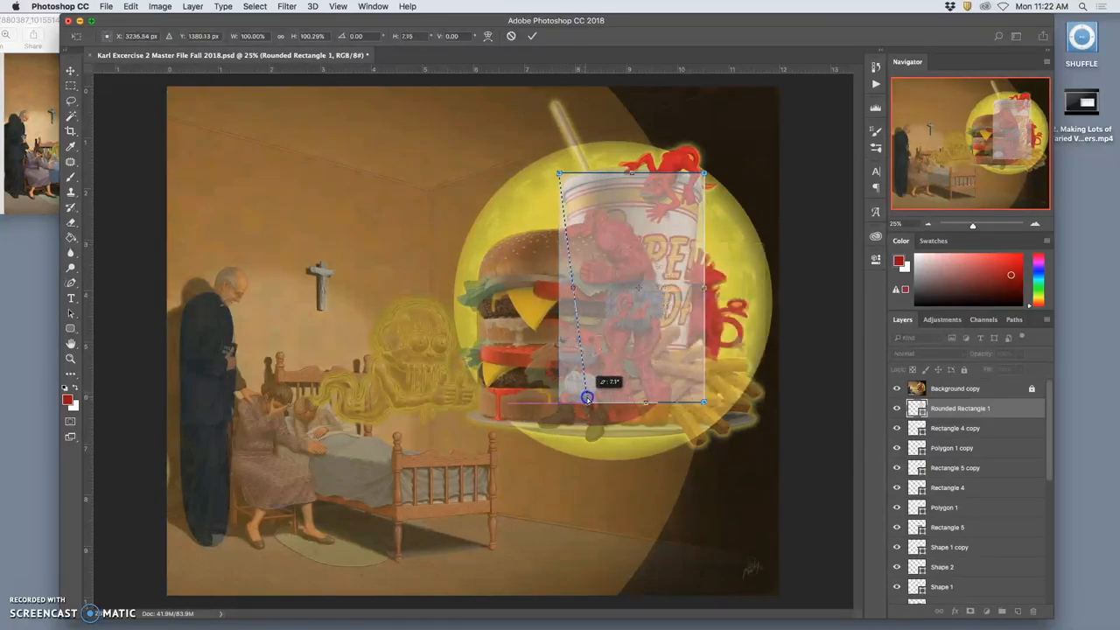
{"action": "left_click_drag", "start_coordinate": [588, 400], "coordinate": [565, 180]}
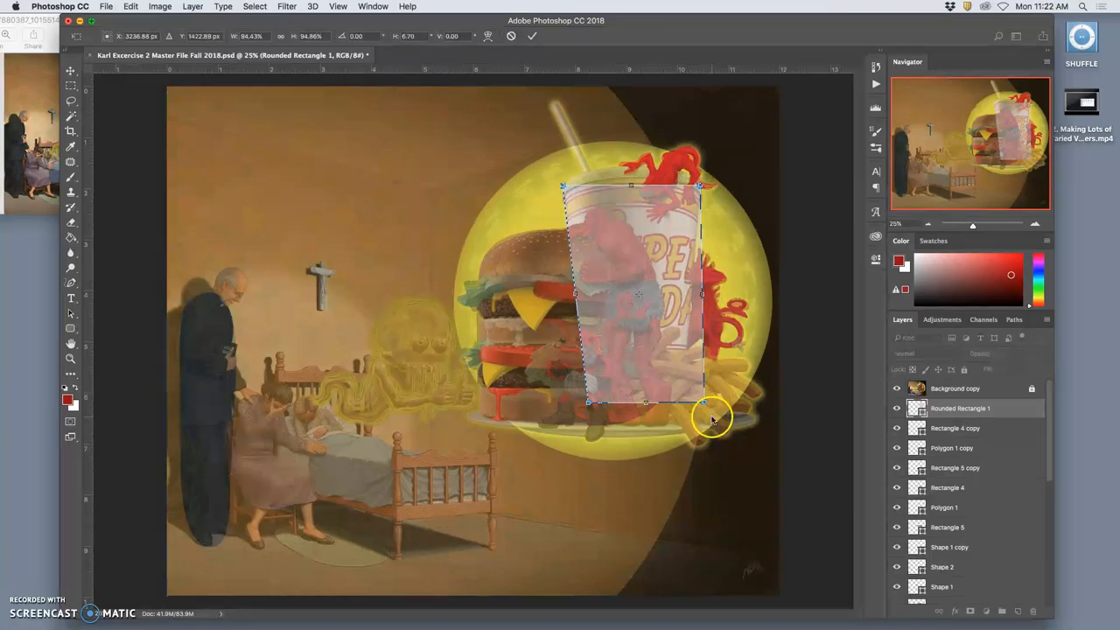
{"action": "left_click_drag", "start_coordinate": [701, 402], "coordinate": [684, 399]}
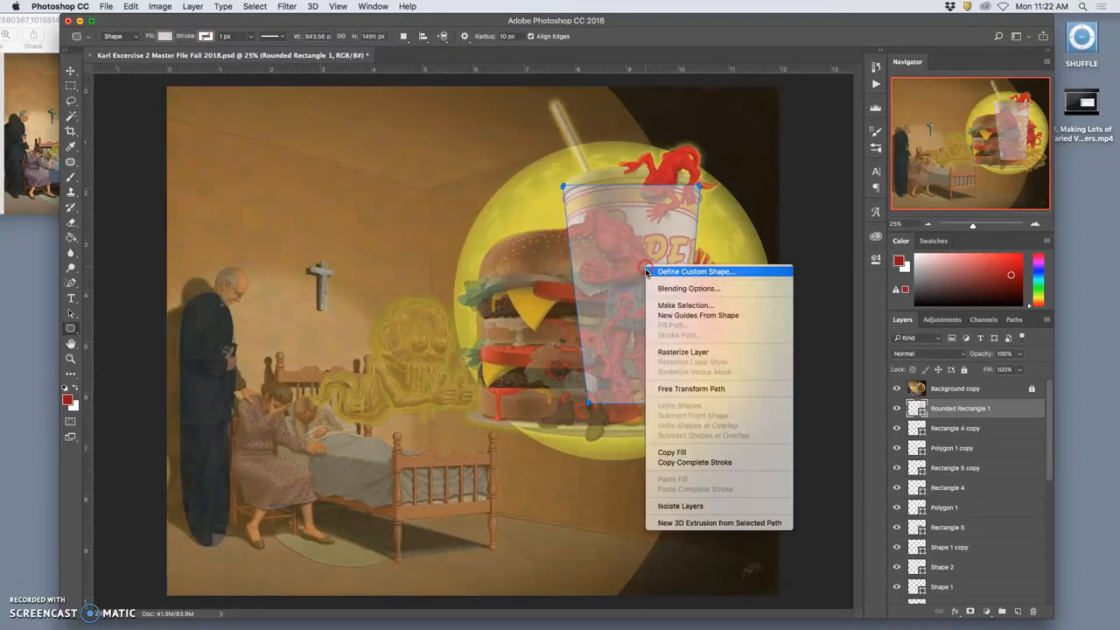
Step: Warp Rounded Rectangle 1's top edge upward into a rim and move the layer behind the burger
{"action": "left_click", "coordinate": [690, 389]}
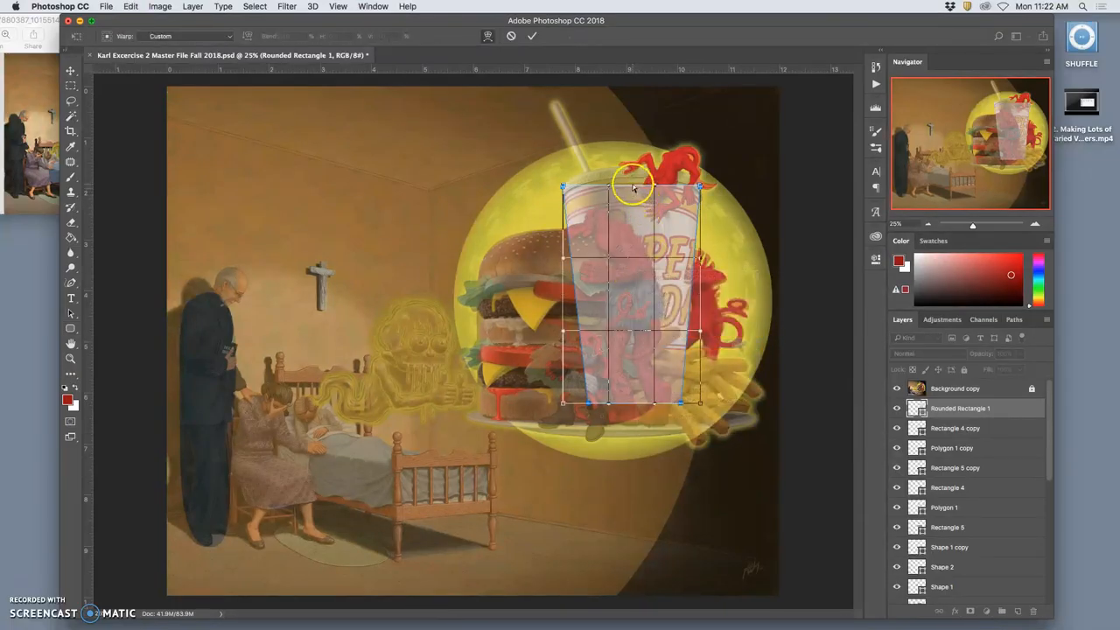
{"action": "left_click_drag", "start_coordinate": [634, 186], "coordinate": [630, 166]}
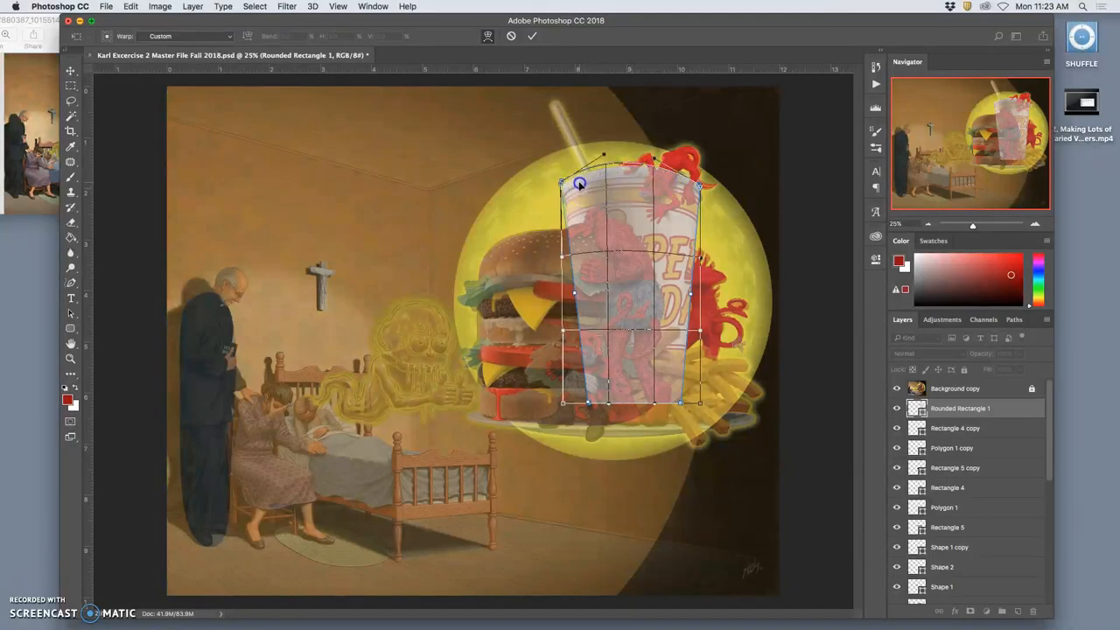
{"action": "left_click_drag", "start_coordinate": [578, 183], "coordinate": [696, 191]}
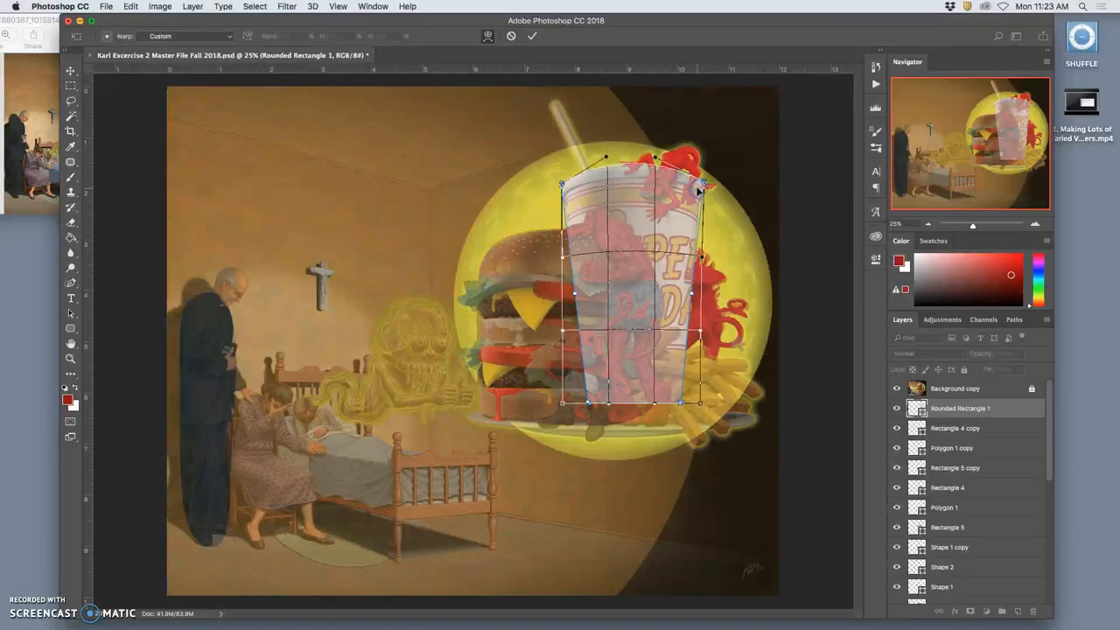
{"action": "left_click", "coordinate": [532, 36]}
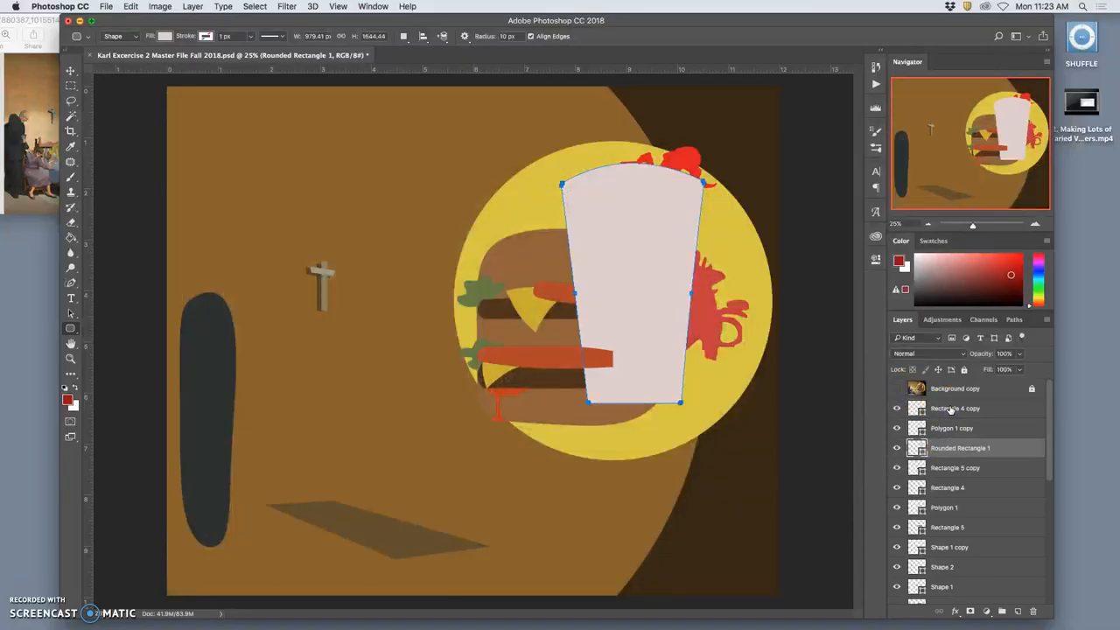
{"action": "left_click_drag", "start_coordinate": [960, 448], "coordinate": [960, 587]}
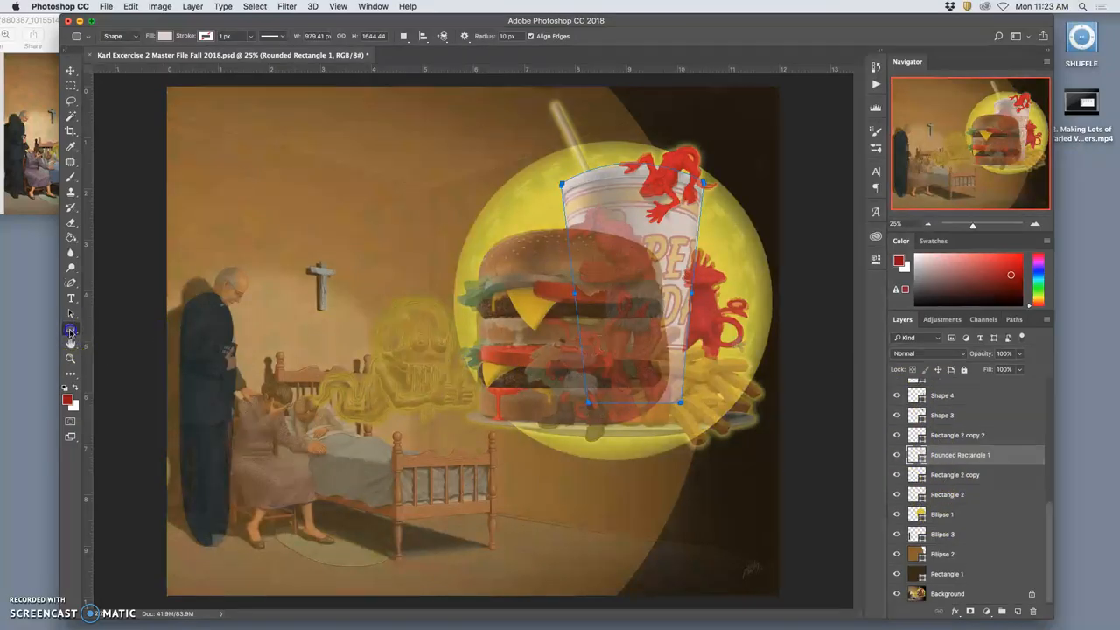
Step: Draw a thin angled straw rising from the cup, then bring up the reference photo in Preview
{"action": "left_click_drag", "start_coordinate": [561, 184], "coordinate": [570, 140]}
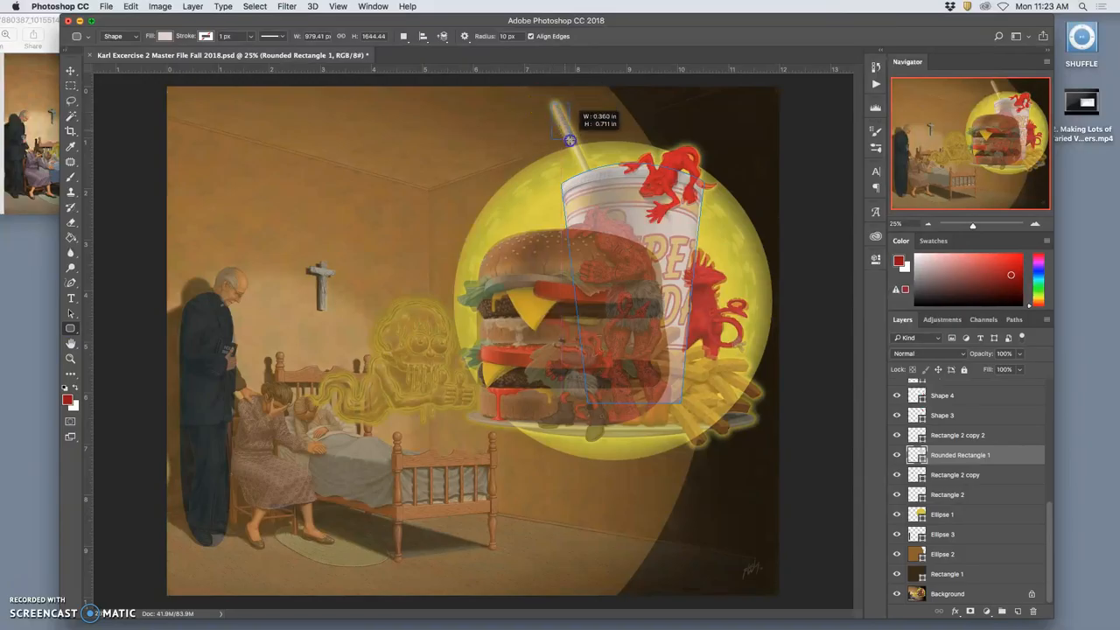
{"action": "left_click_drag", "start_coordinate": [570, 140], "coordinate": [559, 194]}
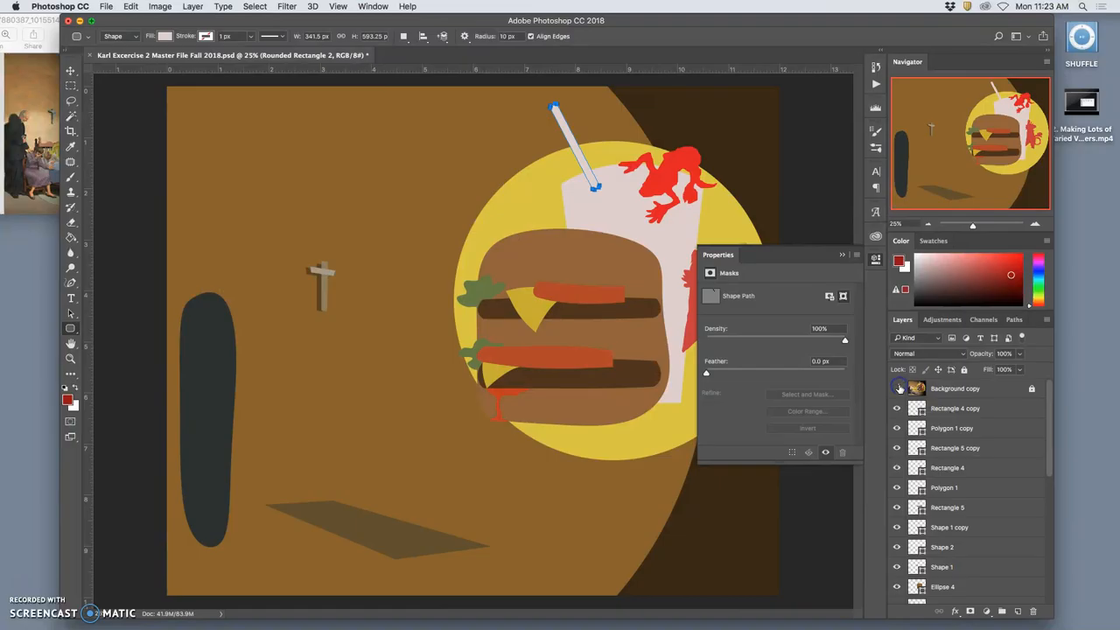
{"action": "left_click", "coordinate": [955, 388]}
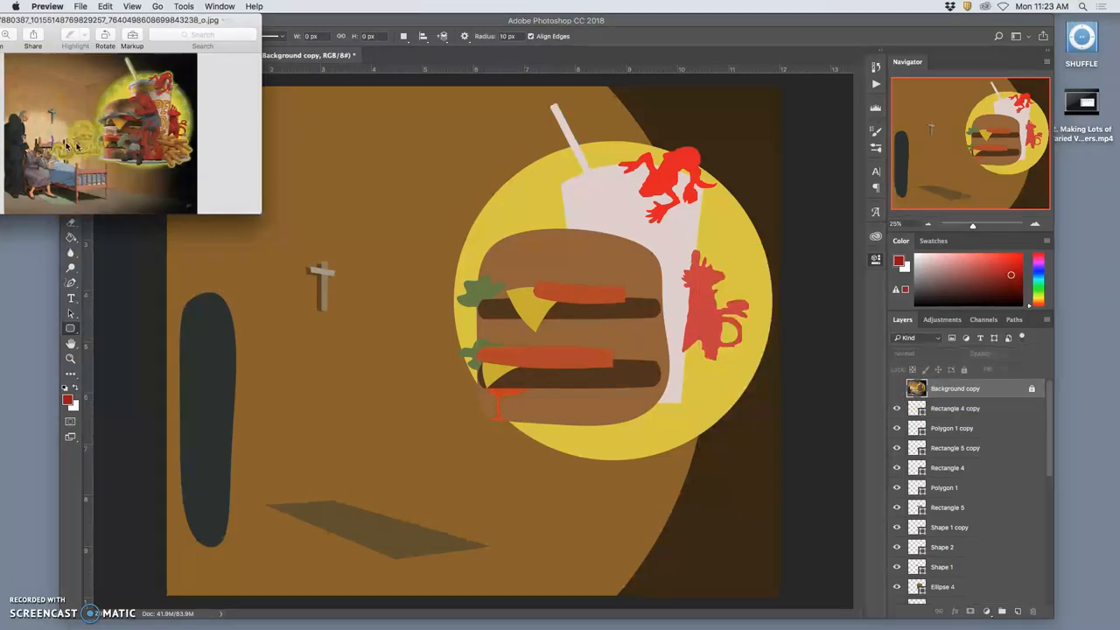
Step: Toggle the Background copy reference on and off, then select the straw shape with the Move Tool
{"action": "left_click", "coordinate": [896, 391]}
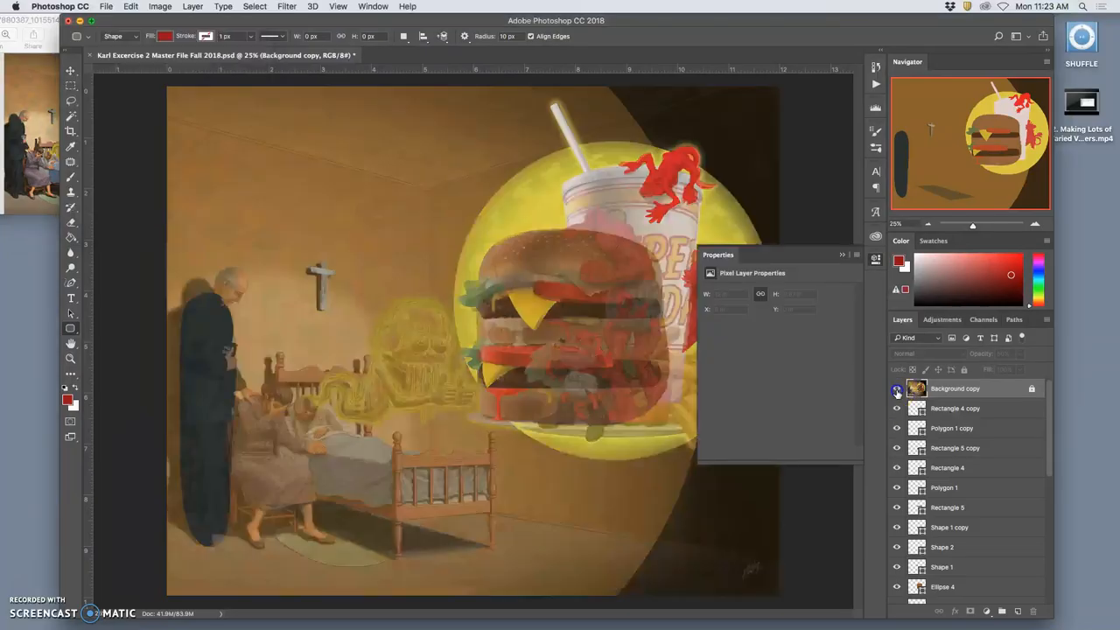
{"action": "left_click", "coordinate": [896, 389]}
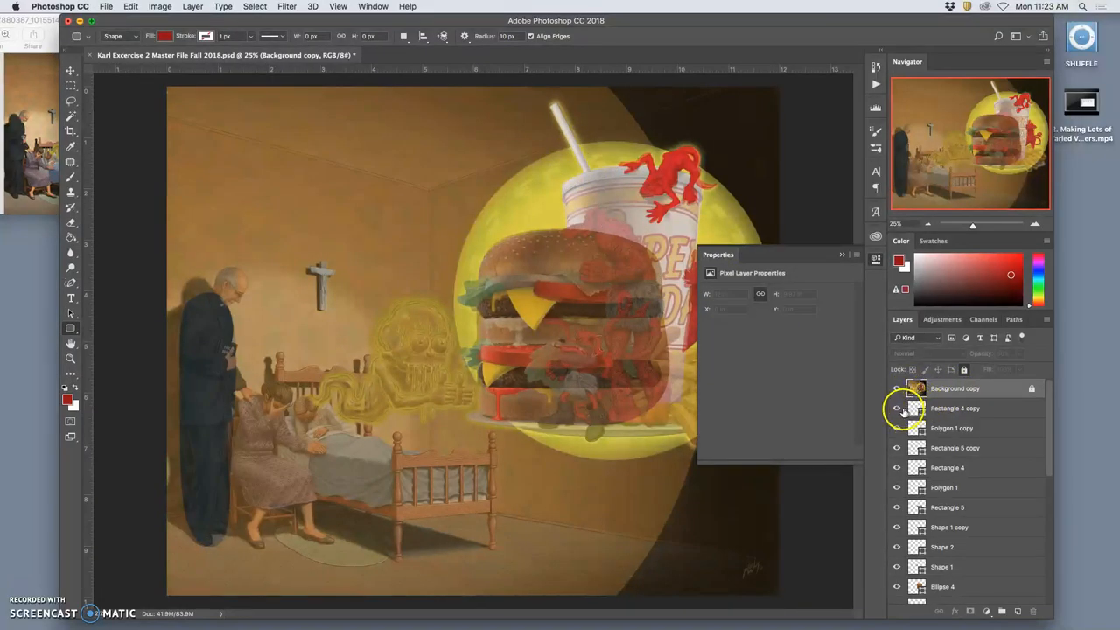
{"action": "left_click", "coordinate": [896, 388]}
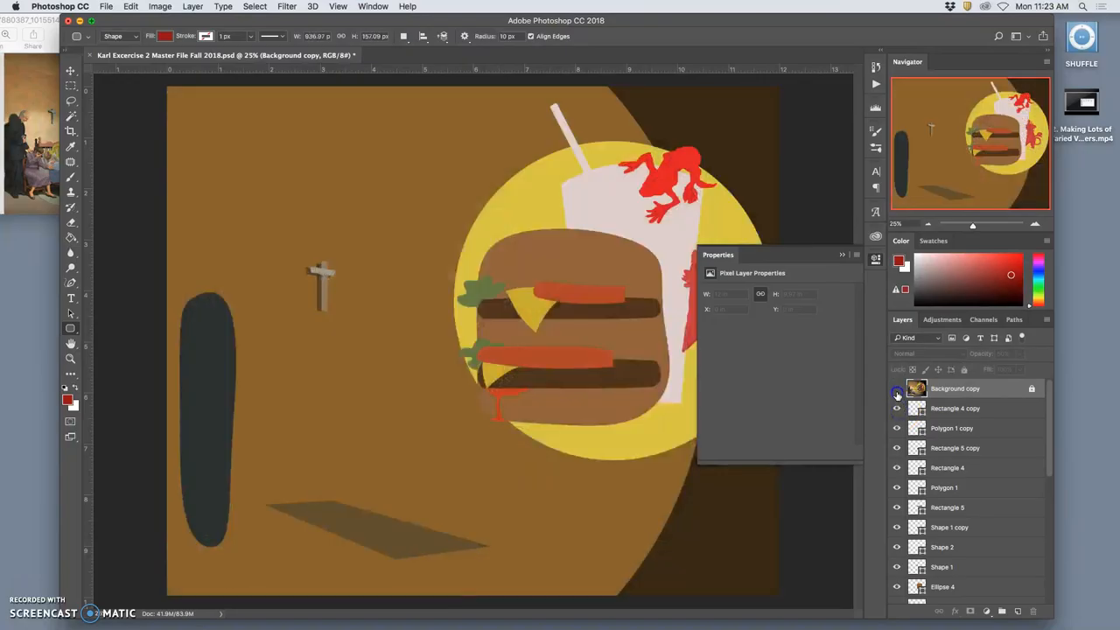
{"action": "left_click", "coordinate": [895, 389]}
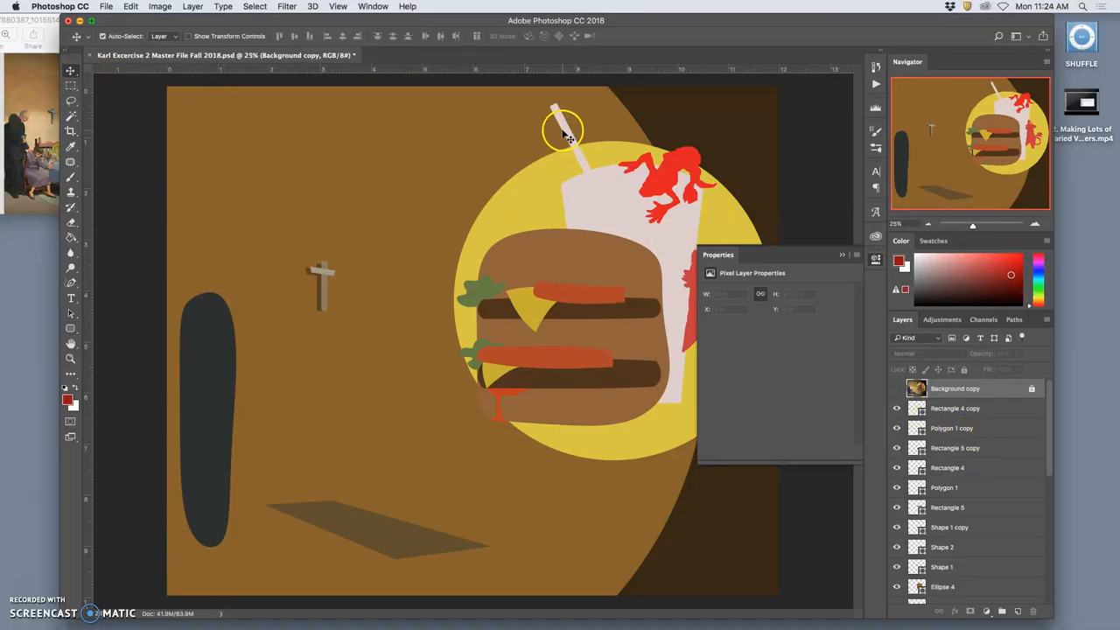
{"action": "left_click", "coordinate": [961, 593]}
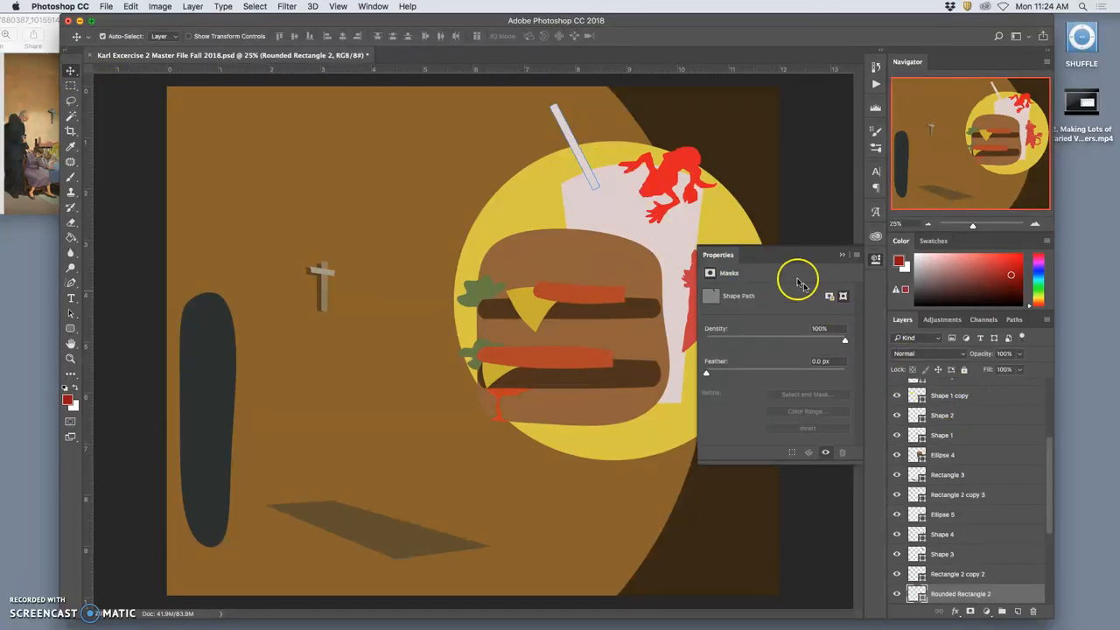
{"action": "scroll", "scroll_direction": "down", "scroll_amount": 3}
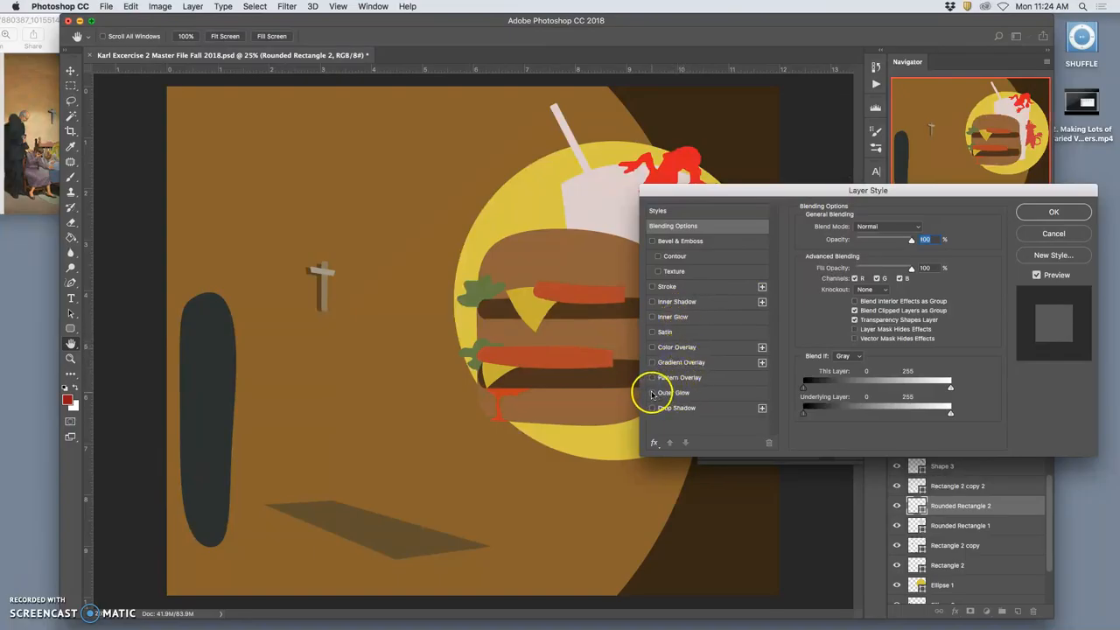
Step: Give Rounded Rectangle 2 a Normal-blend outer glow, larger size, using the sun's sampled yellow
{"action": "left_click", "coordinate": [653, 392]}
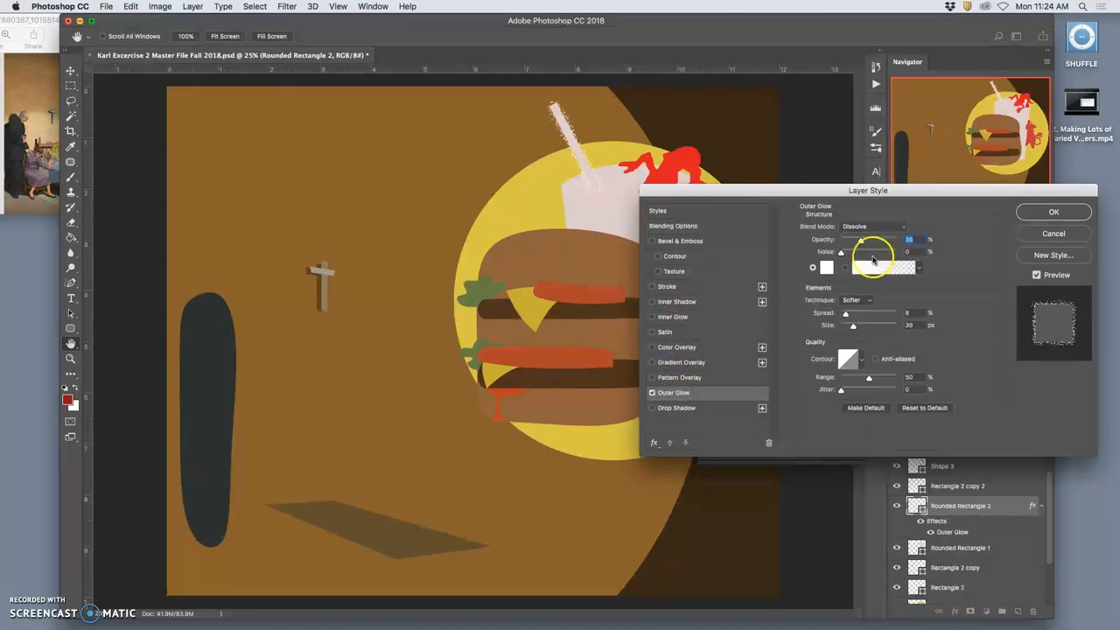
{"action": "left_click", "coordinate": [875, 226]}
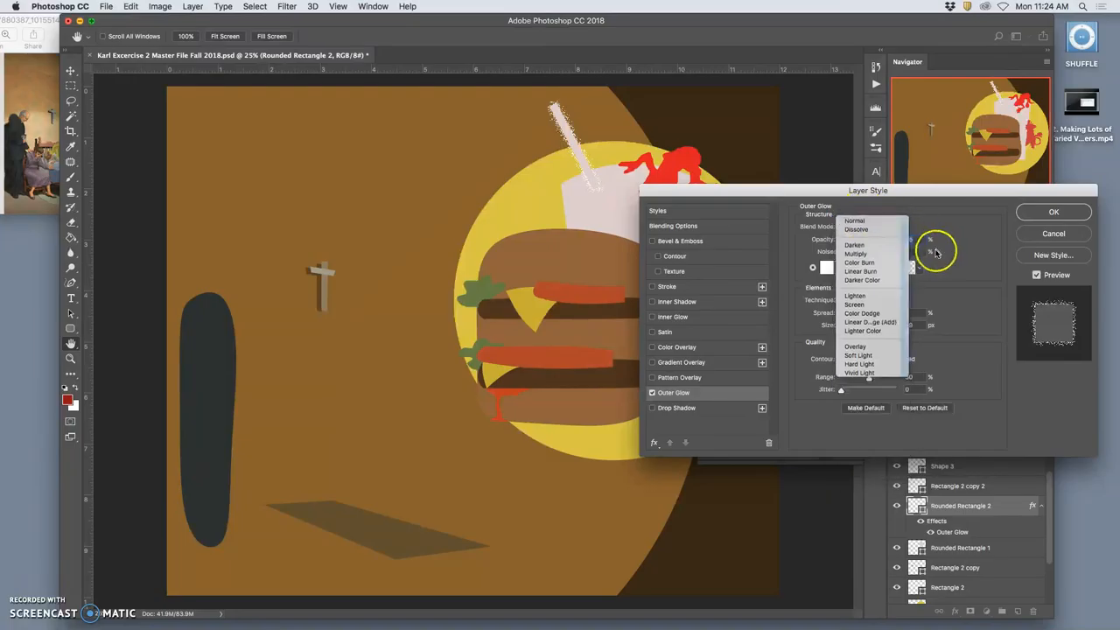
{"action": "left_click", "coordinate": [854, 221]}
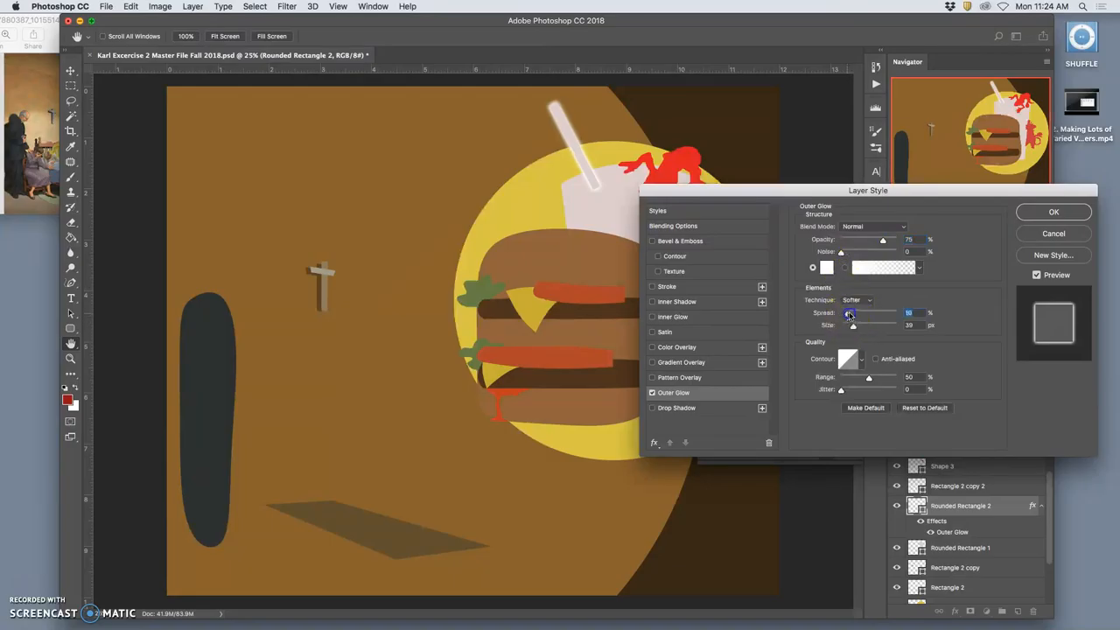
{"action": "left_click_drag", "start_coordinate": [848, 313], "coordinate": [864, 313]}
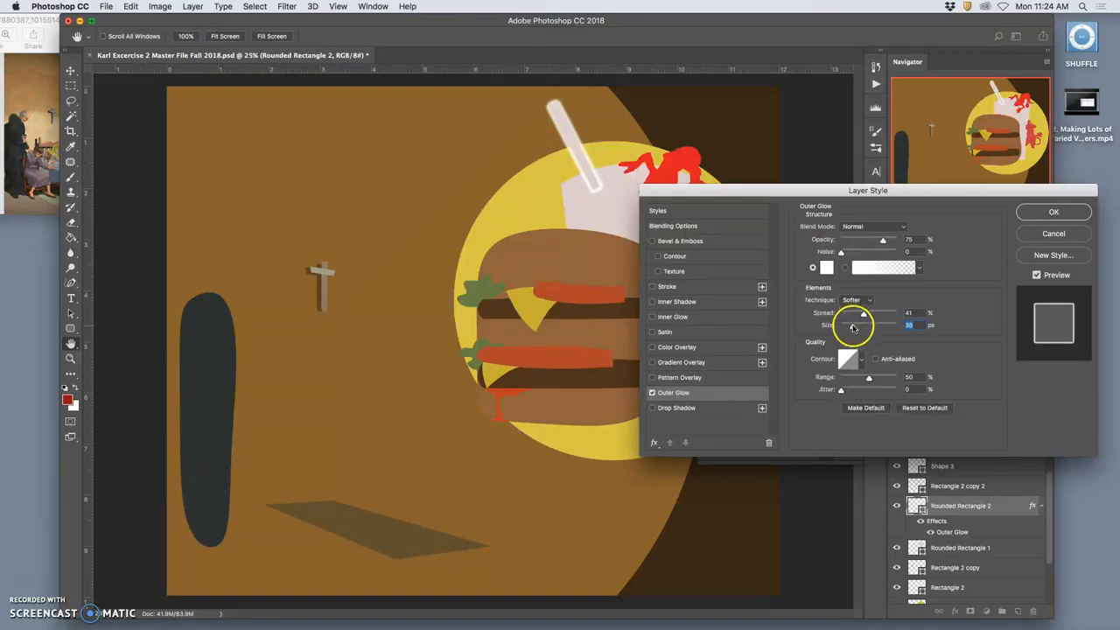
{"action": "left_click_drag", "start_coordinate": [862, 313], "coordinate": [894, 313]}
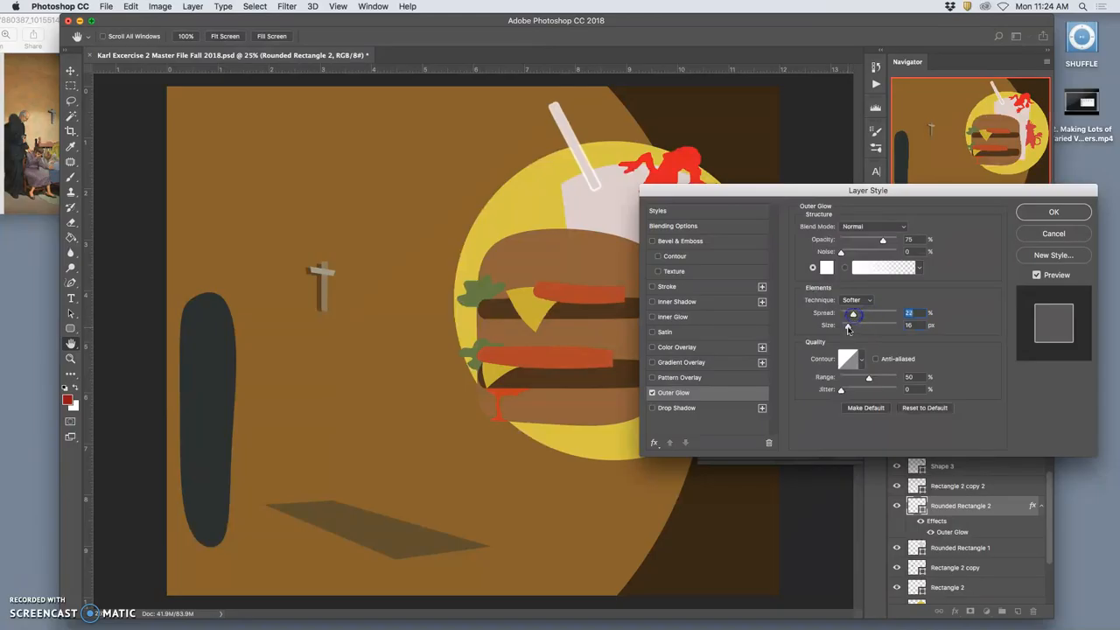
{"action": "left_click_drag", "start_coordinate": [848, 324], "coordinate": [884, 324]}
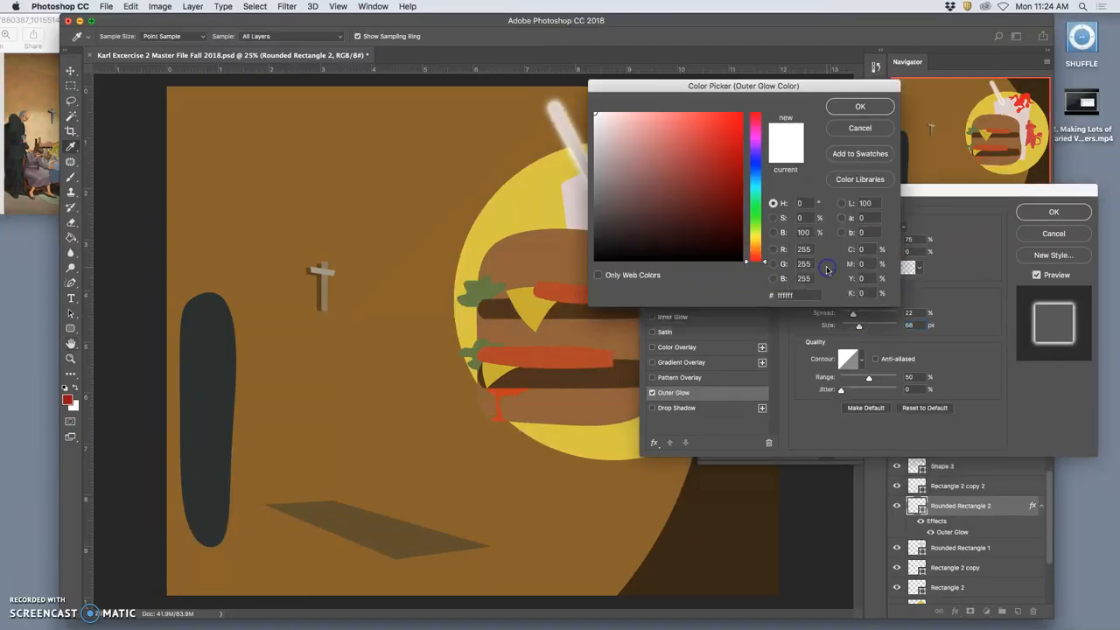
{"action": "left_click", "coordinate": [706, 134]}
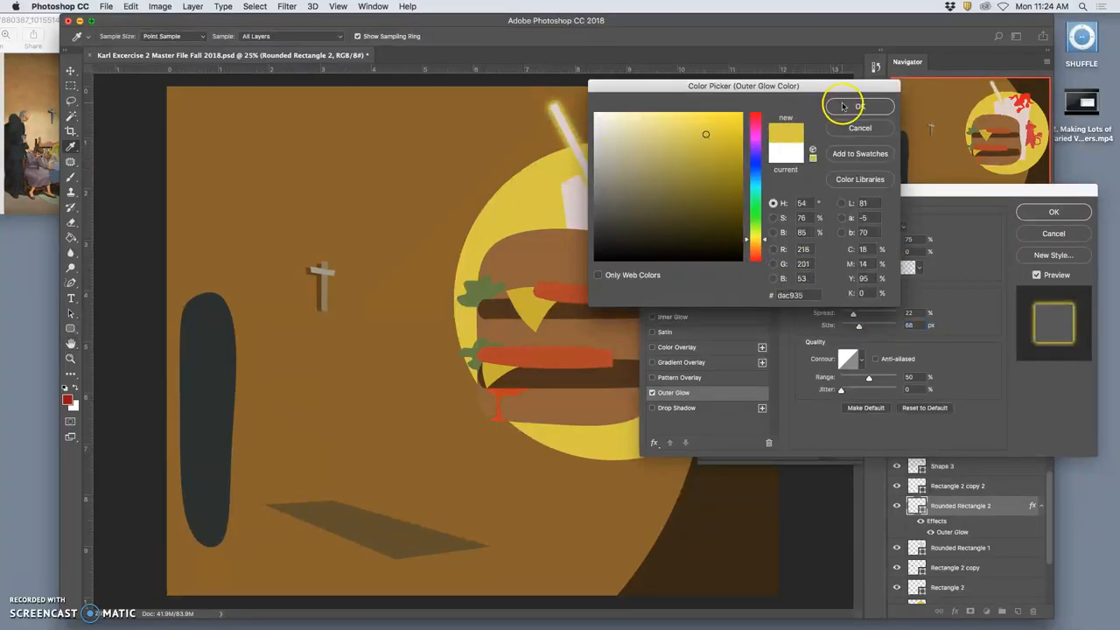
{"action": "left_click", "coordinate": [859, 106]}
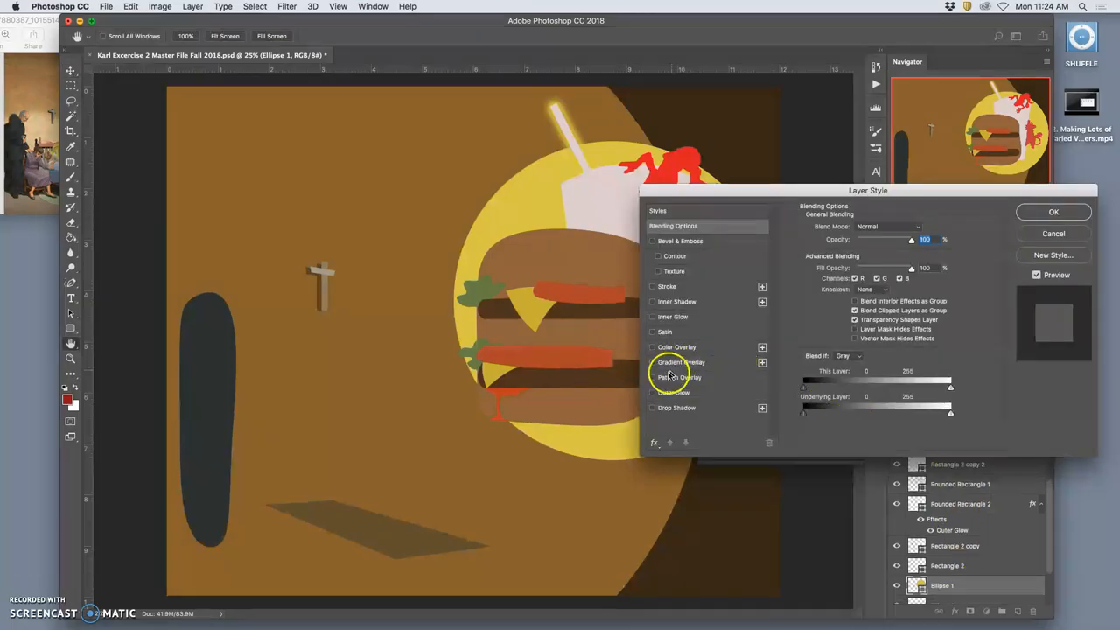
Step: Enable Outer Glow on Ellipse 1 with Size 250 and Spread about 33, and apply it
{"action": "left_click", "coordinate": [674, 392]}
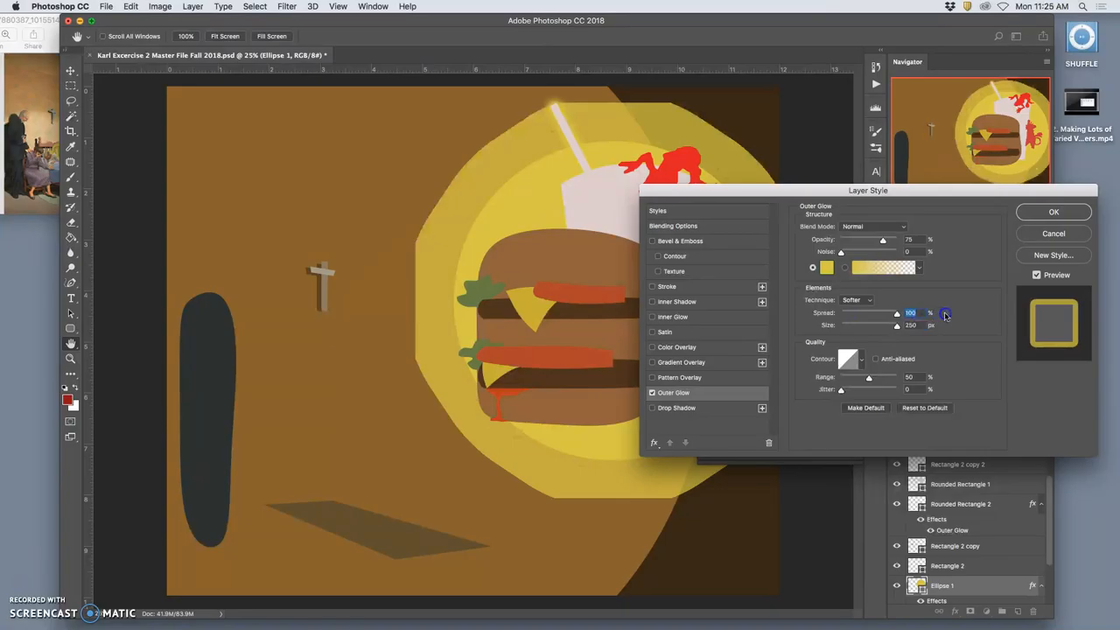
{"action": "left_click_drag", "start_coordinate": [896, 314], "coordinate": [861, 314]}
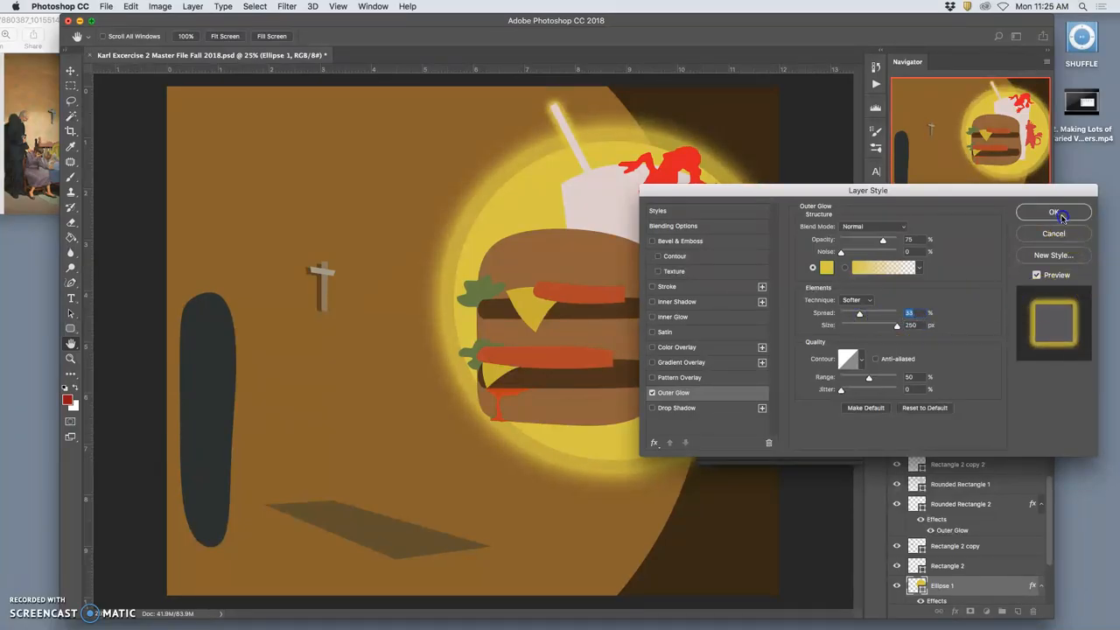
{"action": "left_click", "coordinate": [1053, 212]}
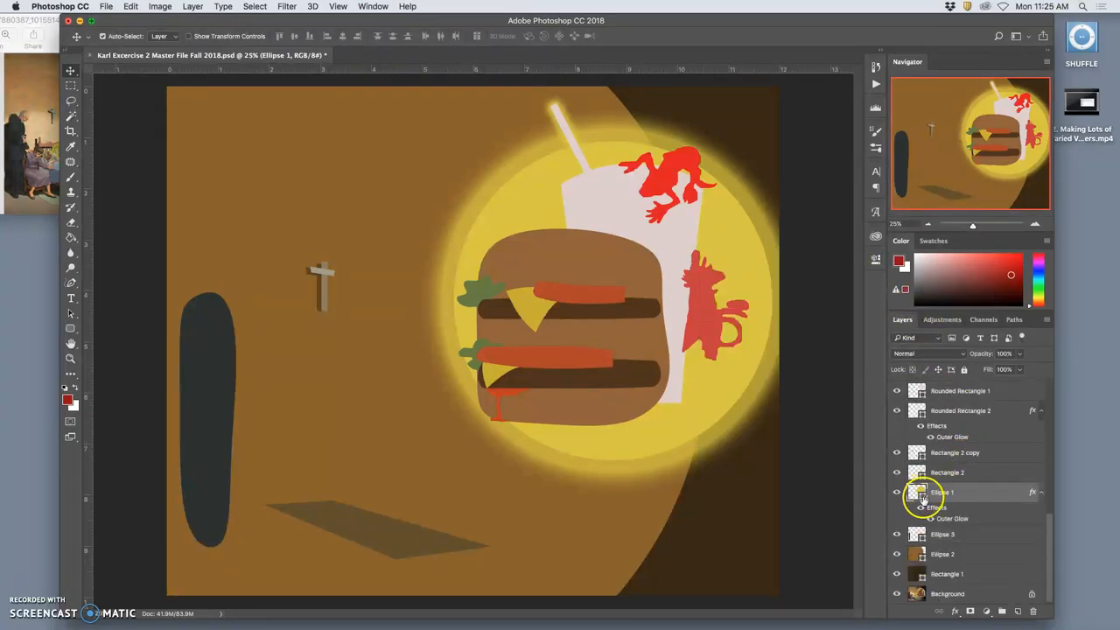
Step: Turn on the Background copy reference layer's visibility over the shape artwork
{"action": "scroll", "scroll_direction": "up", "scroll_amount": 3}
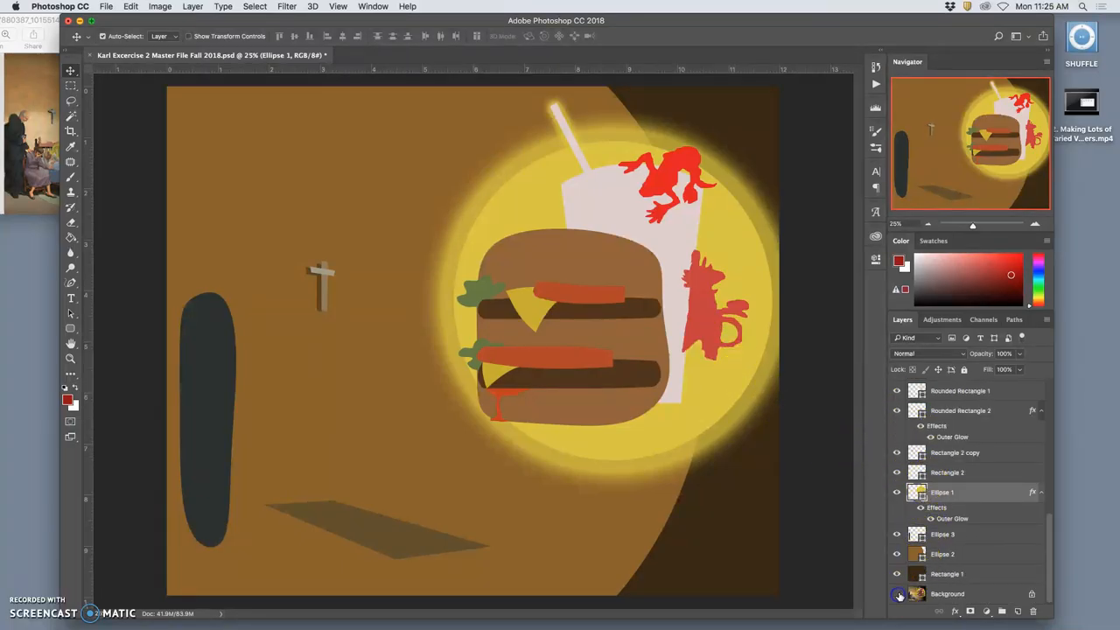
{"action": "left_click", "coordinate": [896, 593]}
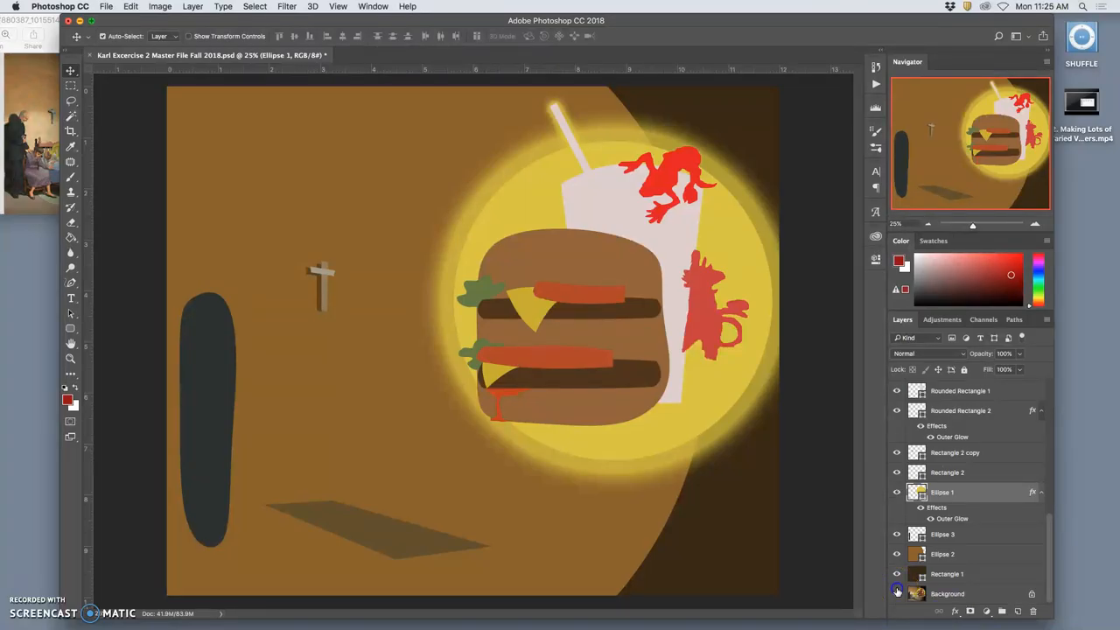
{"action": "scroll", "scroll_direction": "down", "scroll_amount": 3}
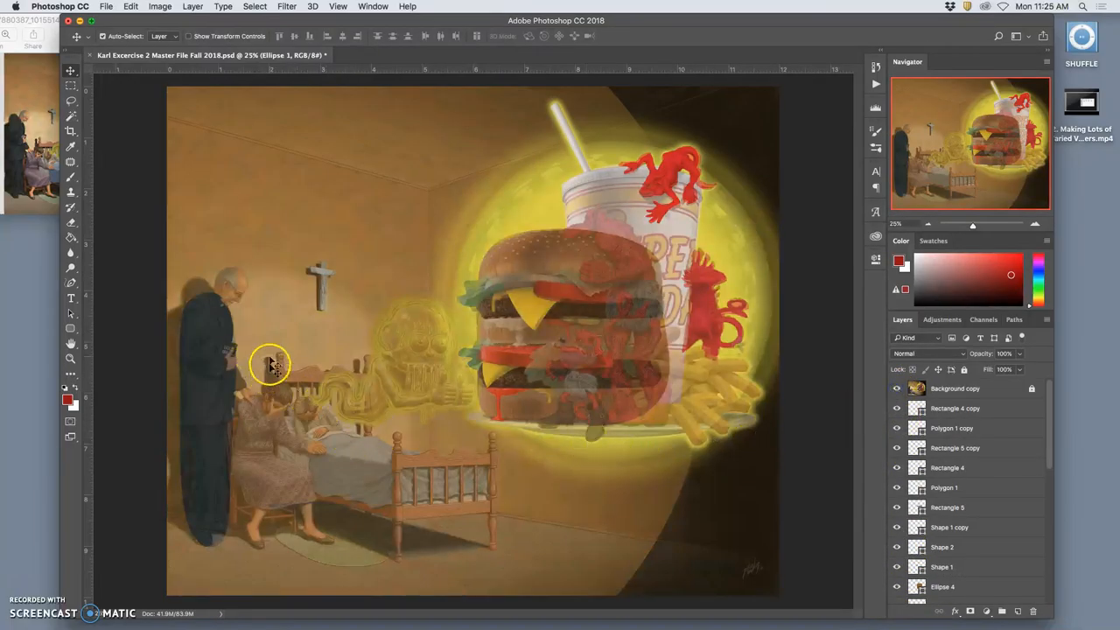
{"action": "mouse_move", "coordinate": [72, 341]}
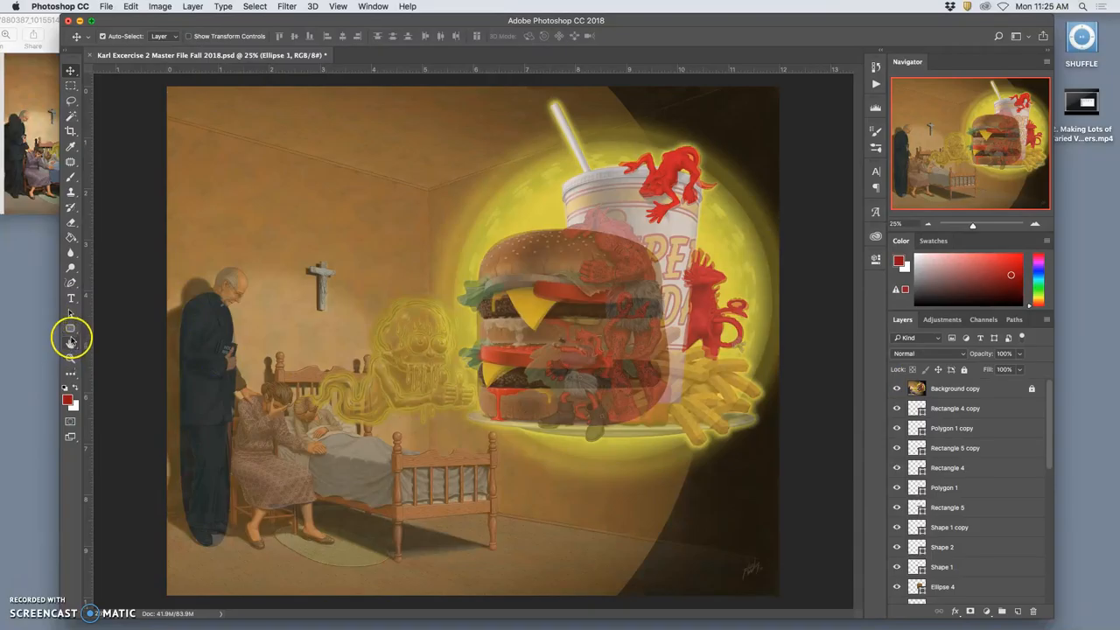
Step: Draw a custom blob shape, warp it over the bed, and fill it with sampled brown
{"action": "left_click", "coordinate": [71, 328]}
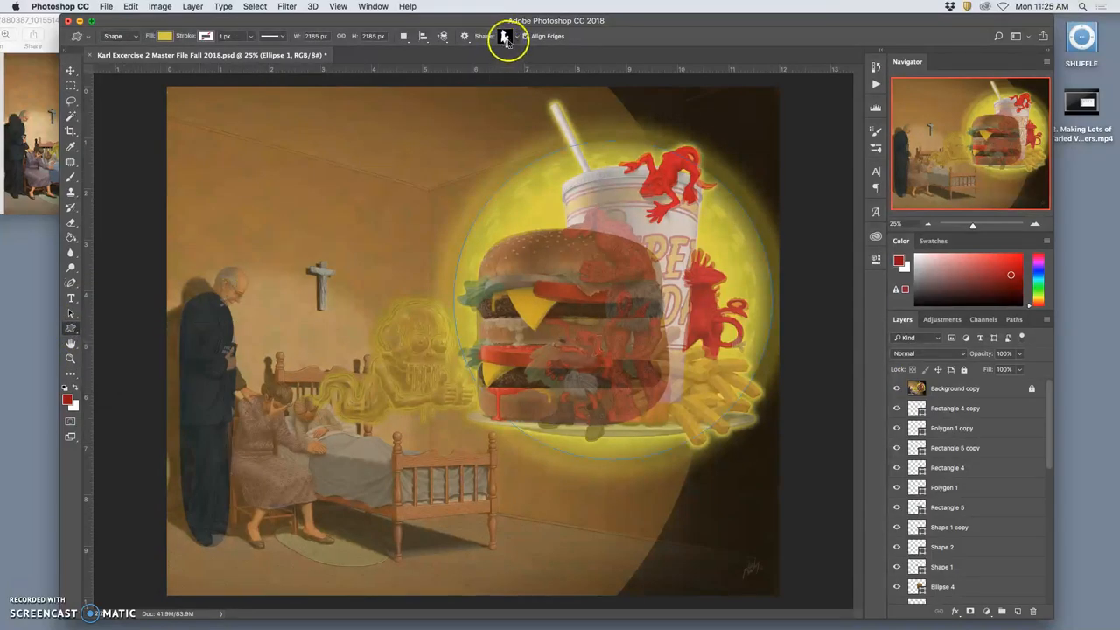
{"action": "left_click", "coordinate": [504, 36]}
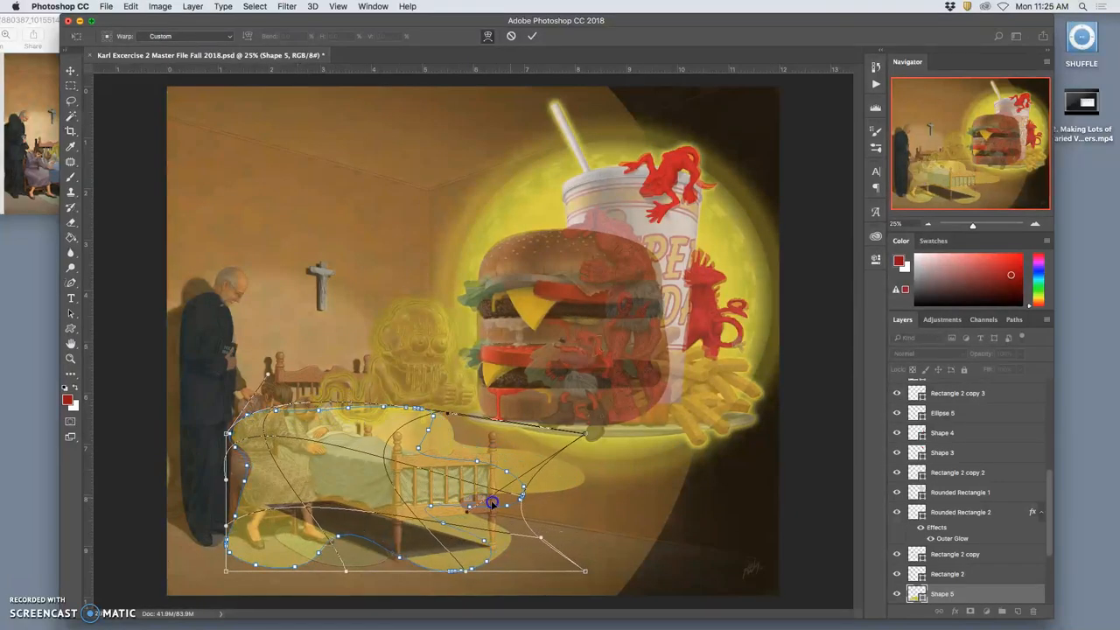
{"action": "left_click_drag", "start_coordinate": [492, 503], "coordinate": [479, 540]}
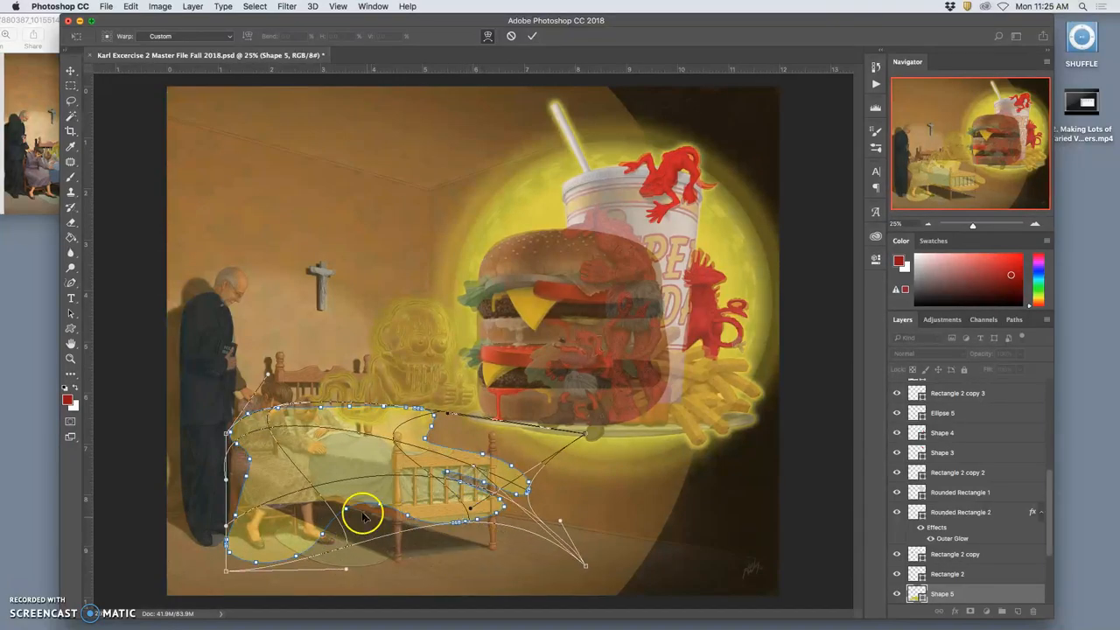
{"action": "left_click_drag", "start_coordinate": [363, 512], "coordinate": [300, 442]}
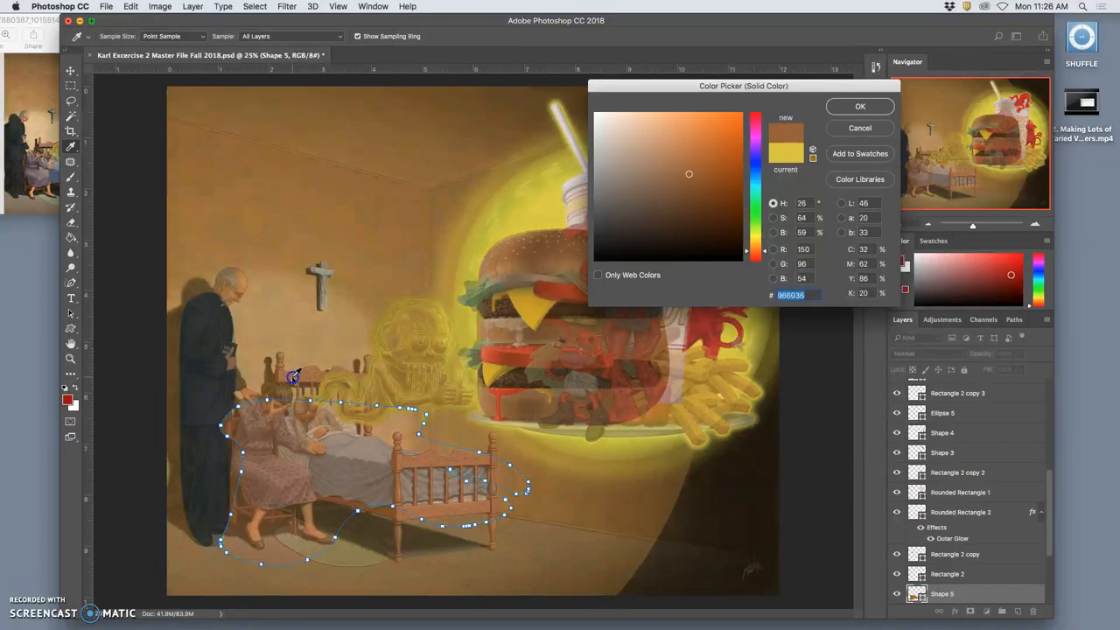
{"action": "left_click", "coordinate": [859, 106]}
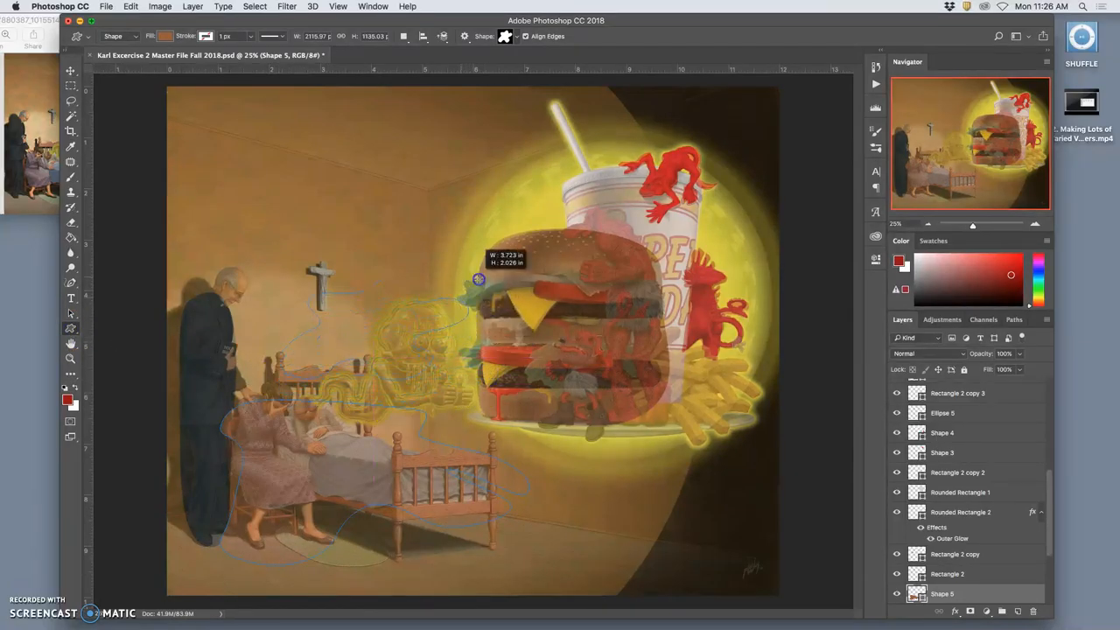
Step: Draw Shape 6 over the spirit figure, open its fill colour, and warp its mesh to follow it
{"action": "left_click", "coordinate": [71, 71]}
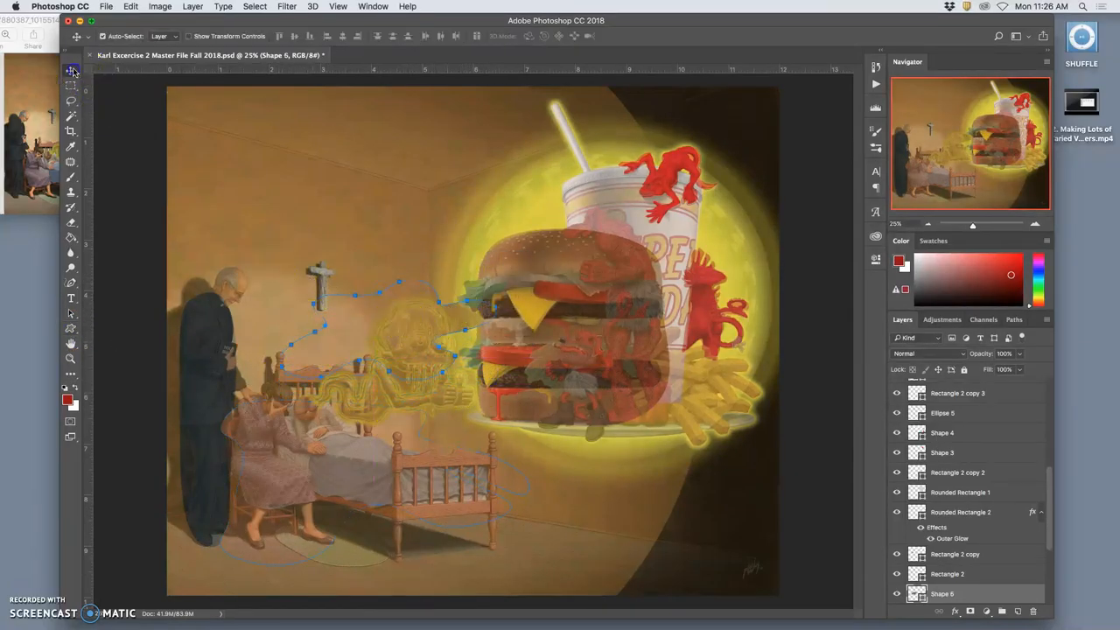
{"action": "left_click_drag", "start_coordinate": [376, 341], "coordinate": [442, 364]}
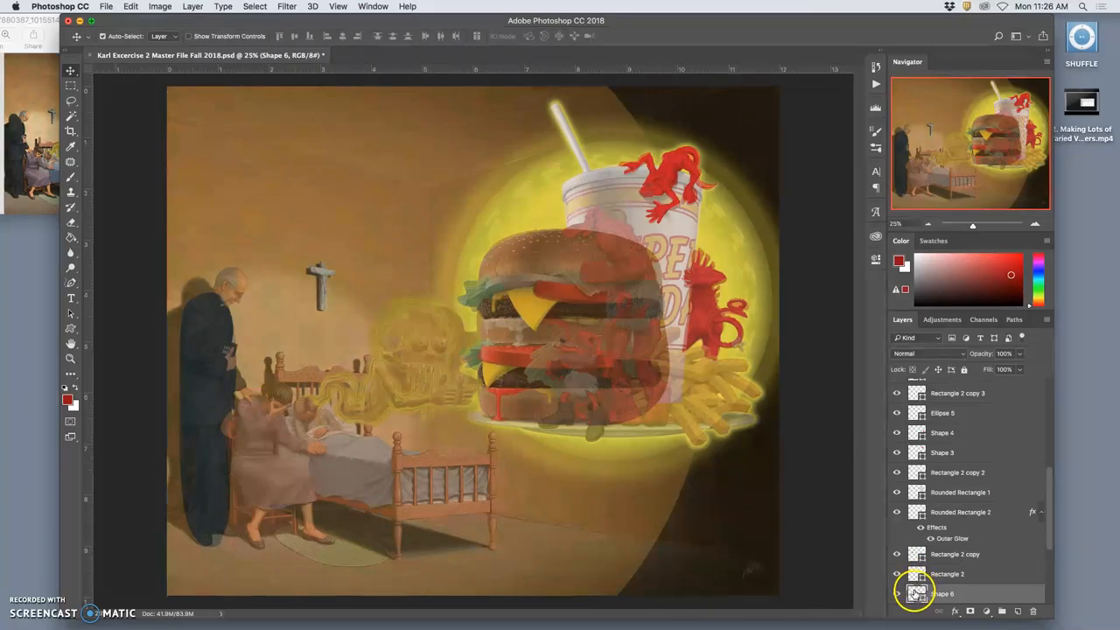
{"action": "double_click", "coordinate": [917, 593]}
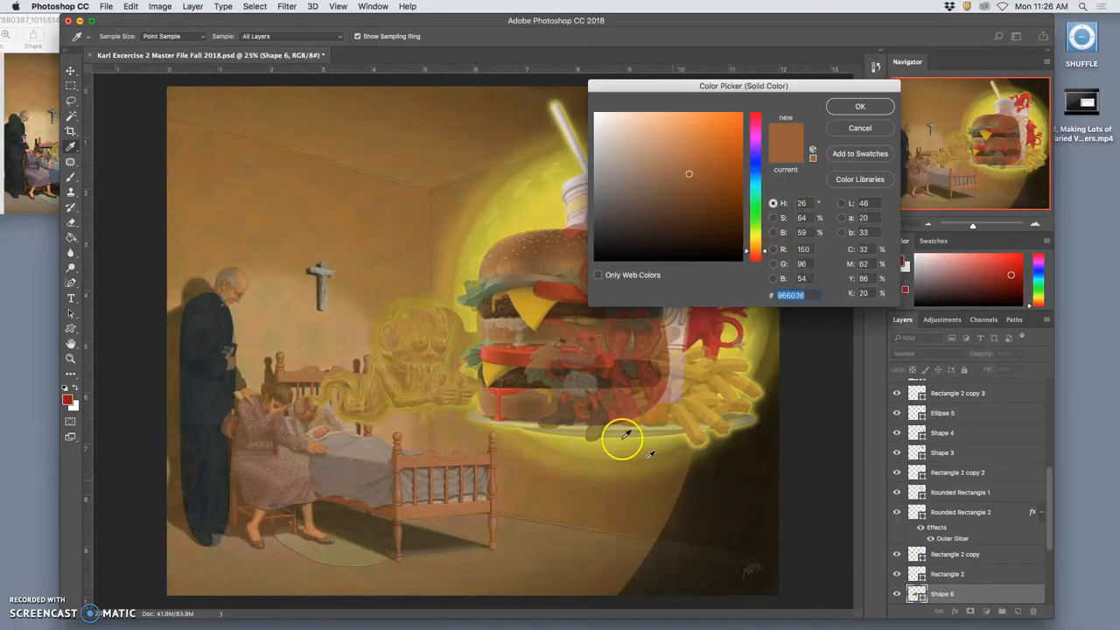
{"action": "mouse_move", "coordinate": [431, 302]}
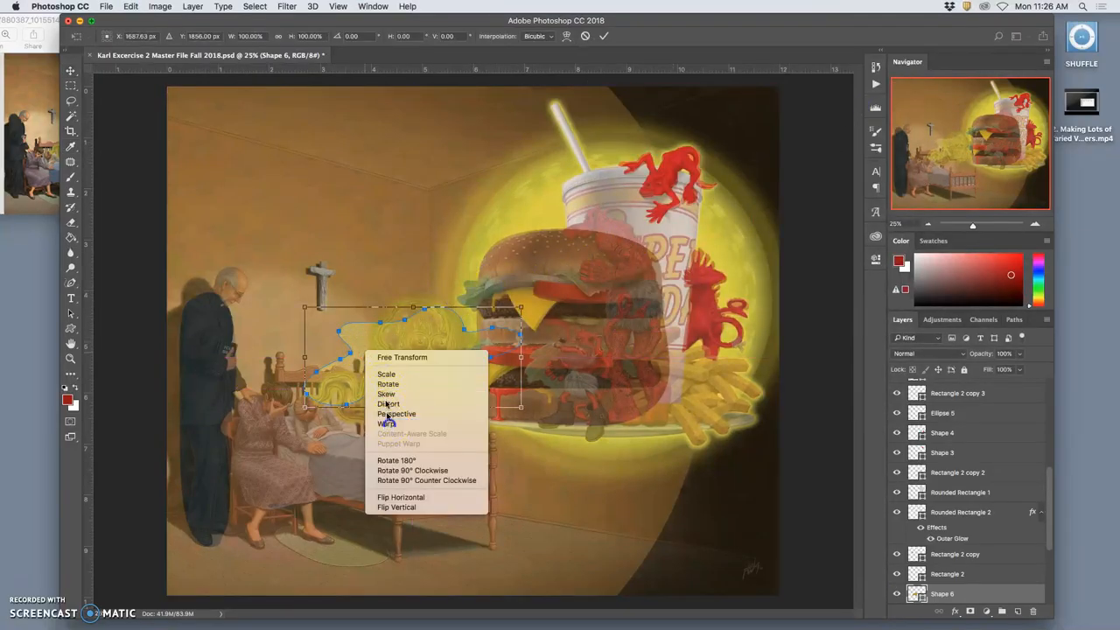
{"action": "left_click", "coordinate": [385, 423]}
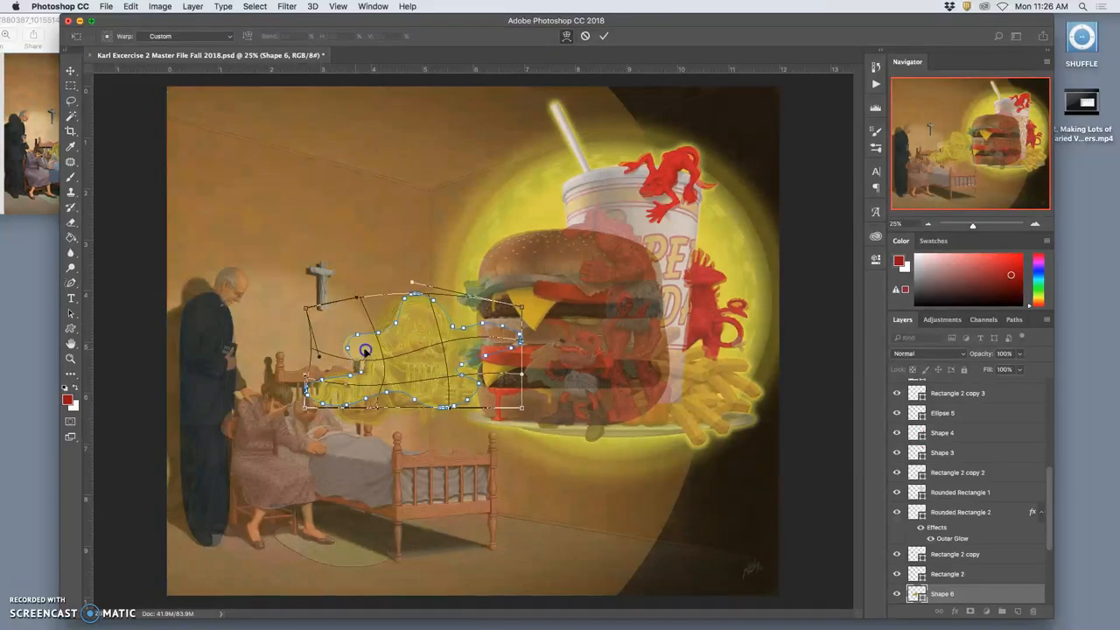
{"action": "left_click_drag", "start_coordinate": [366, 350], "coordinate": [459, 372]}
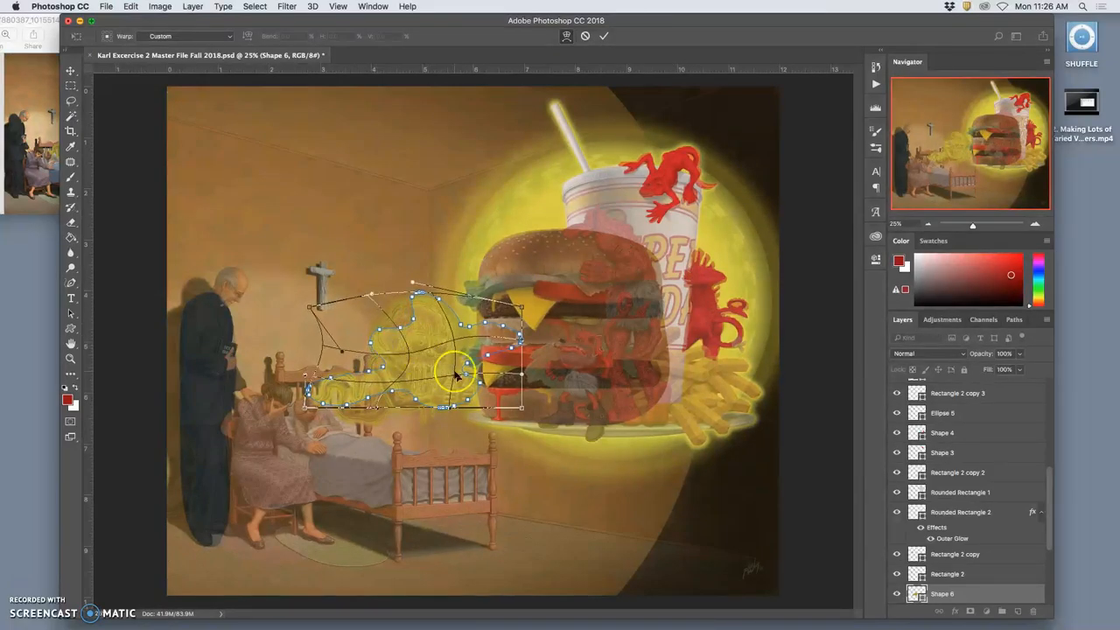
{"action": "left_click_drag", "start_coordinate": [455, 372], "coordinate": [429, 385]}
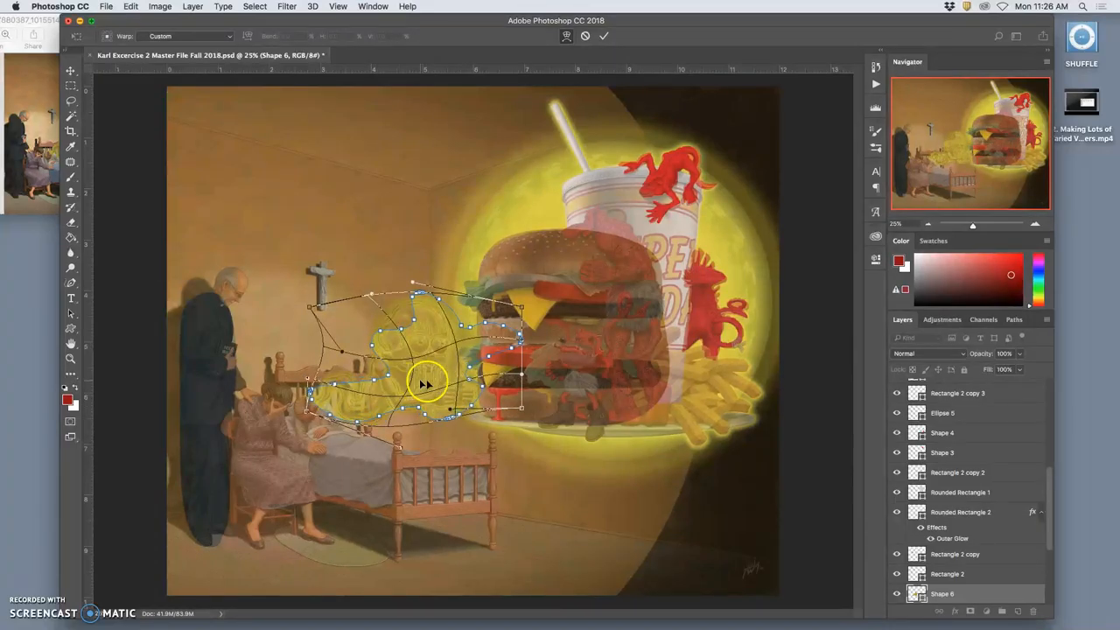
{"action": "left_click", "coordinate": [602, 36]}
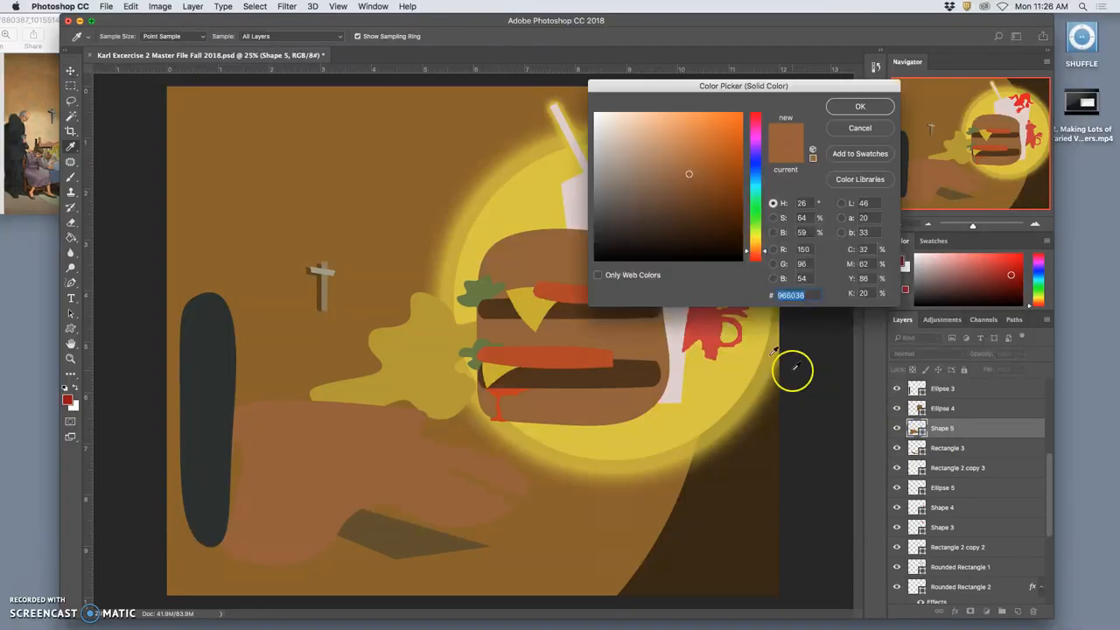
Step: Give Shape 5 a lighter tan-brown fill, then bring the painting window back in front
{"action": "left_click", "coordinate": [675, 166]}
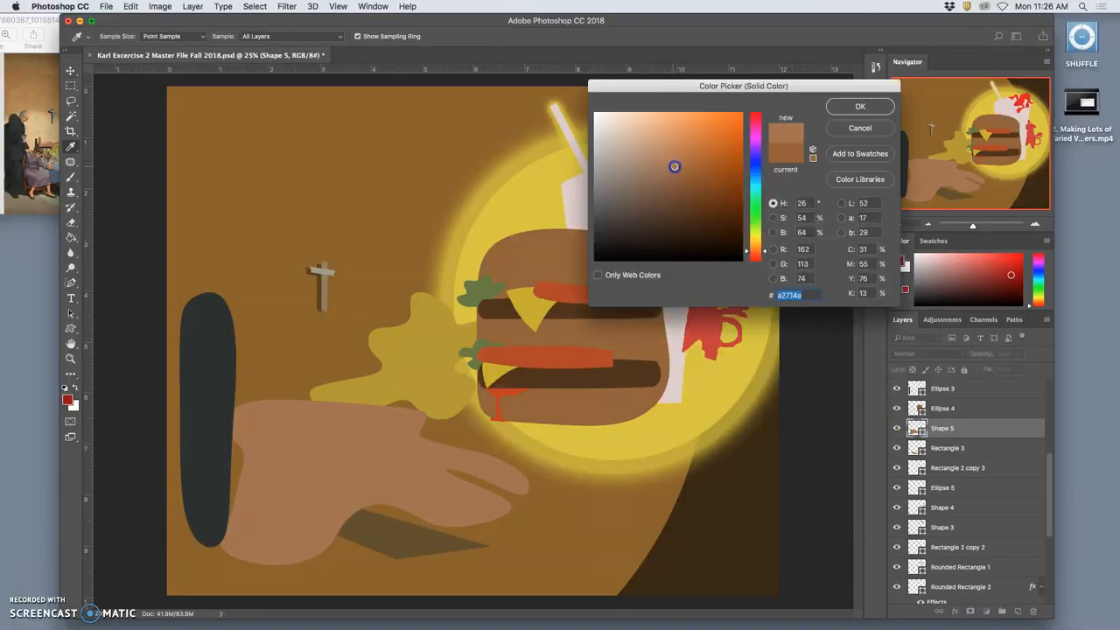
{"action": "left_click", "coordinate": [859, 106]}
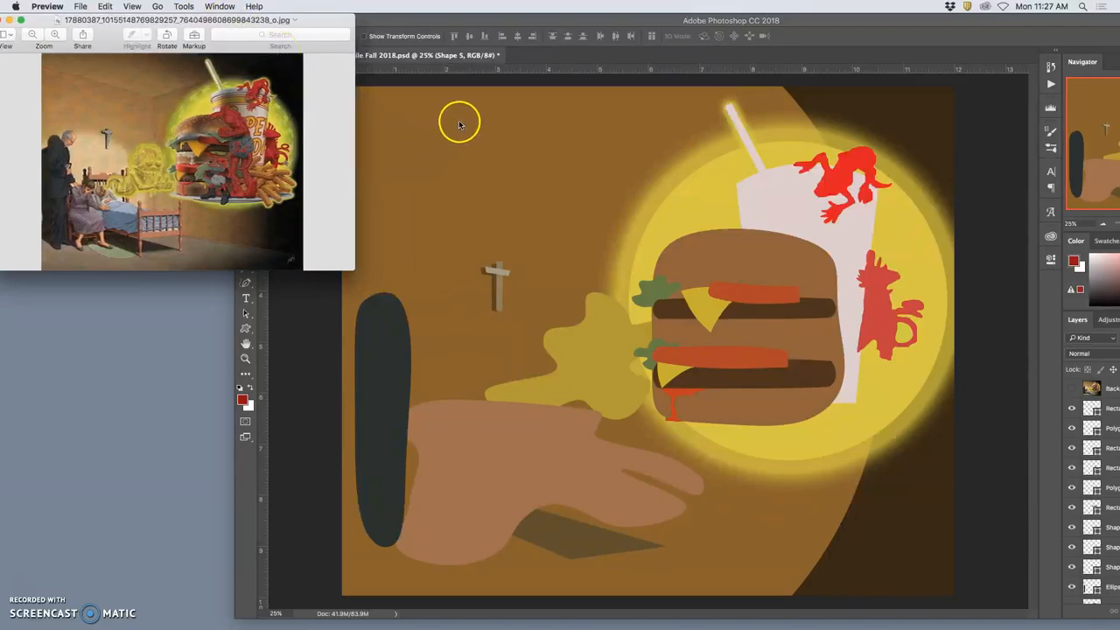
{"action": "left_click", "coordinate": [612, 20]}
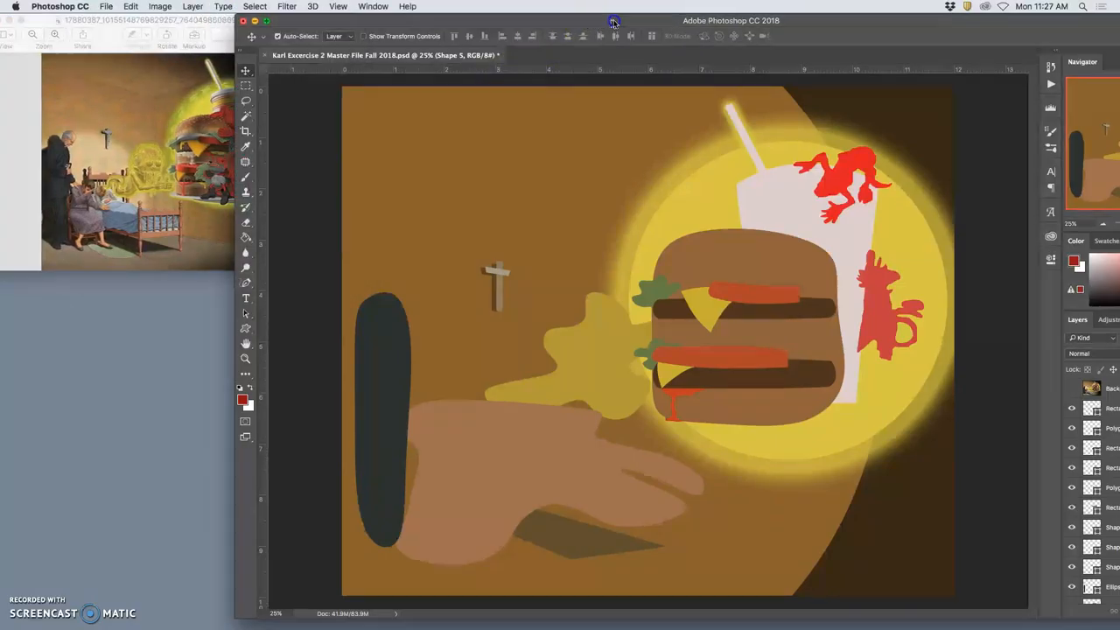